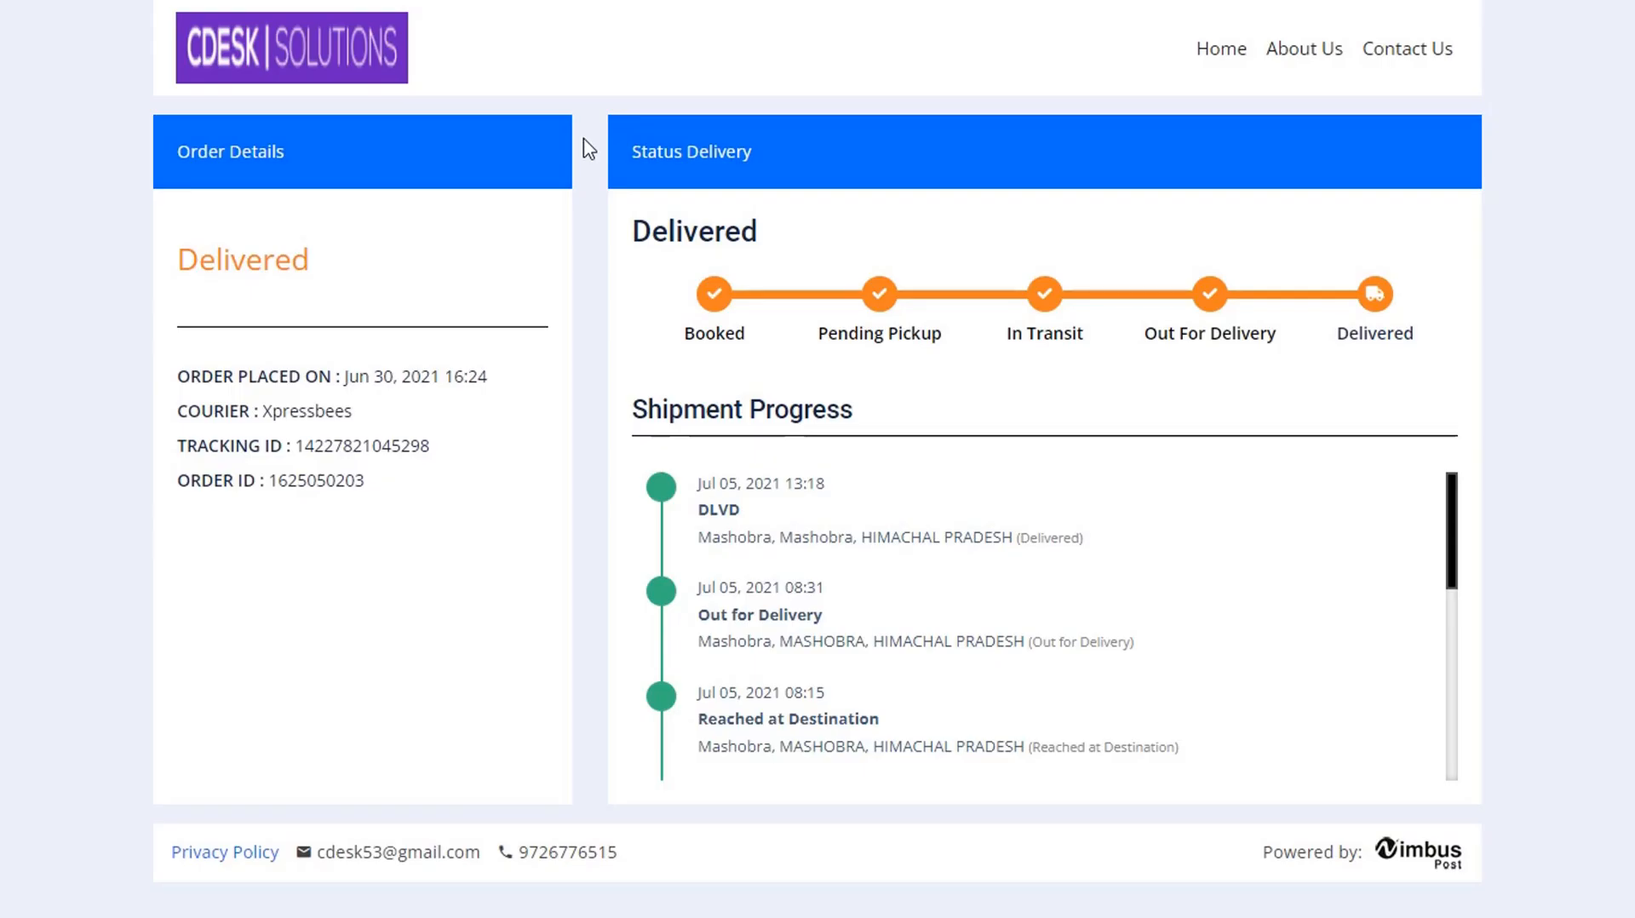
Step: Reach the Aftership addon's tracking page settings form from the Addons list
scroll("down", 3)
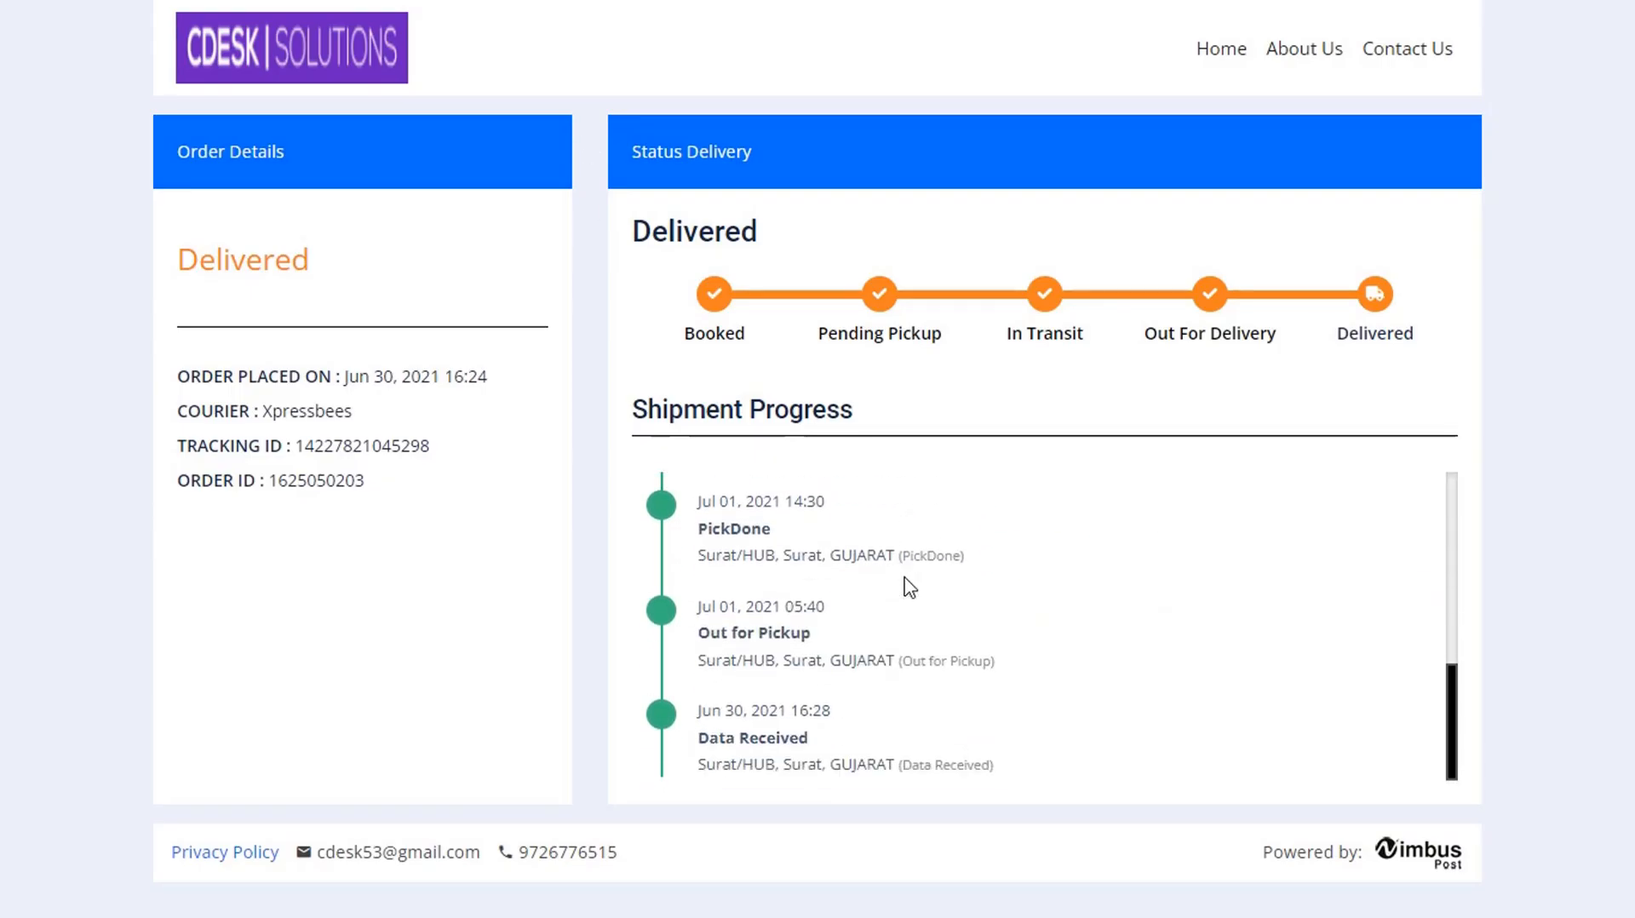
scroll("up", 3)
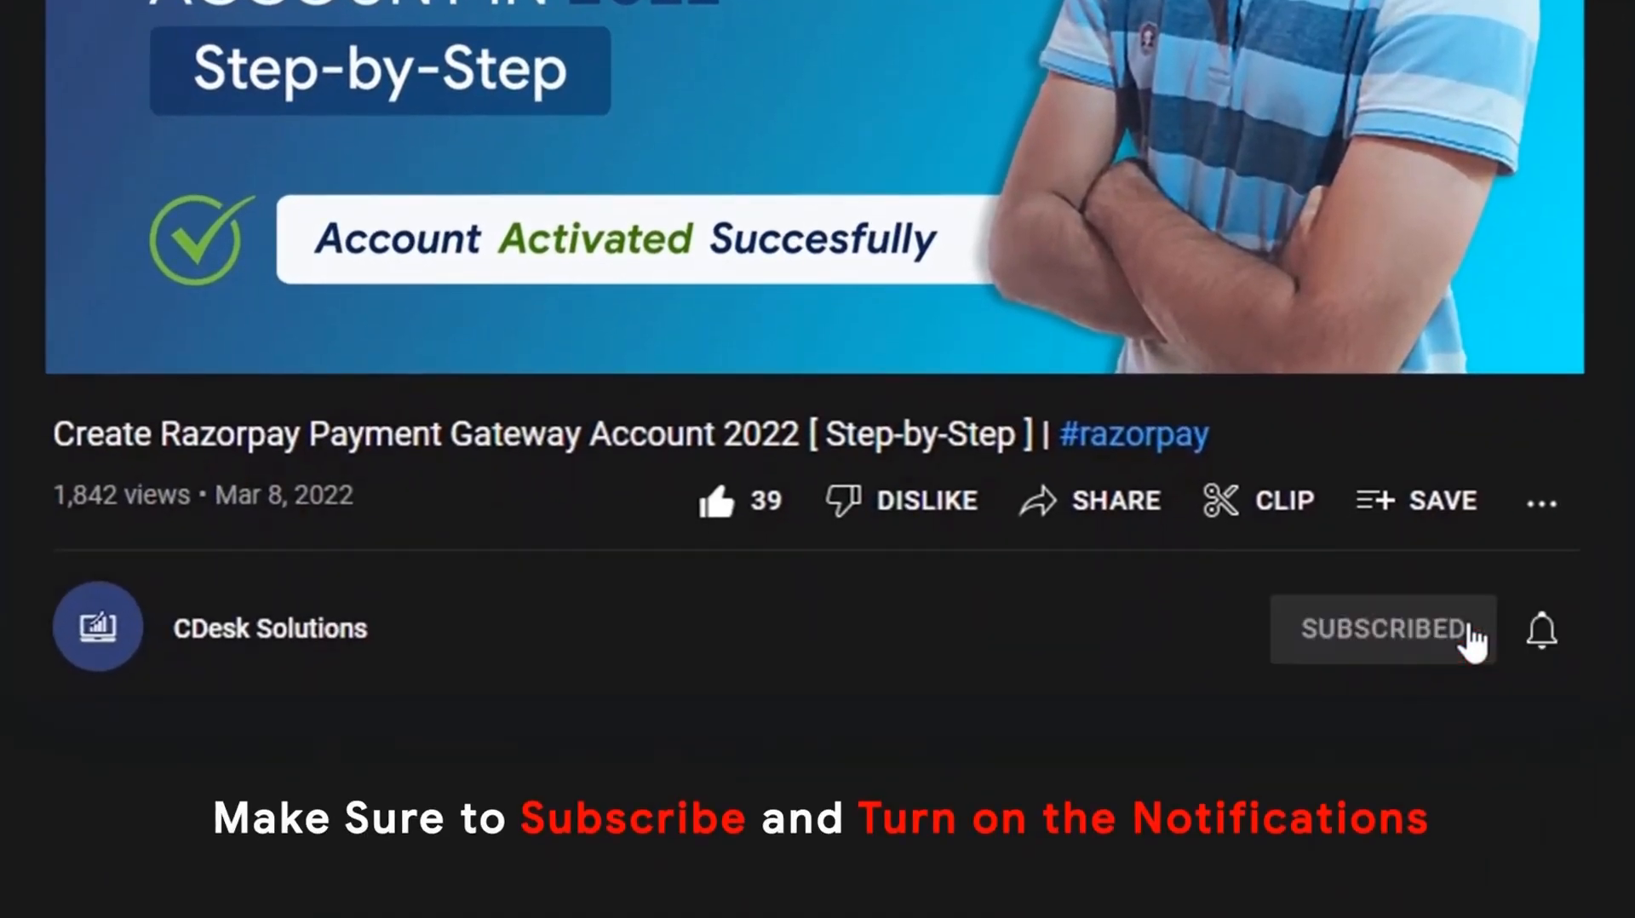
left_click(1541, 629)
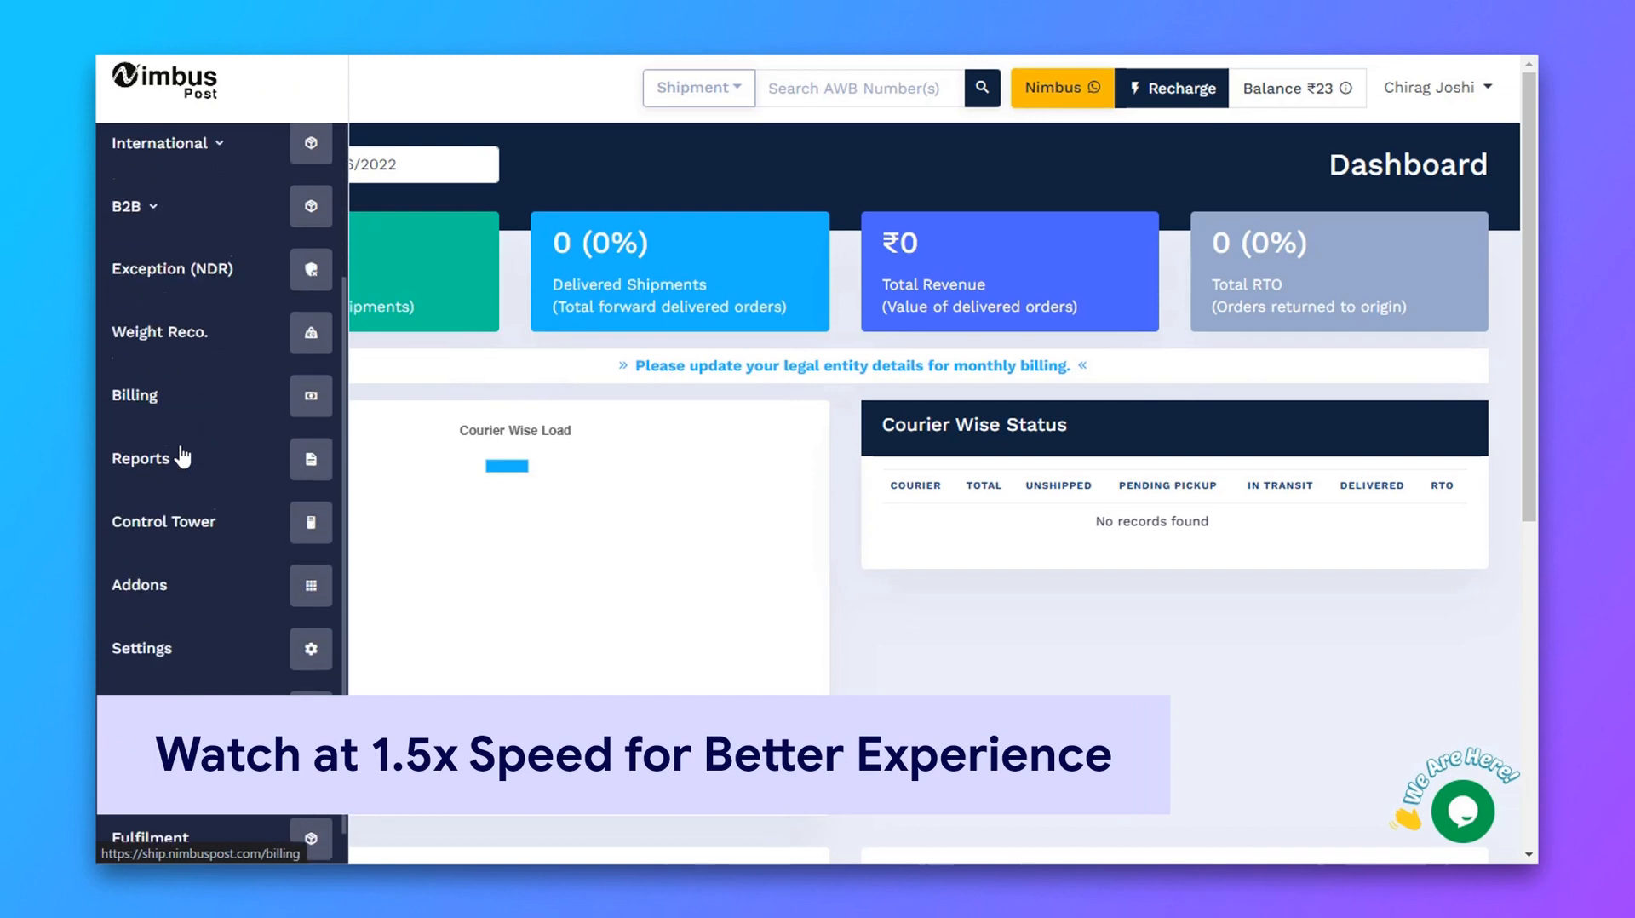
scroll("down", 3)
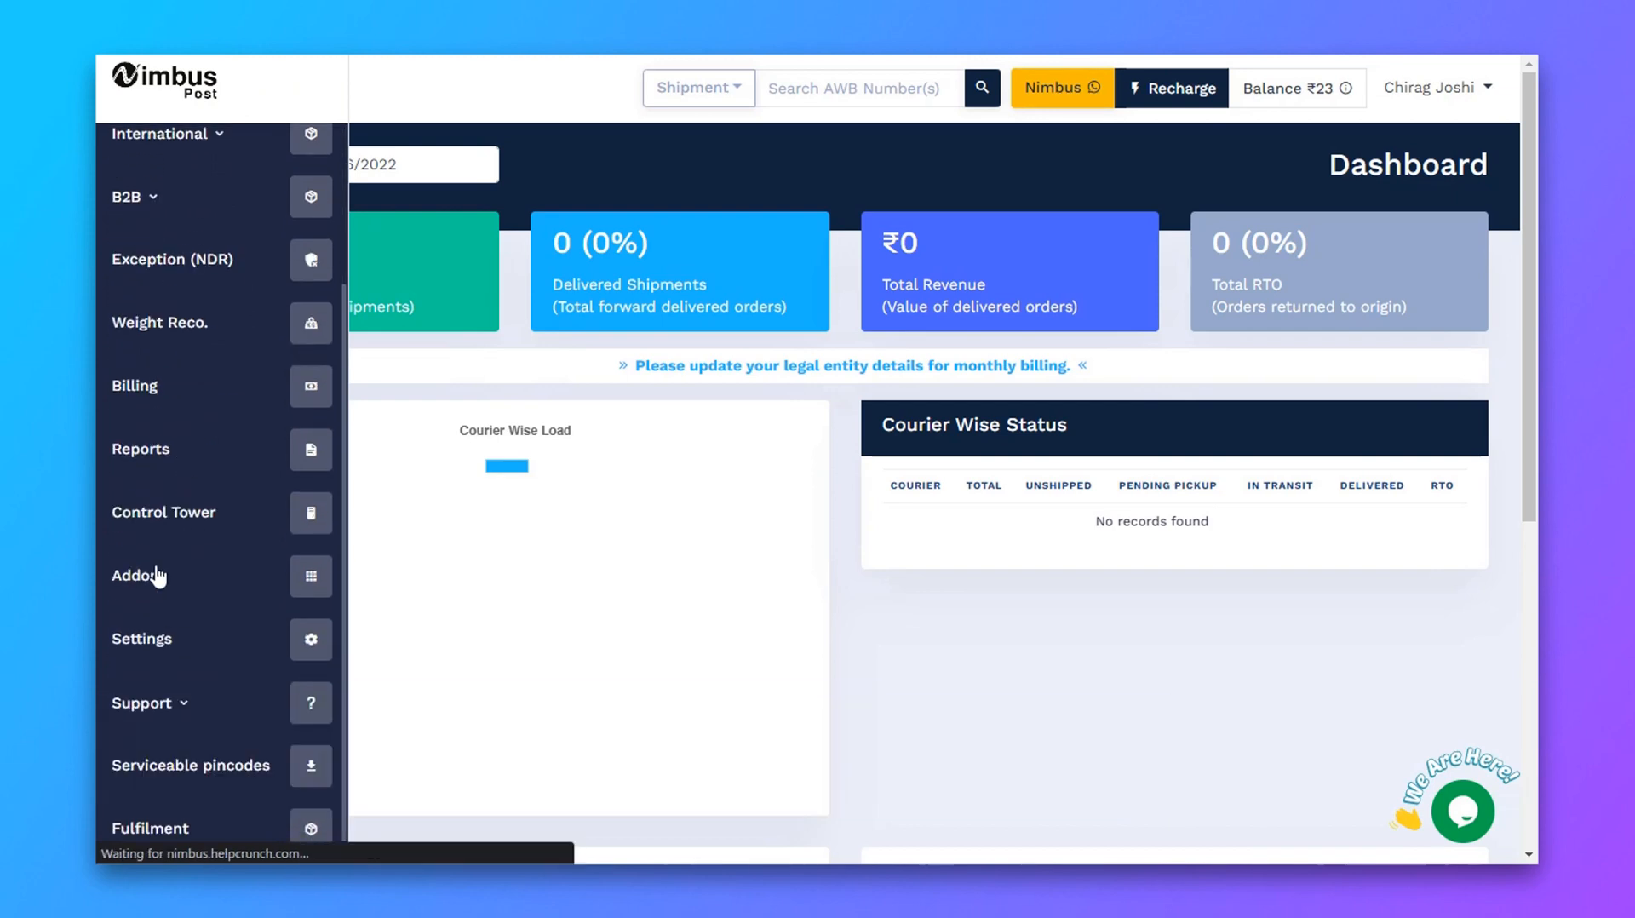
left_click(136, 576)
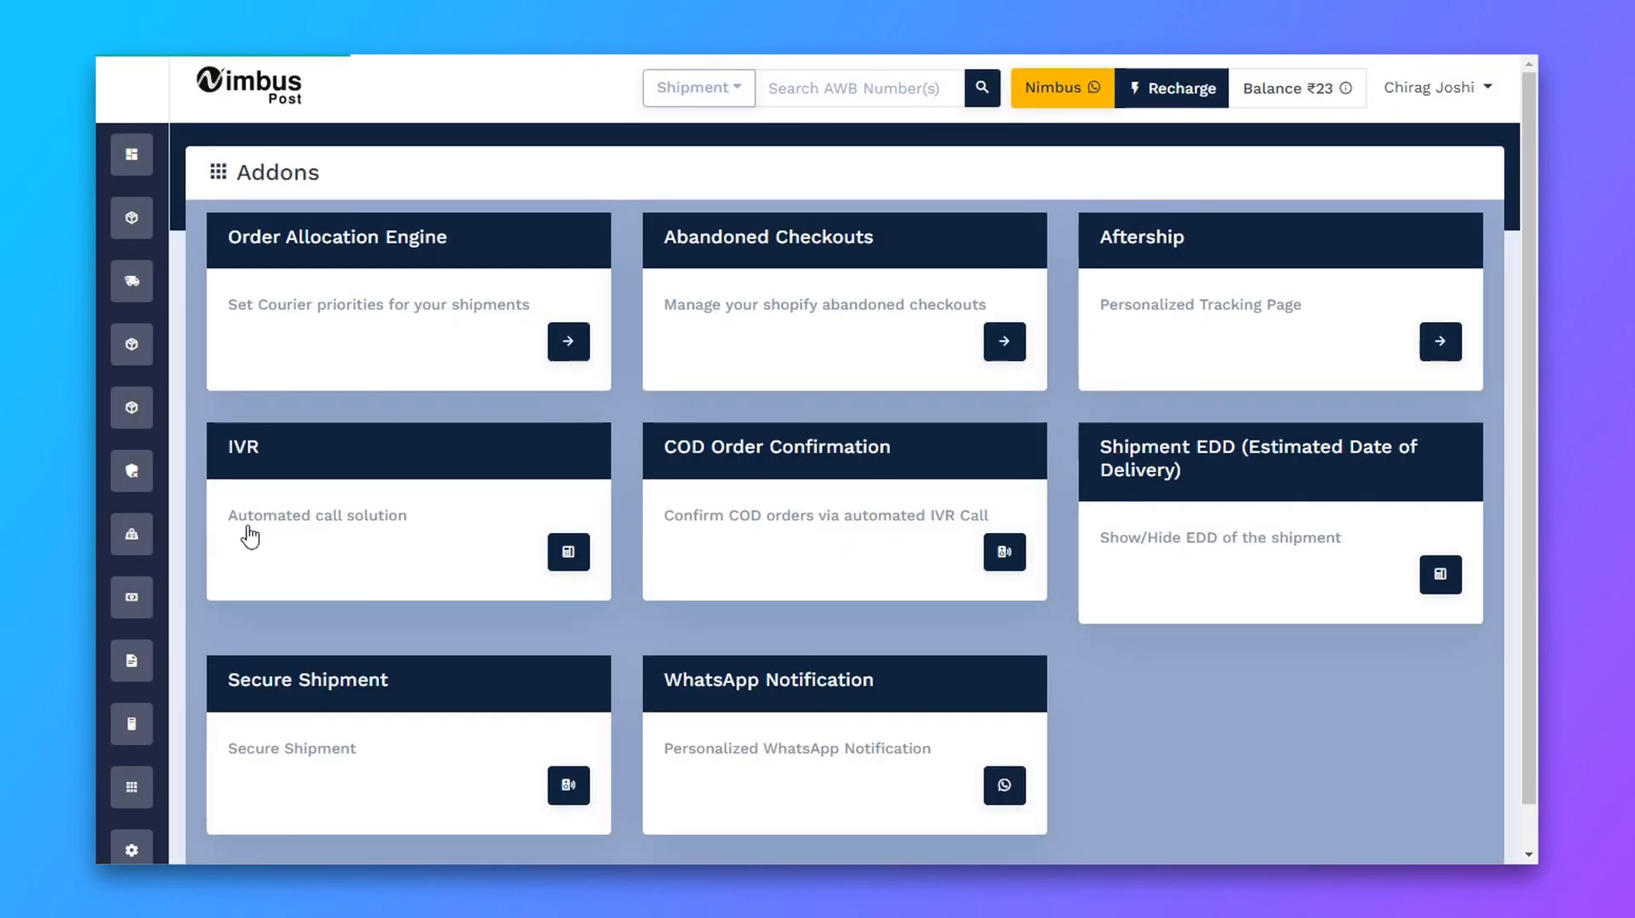
mouse_move(1441, 341)
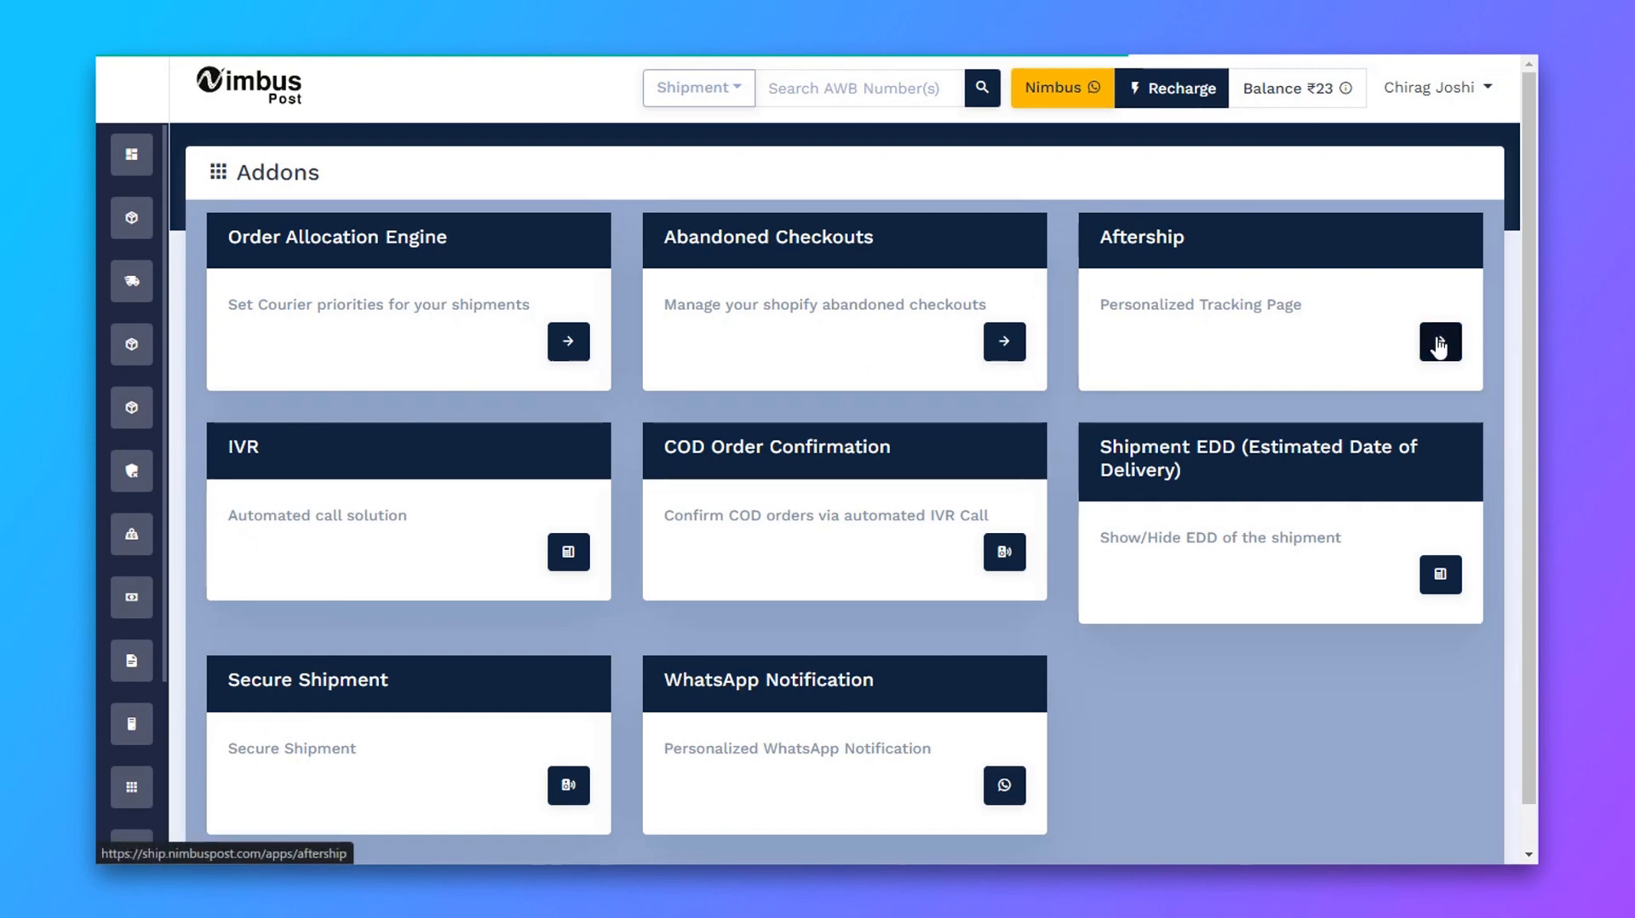
left_click(1439, 340)
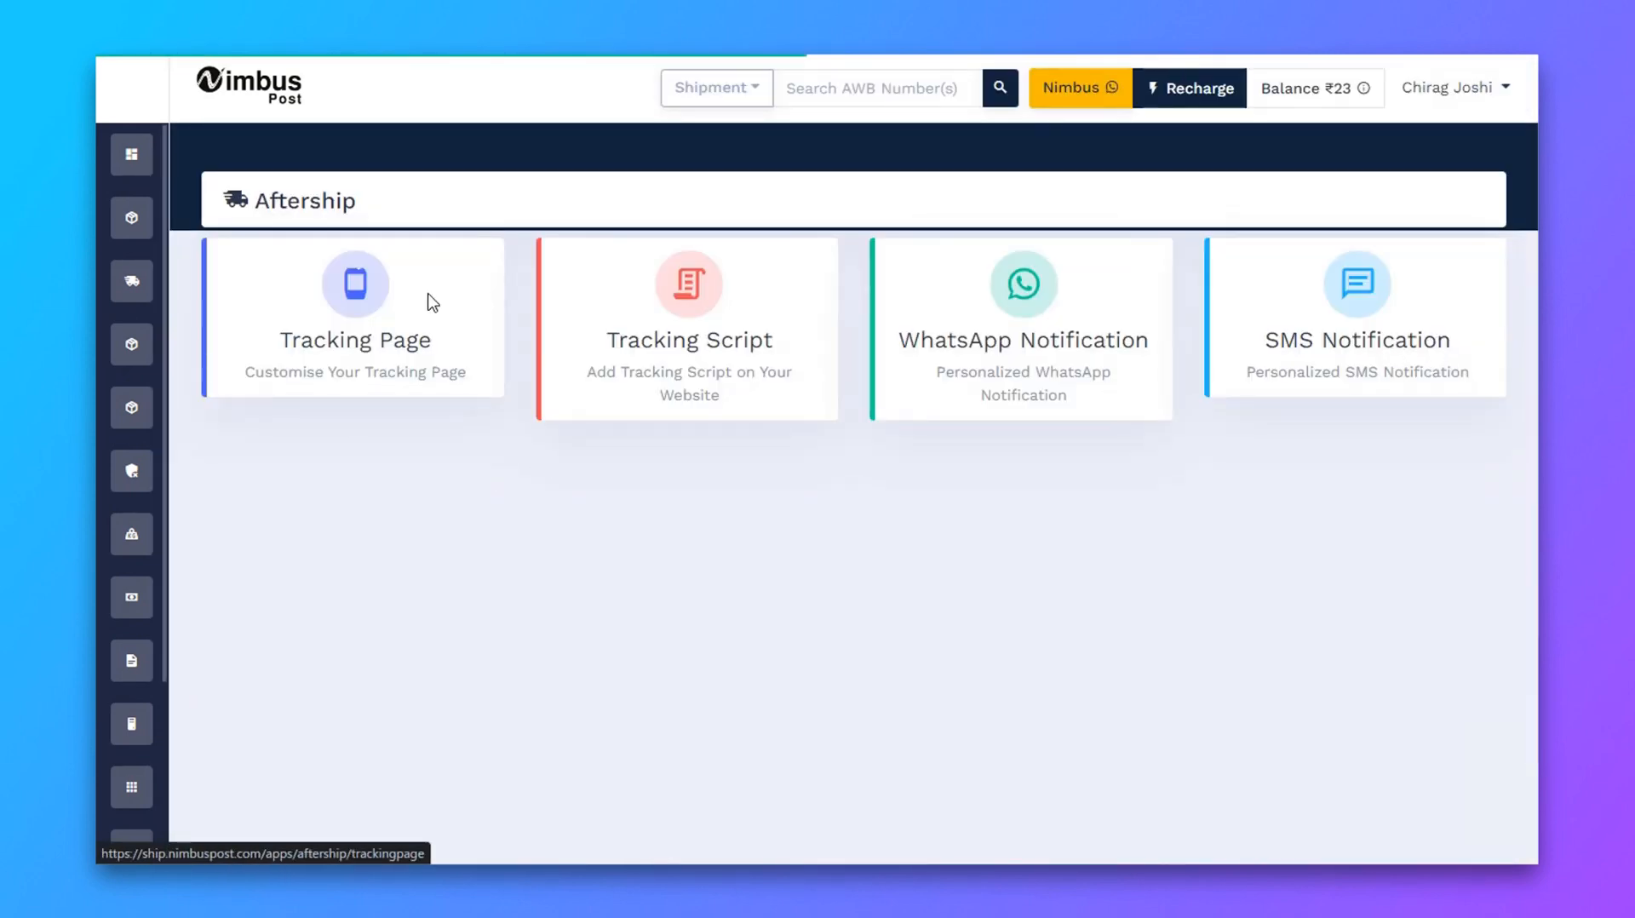
mouse_move(363, 350)
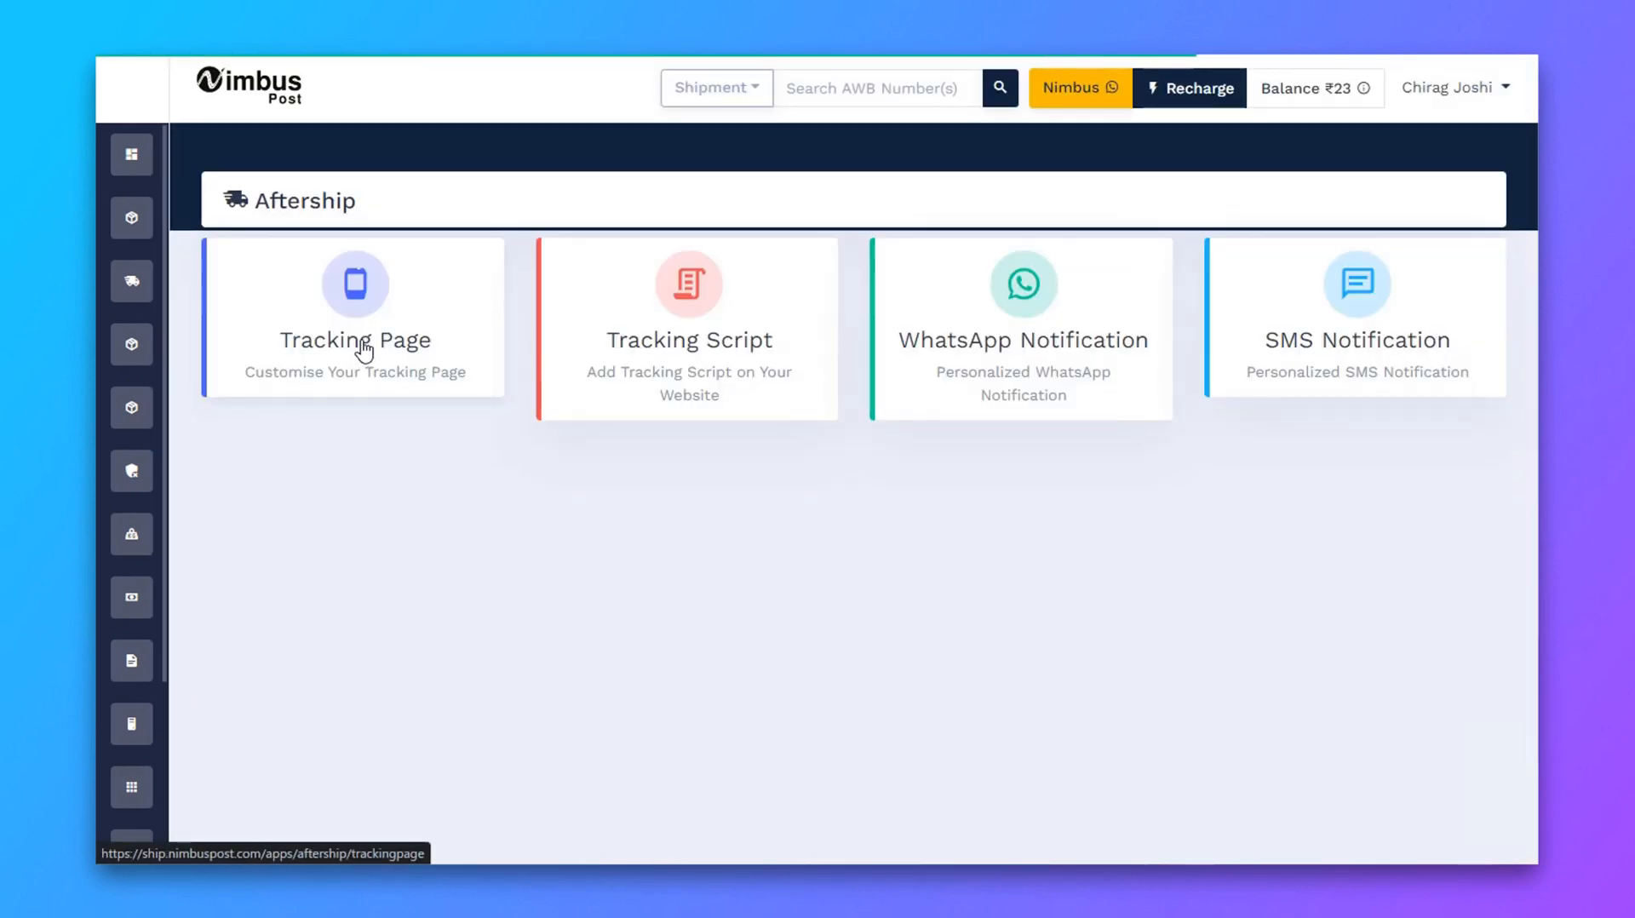
left_click(355, 339)
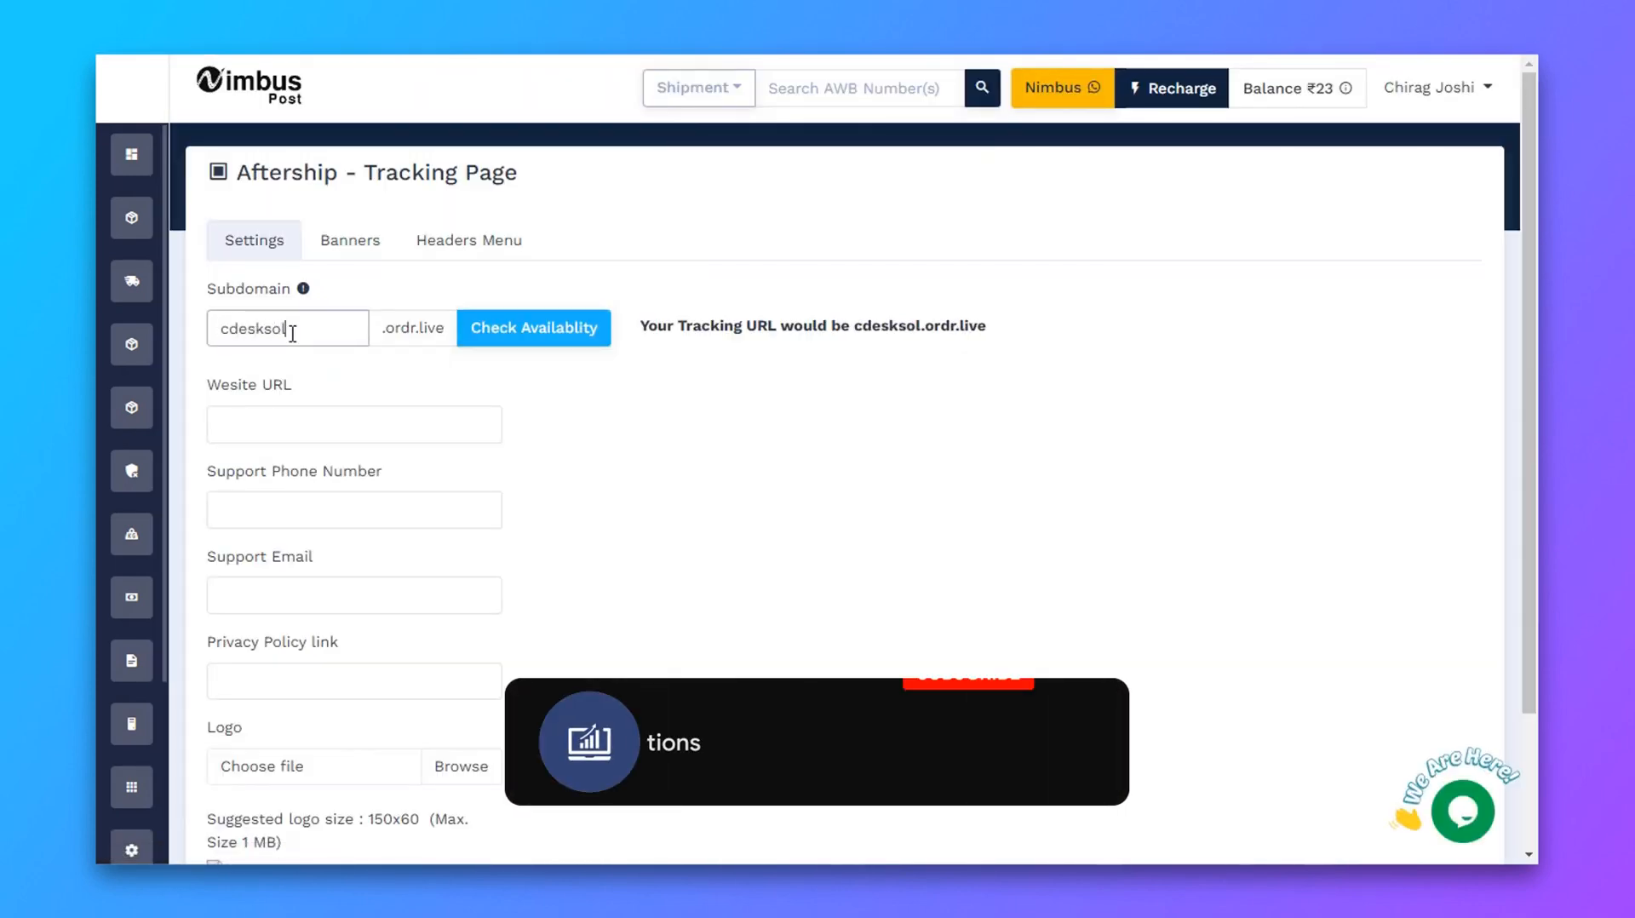
Step: Set the subdomain to cdesksolutions and confirm cdesksolutions.ordr.live is available
type("utions")
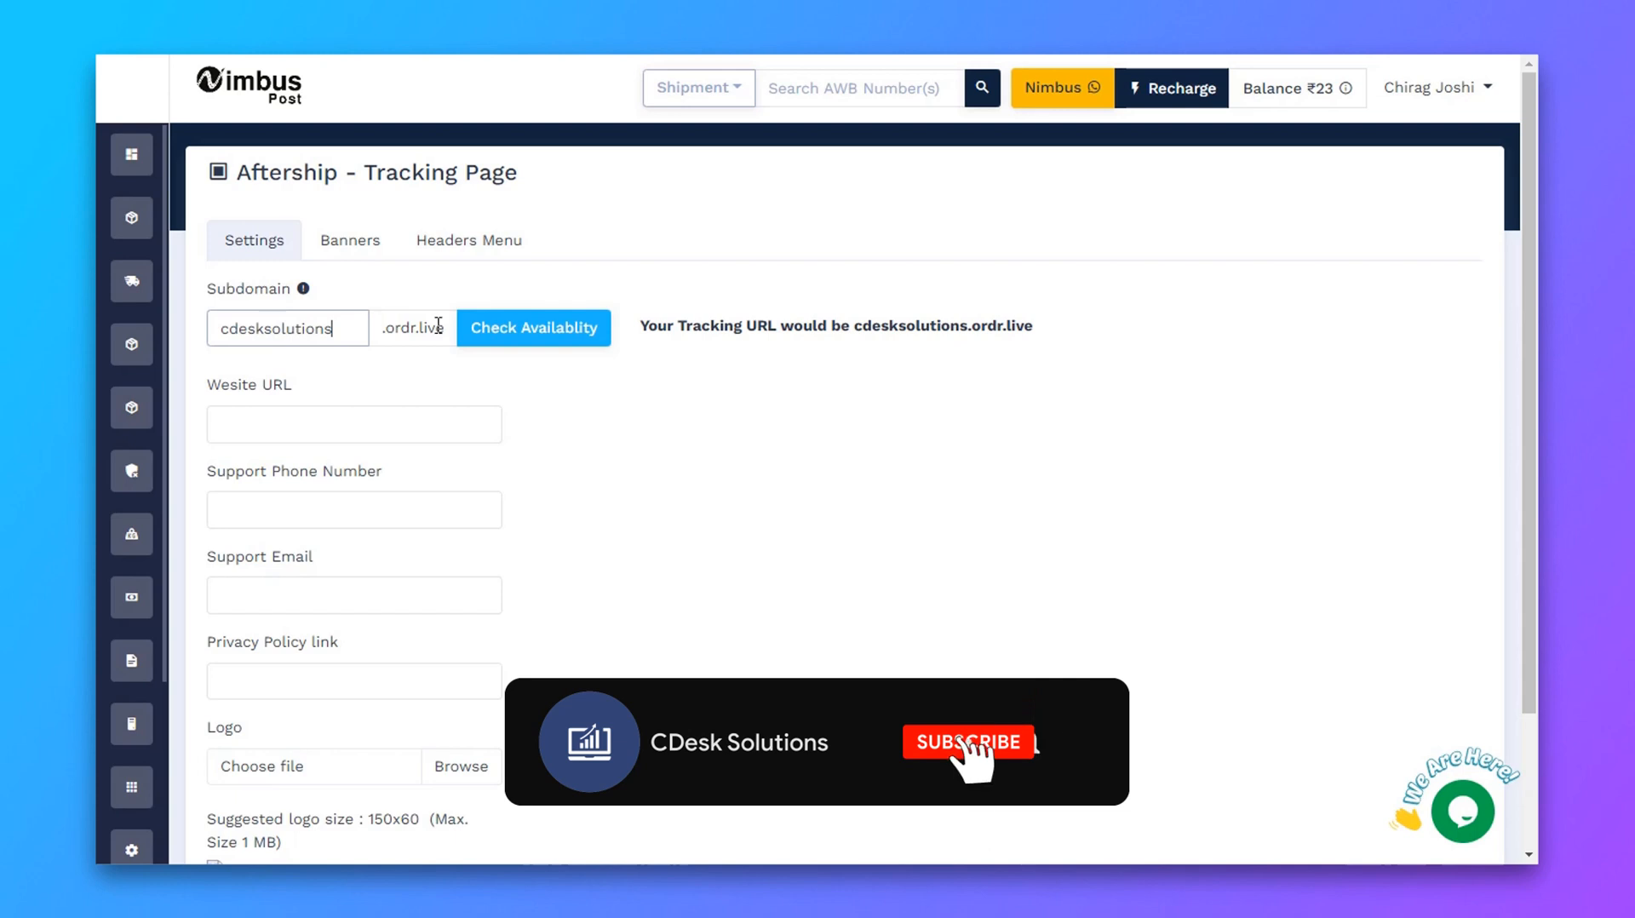
left_click(533, 327)
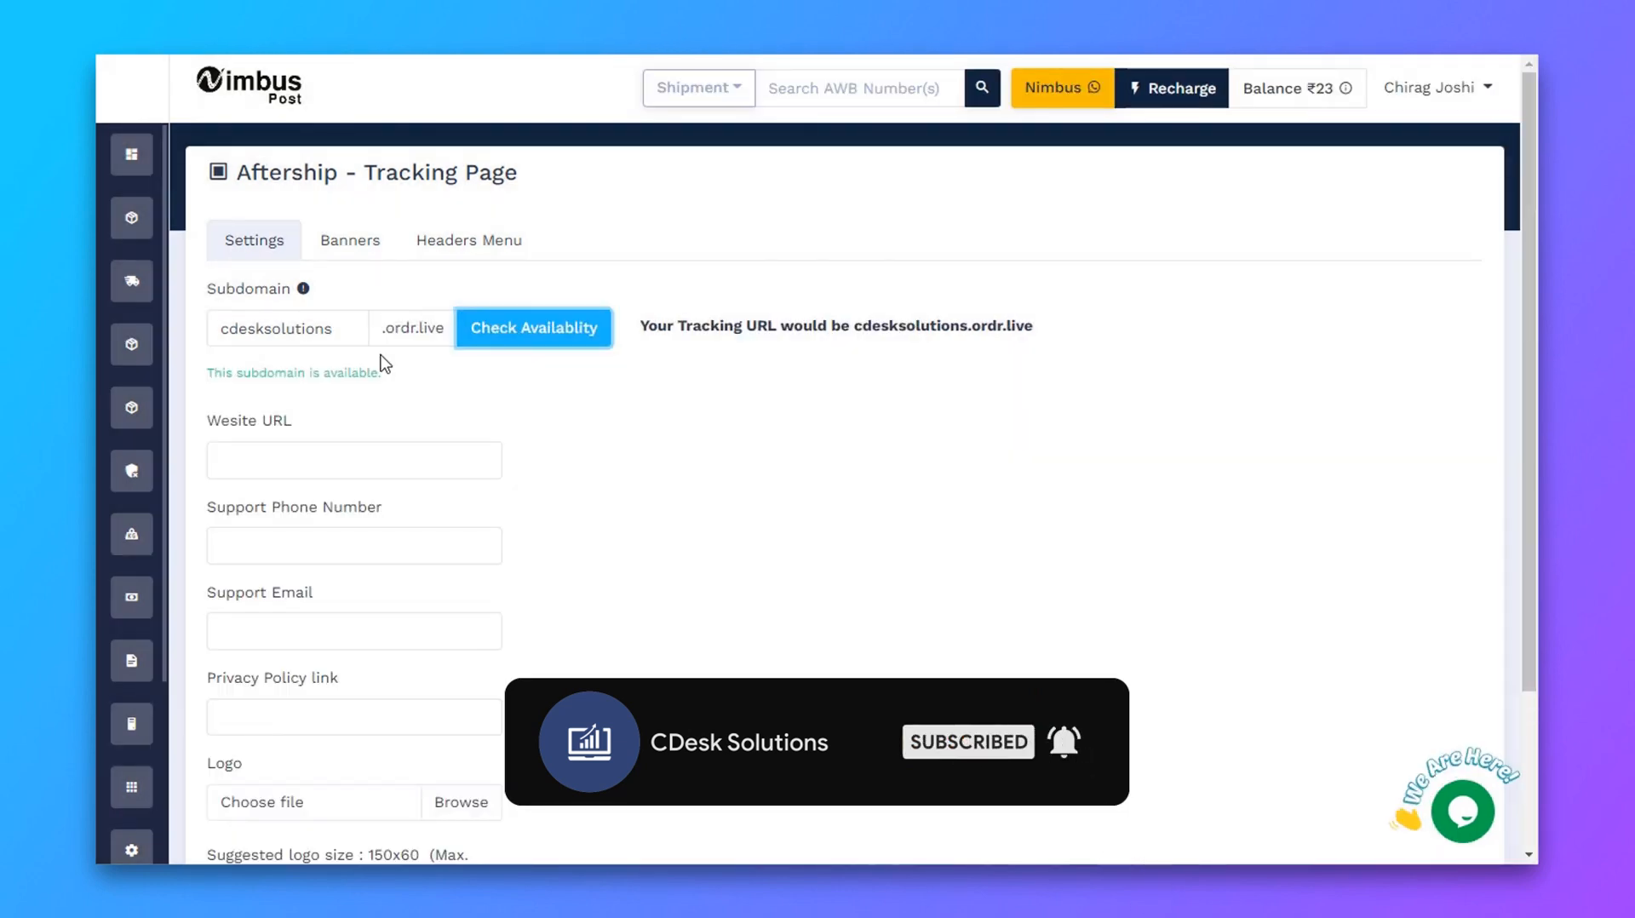
mouse_move(354, 460)
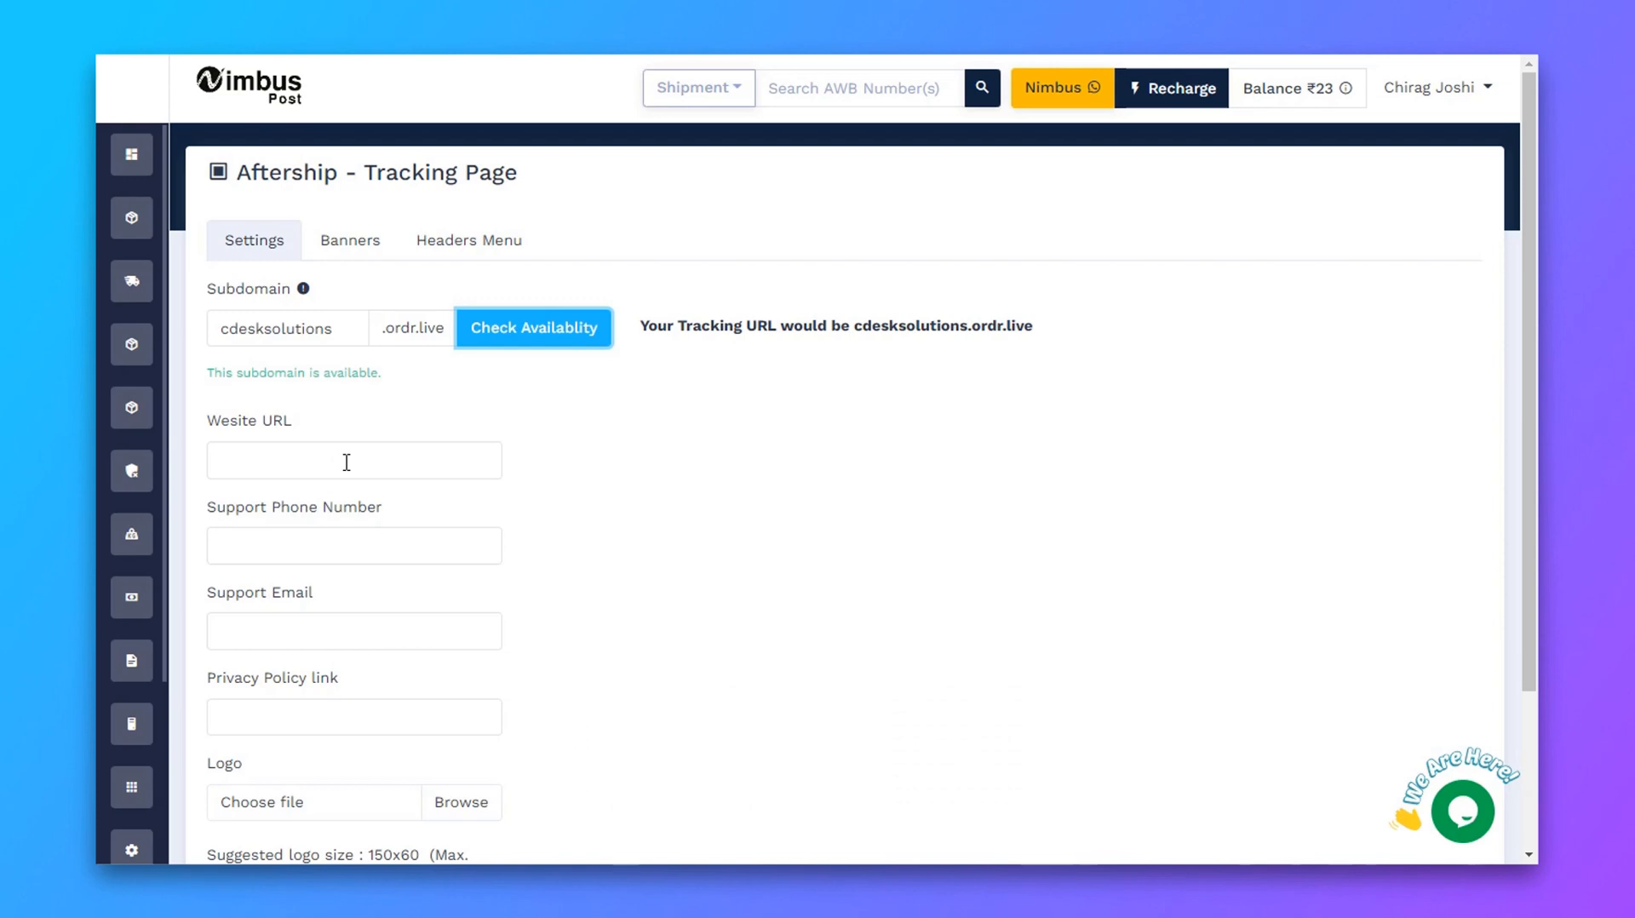
left_click(353, 460)
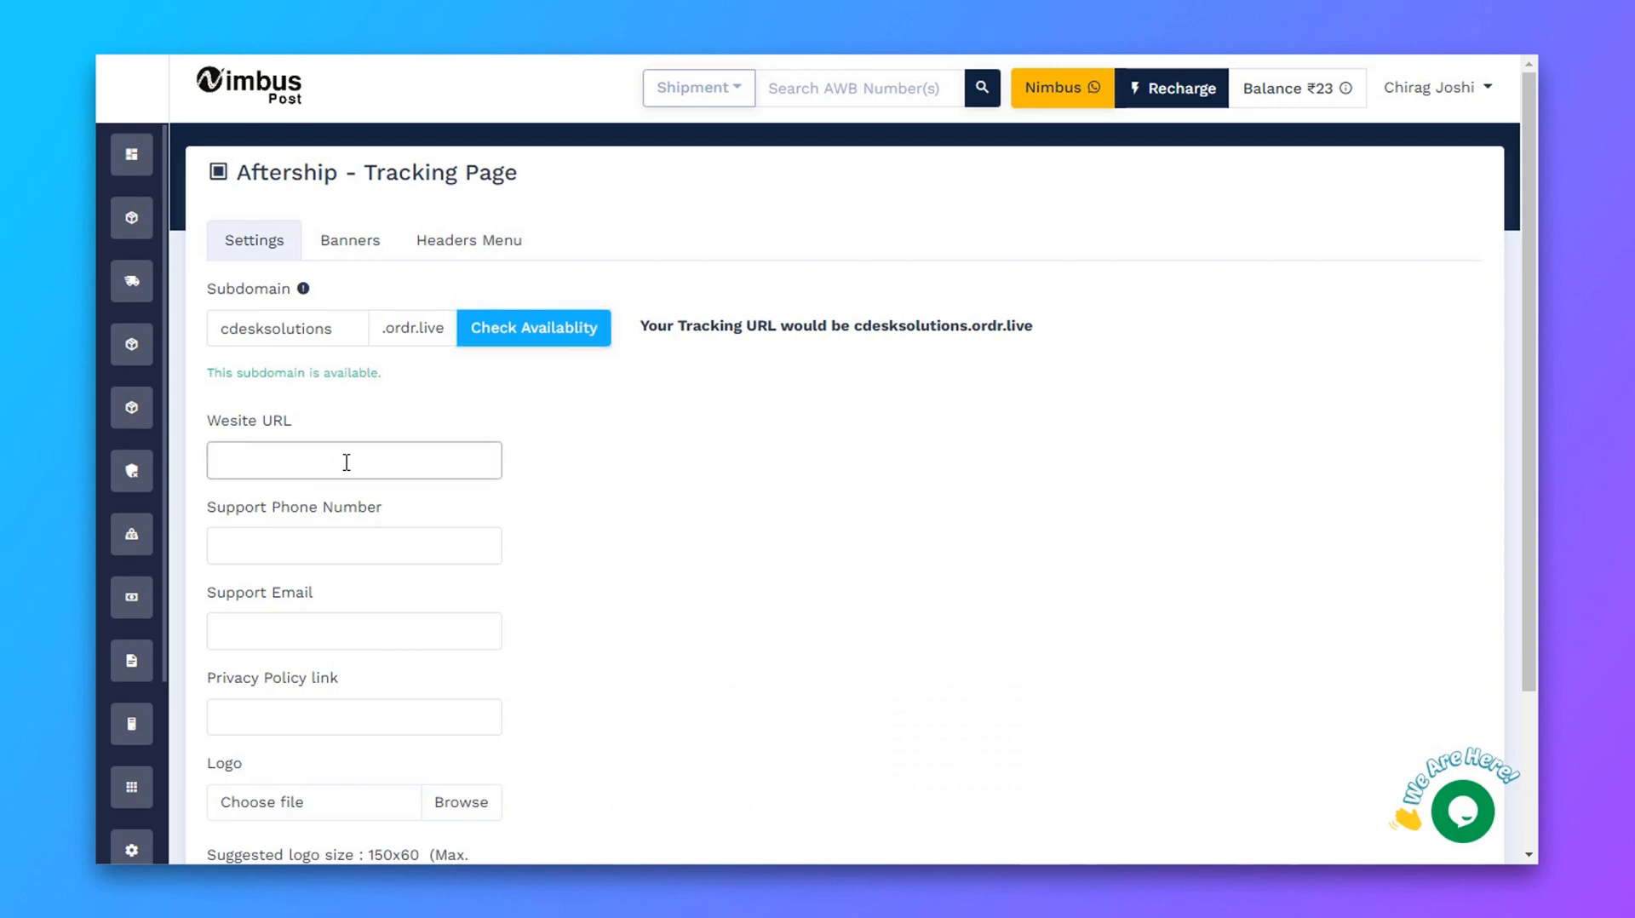
type("https://www.cdesksolutions.com/")
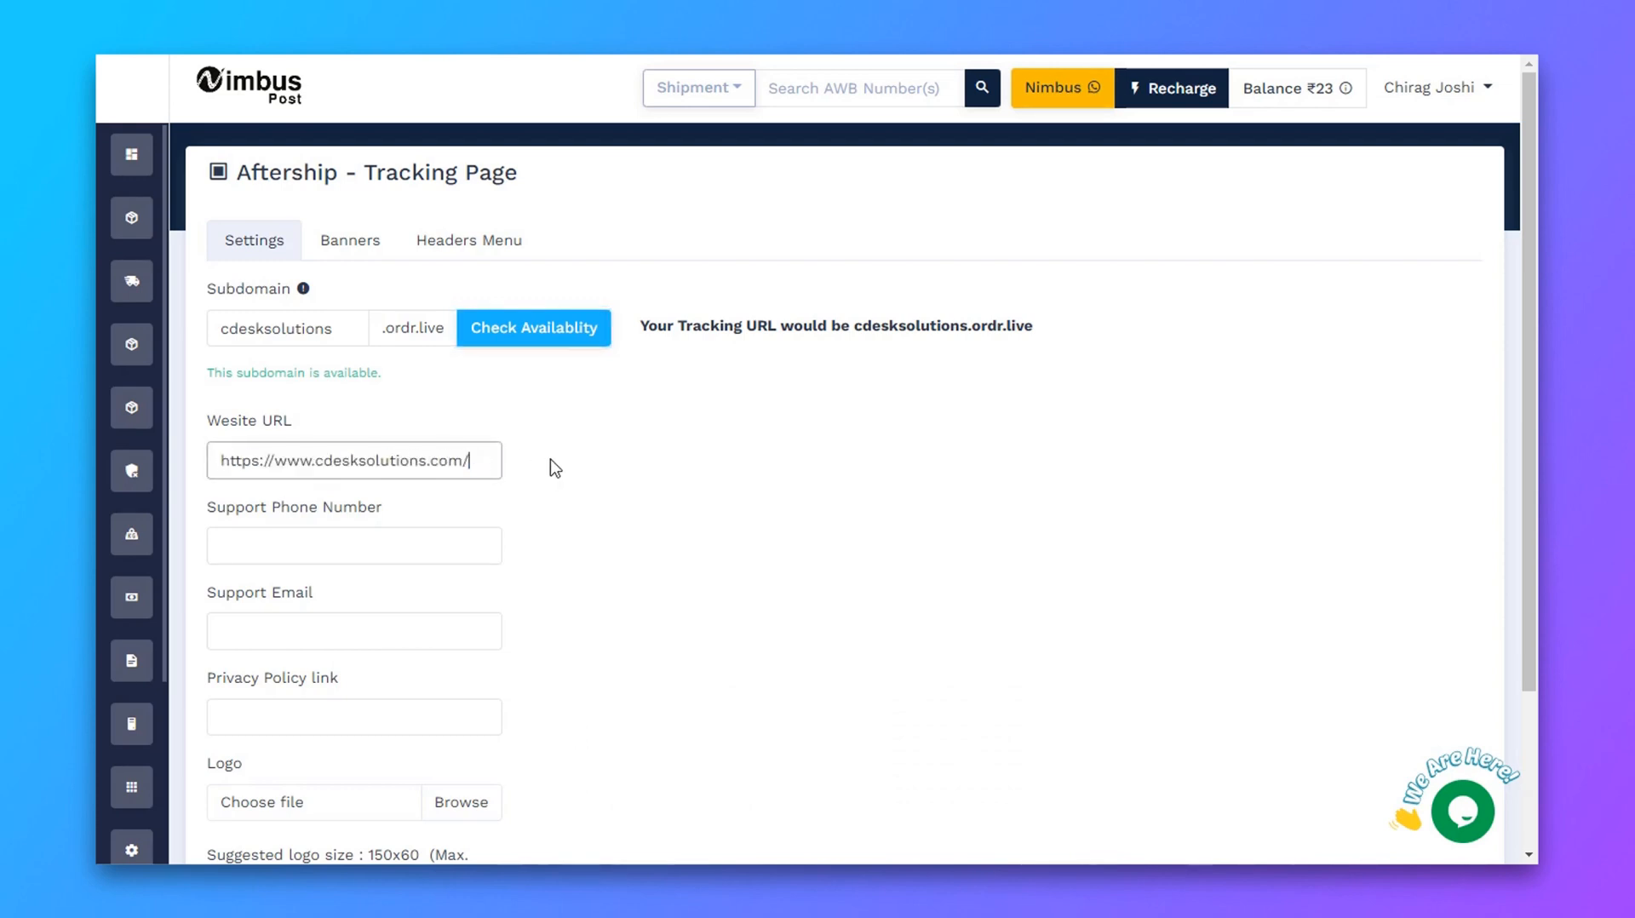
left_click(353, 545)
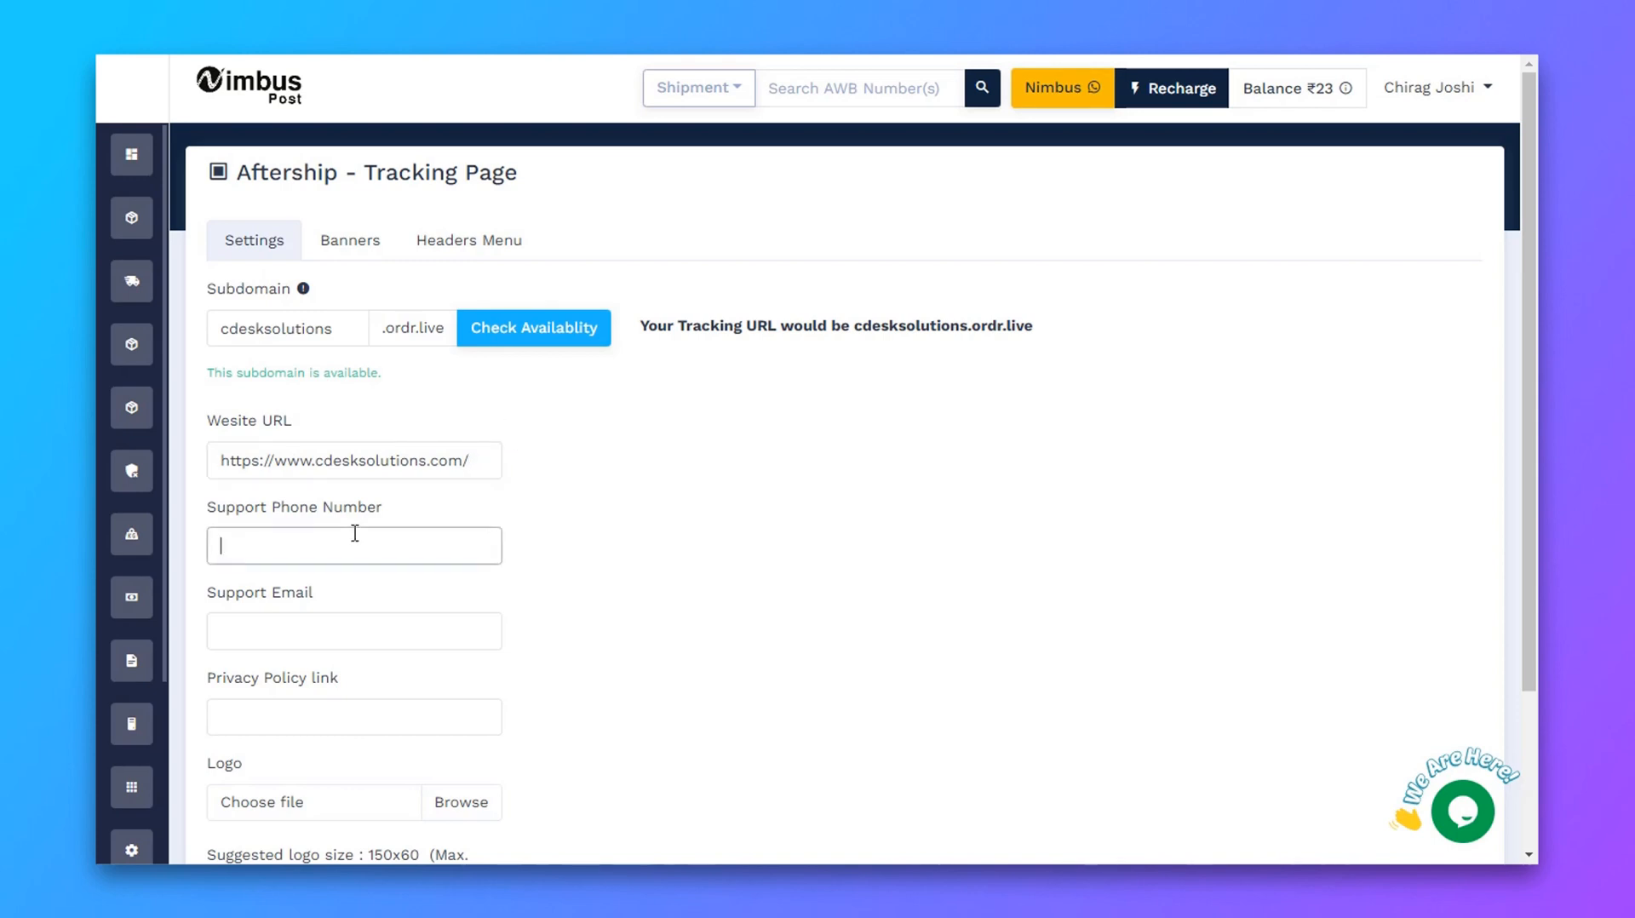
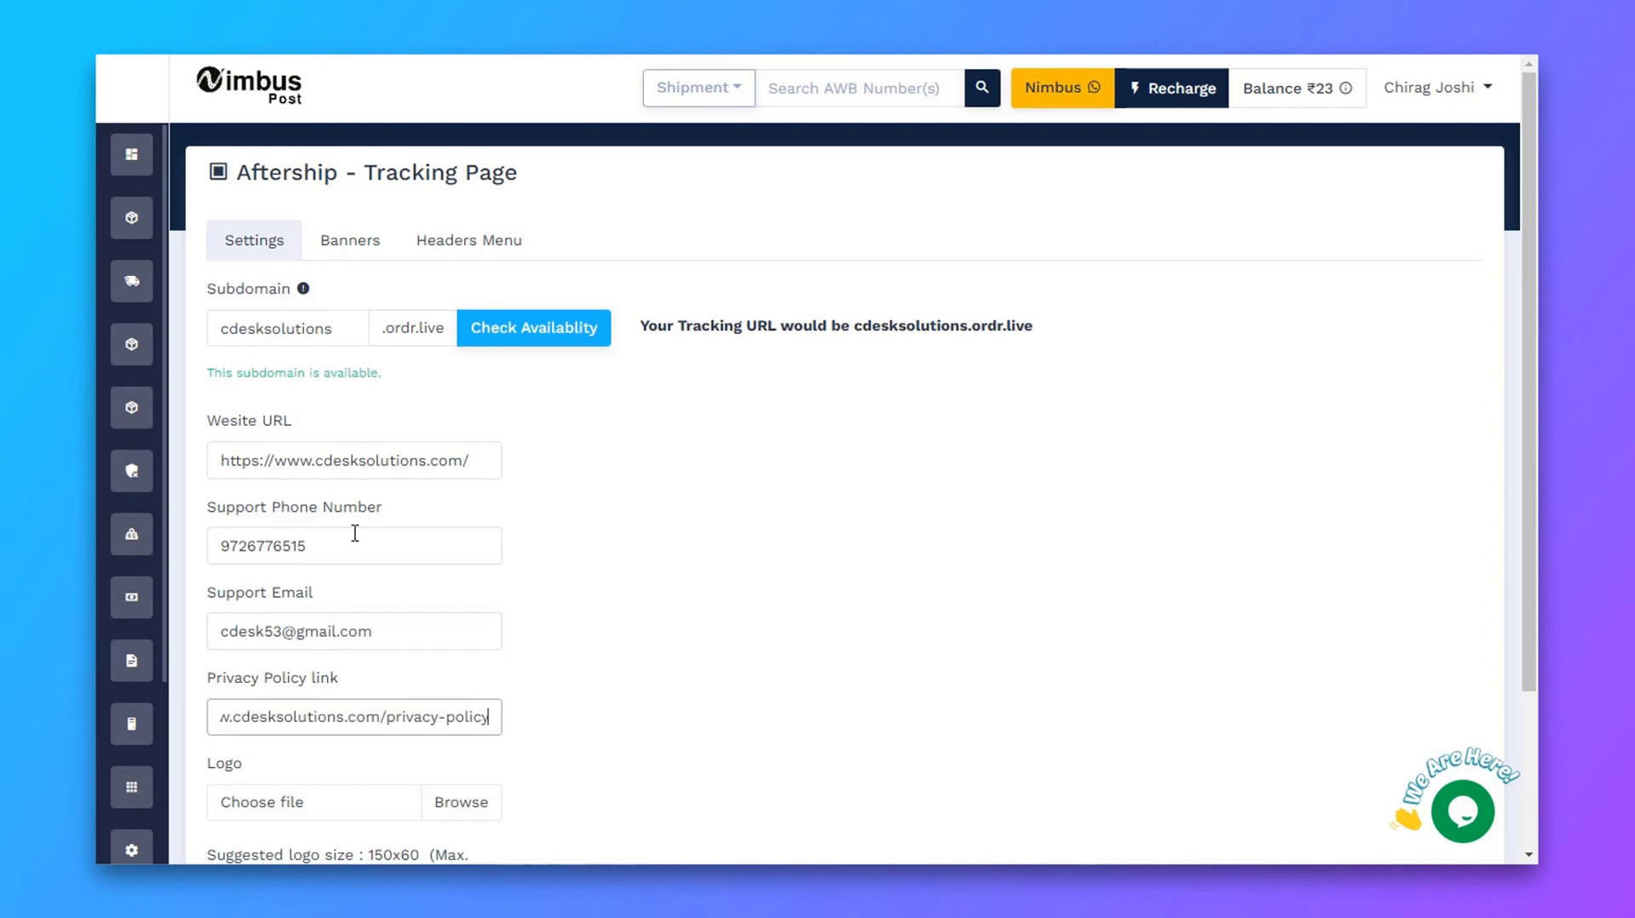
Step: Choose a logo image file and submit the tracking page details successfully
scroll("down", 3)
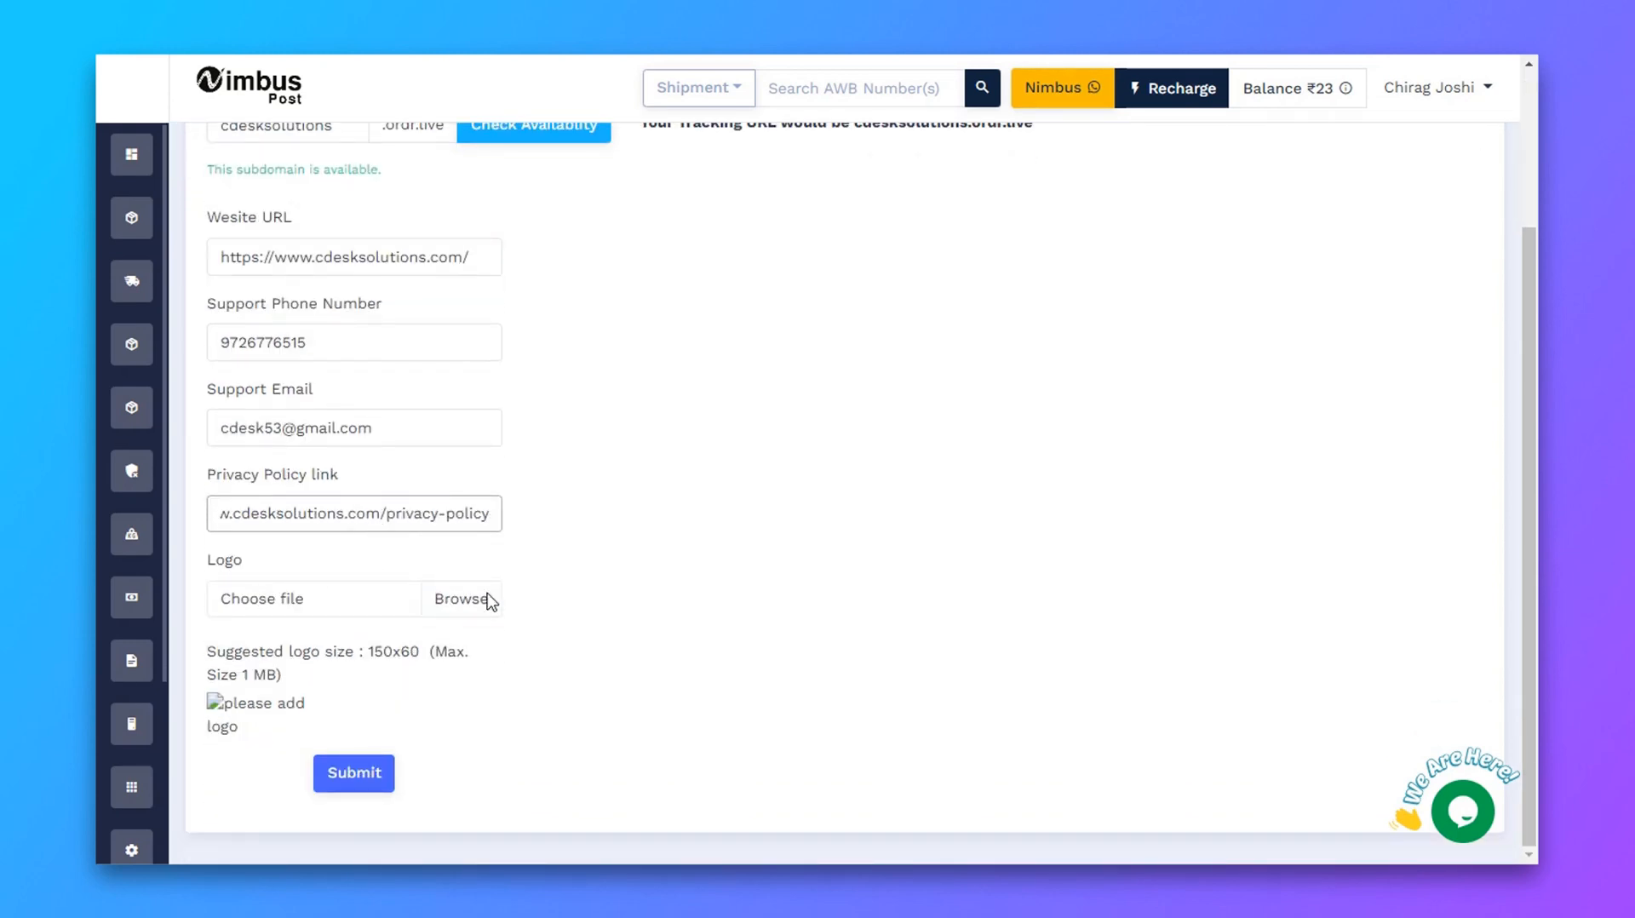
left_click(460, 598)
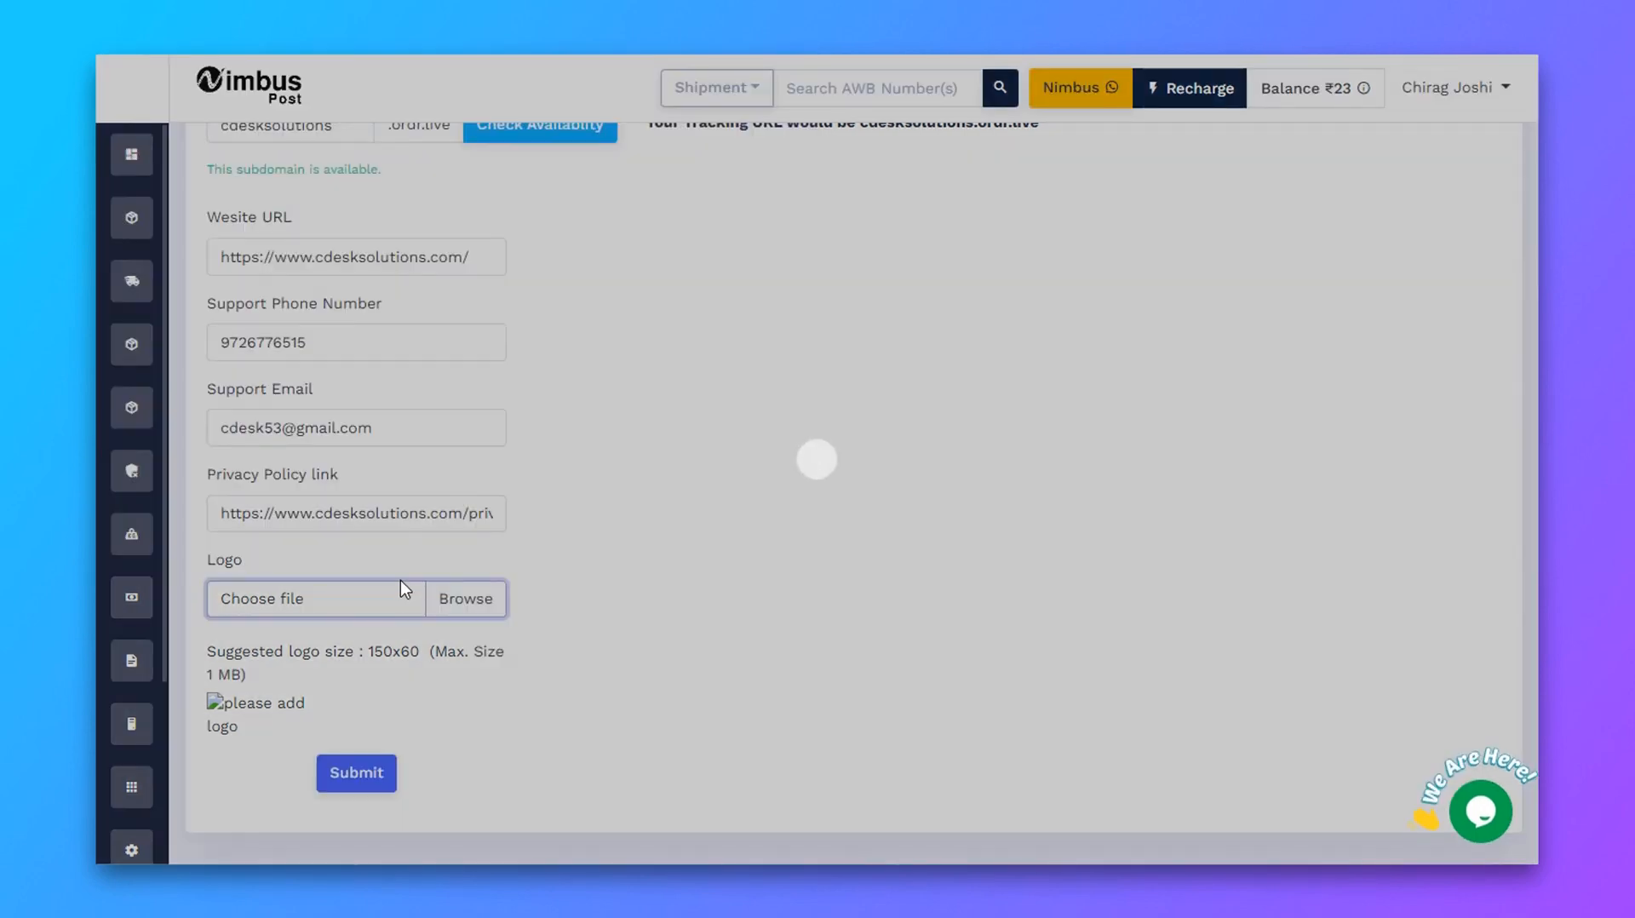
mouse_move(348, 598)
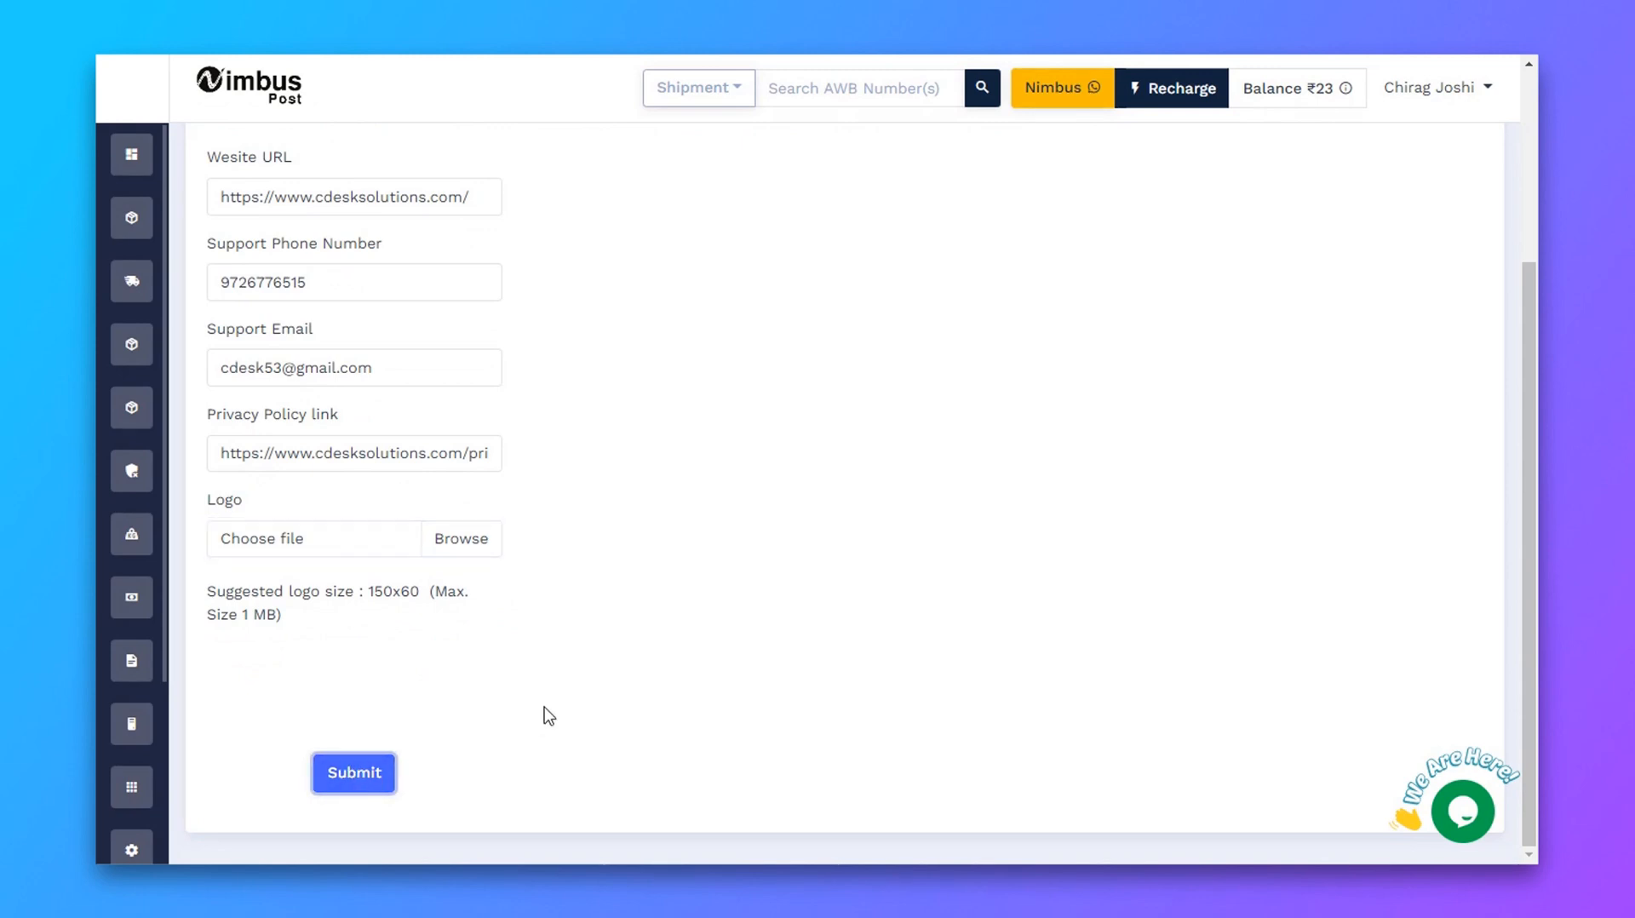
left_click(355, 773)
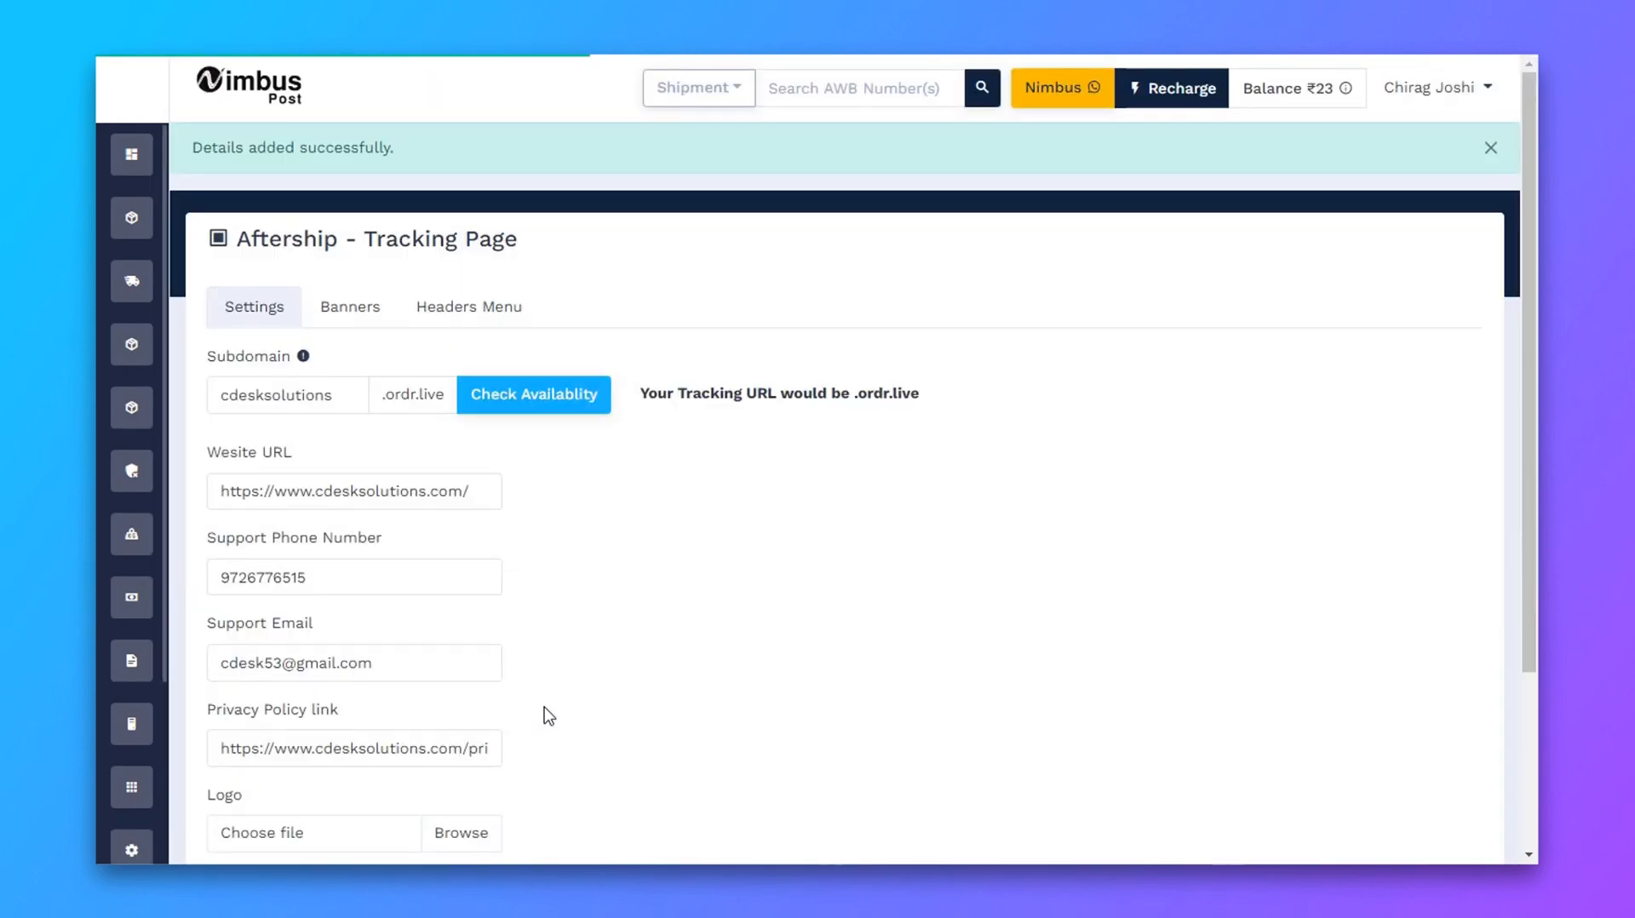
left_click(533, 395)
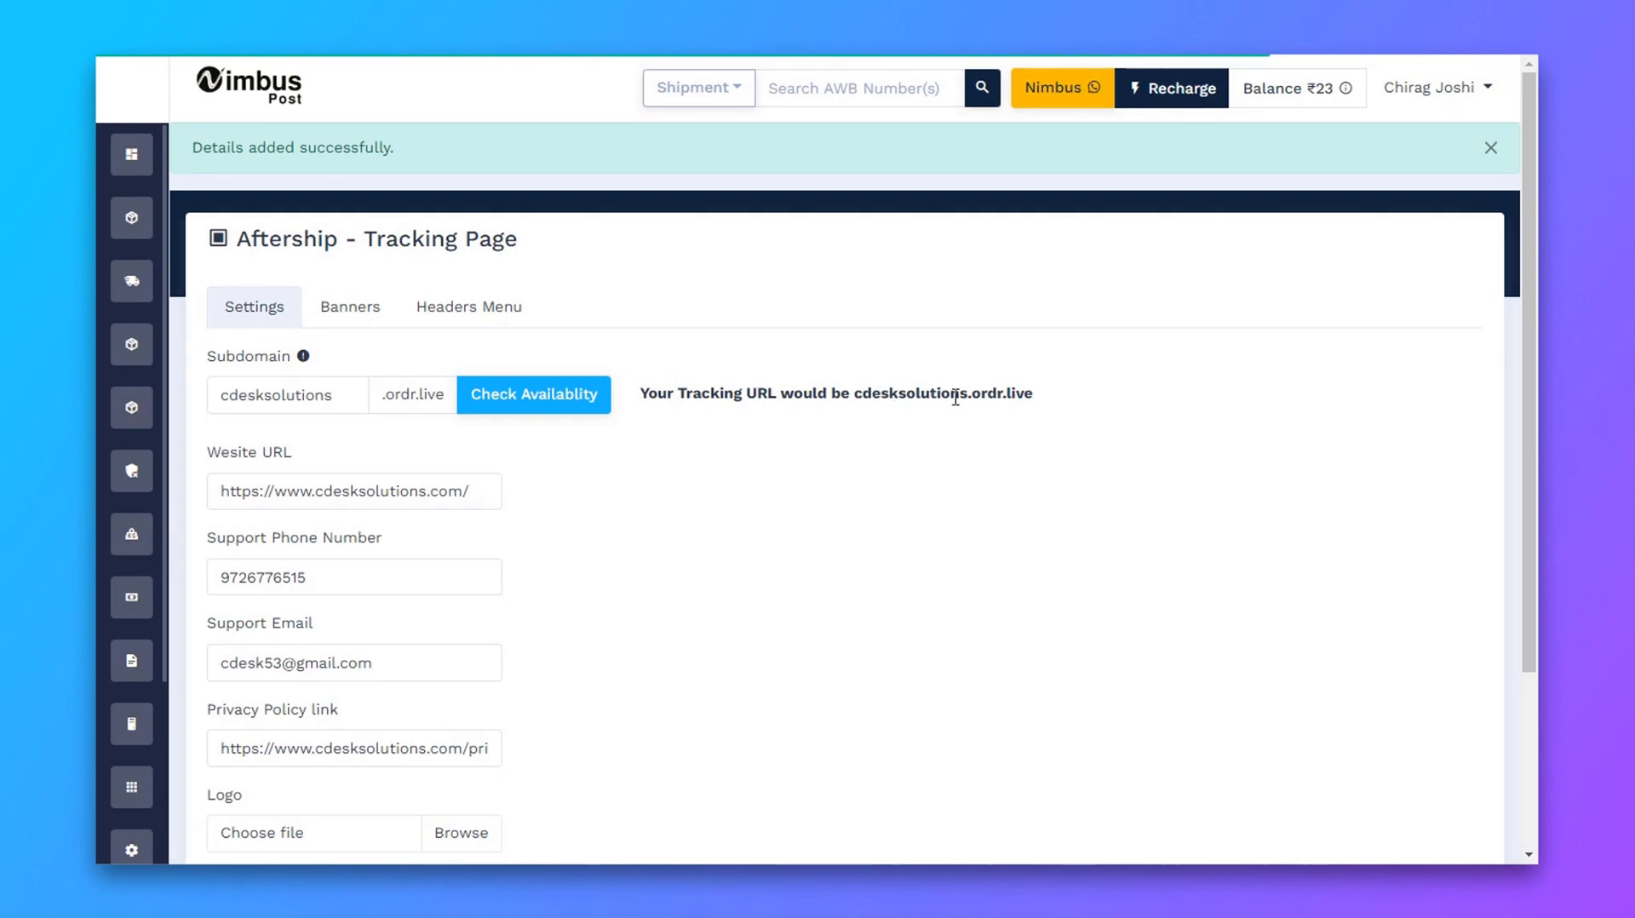
mouse_move(438, 357)
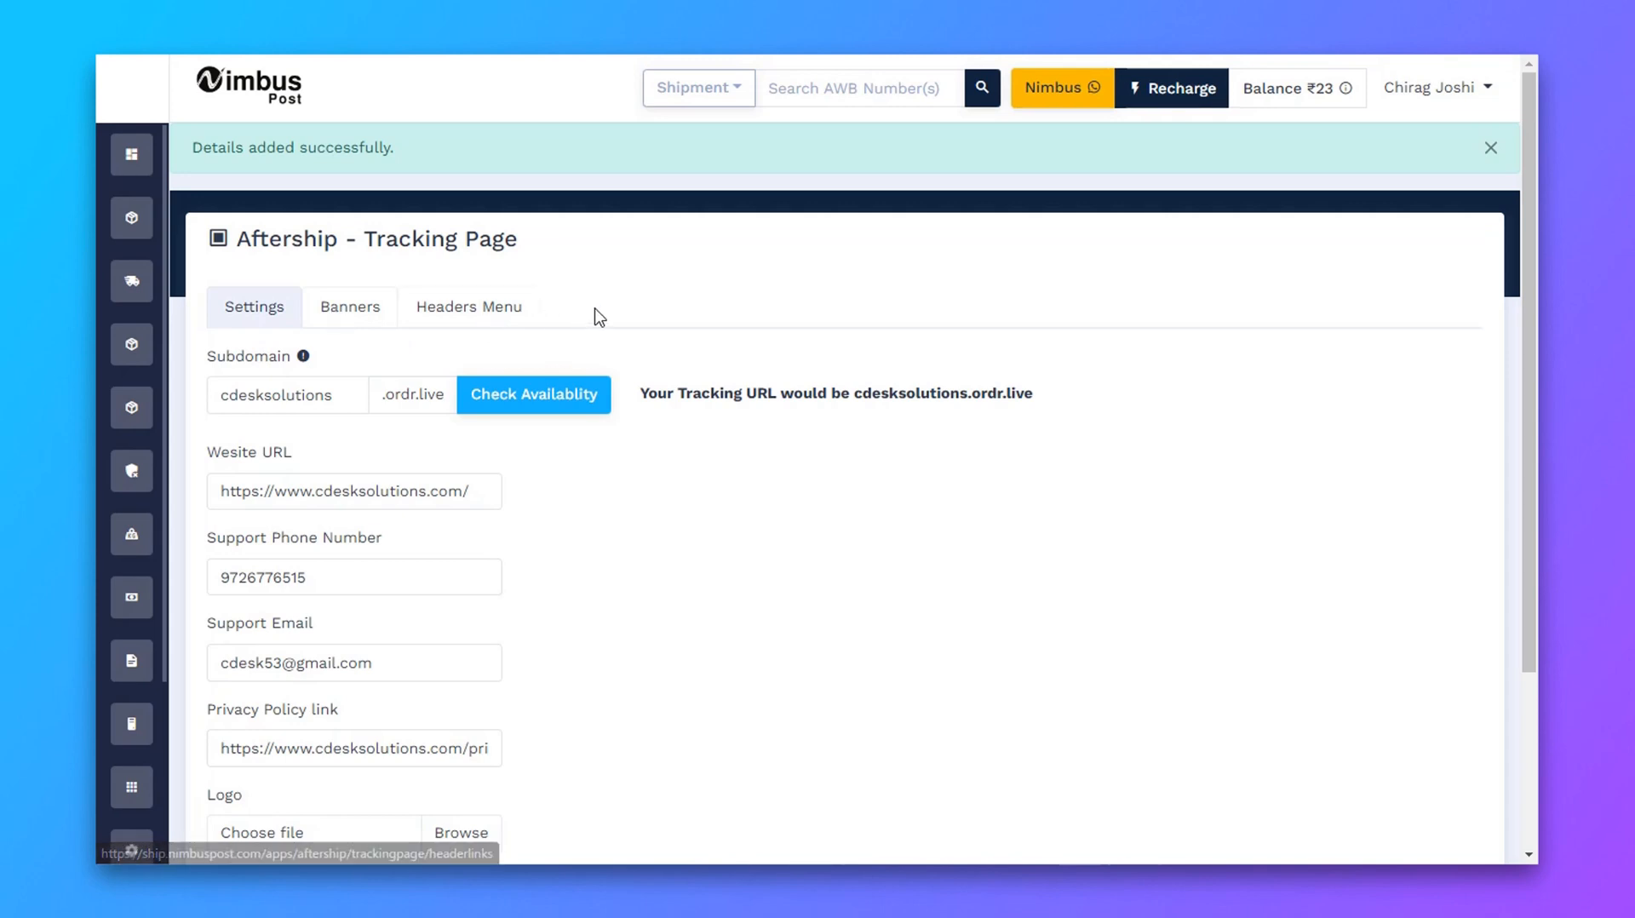
Step: View the banner settings, then switch to the Headers Menu links section
left_click(349, 305)
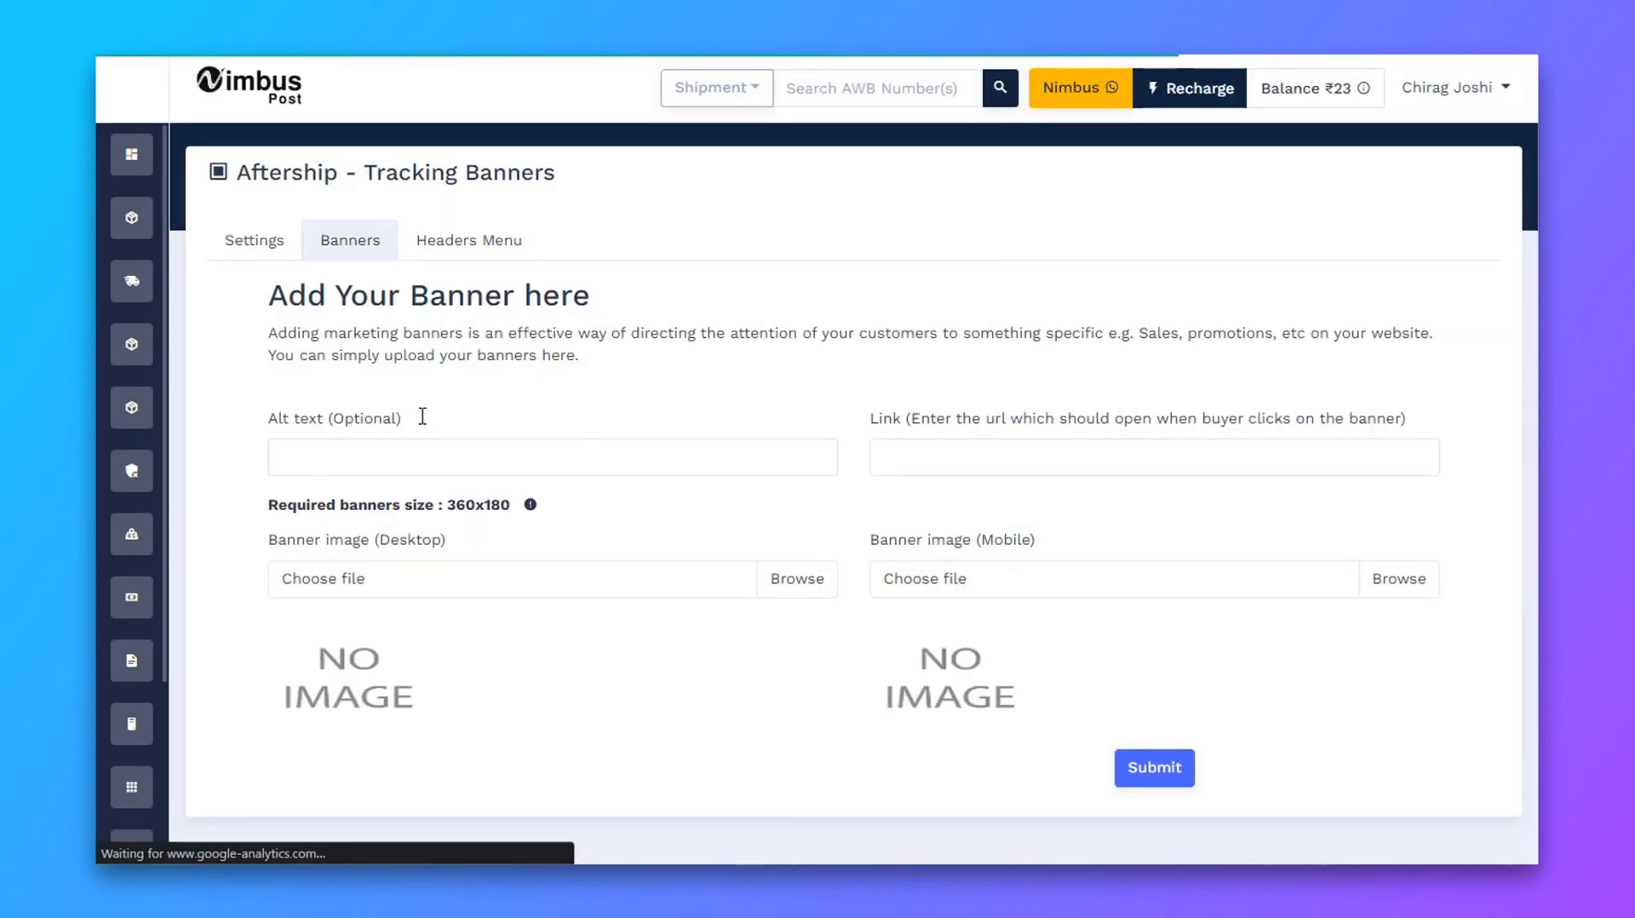
mouse_move(607, 243)
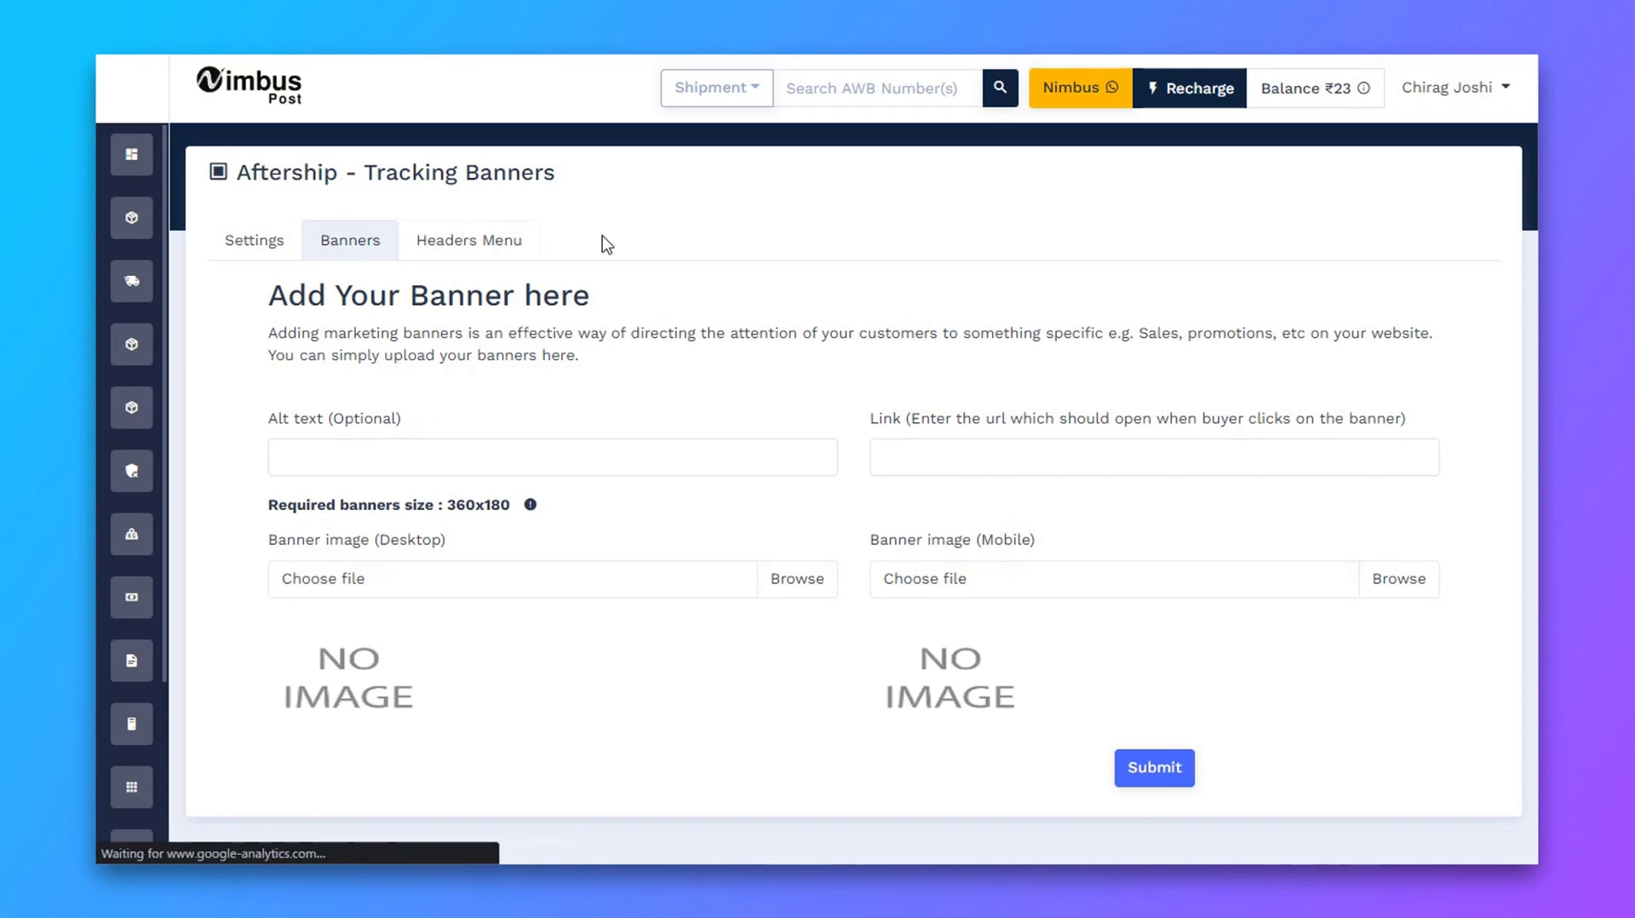
left_click(469, 240)
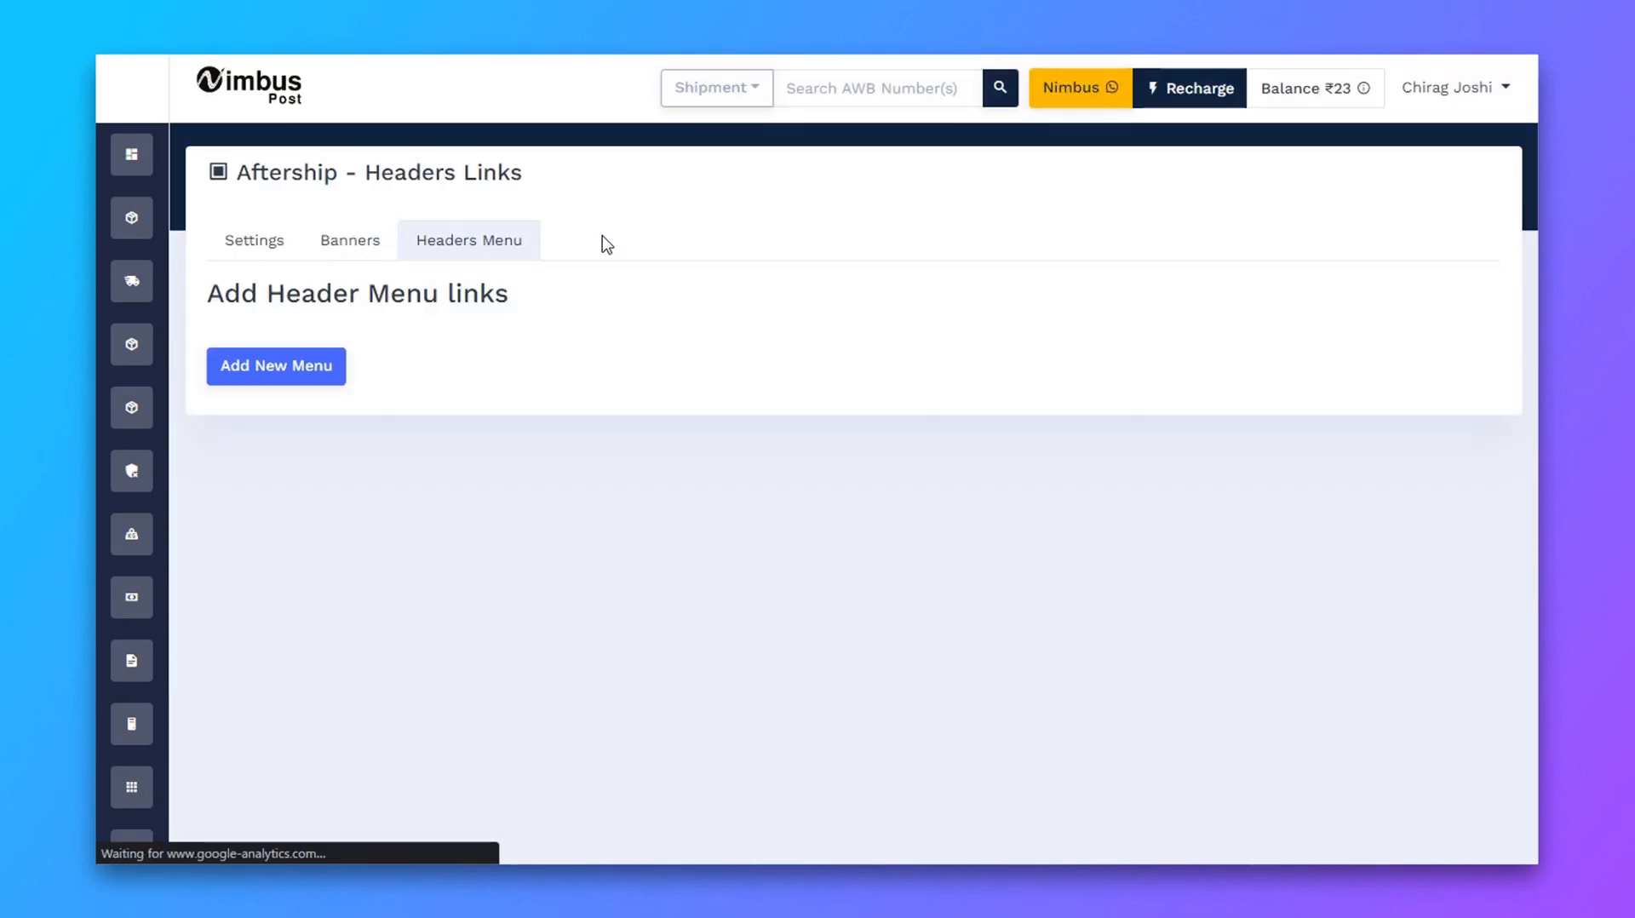
Step: Add Home and About Us menu links with their cdesksolutions.com URLs
left_click(275, 365)
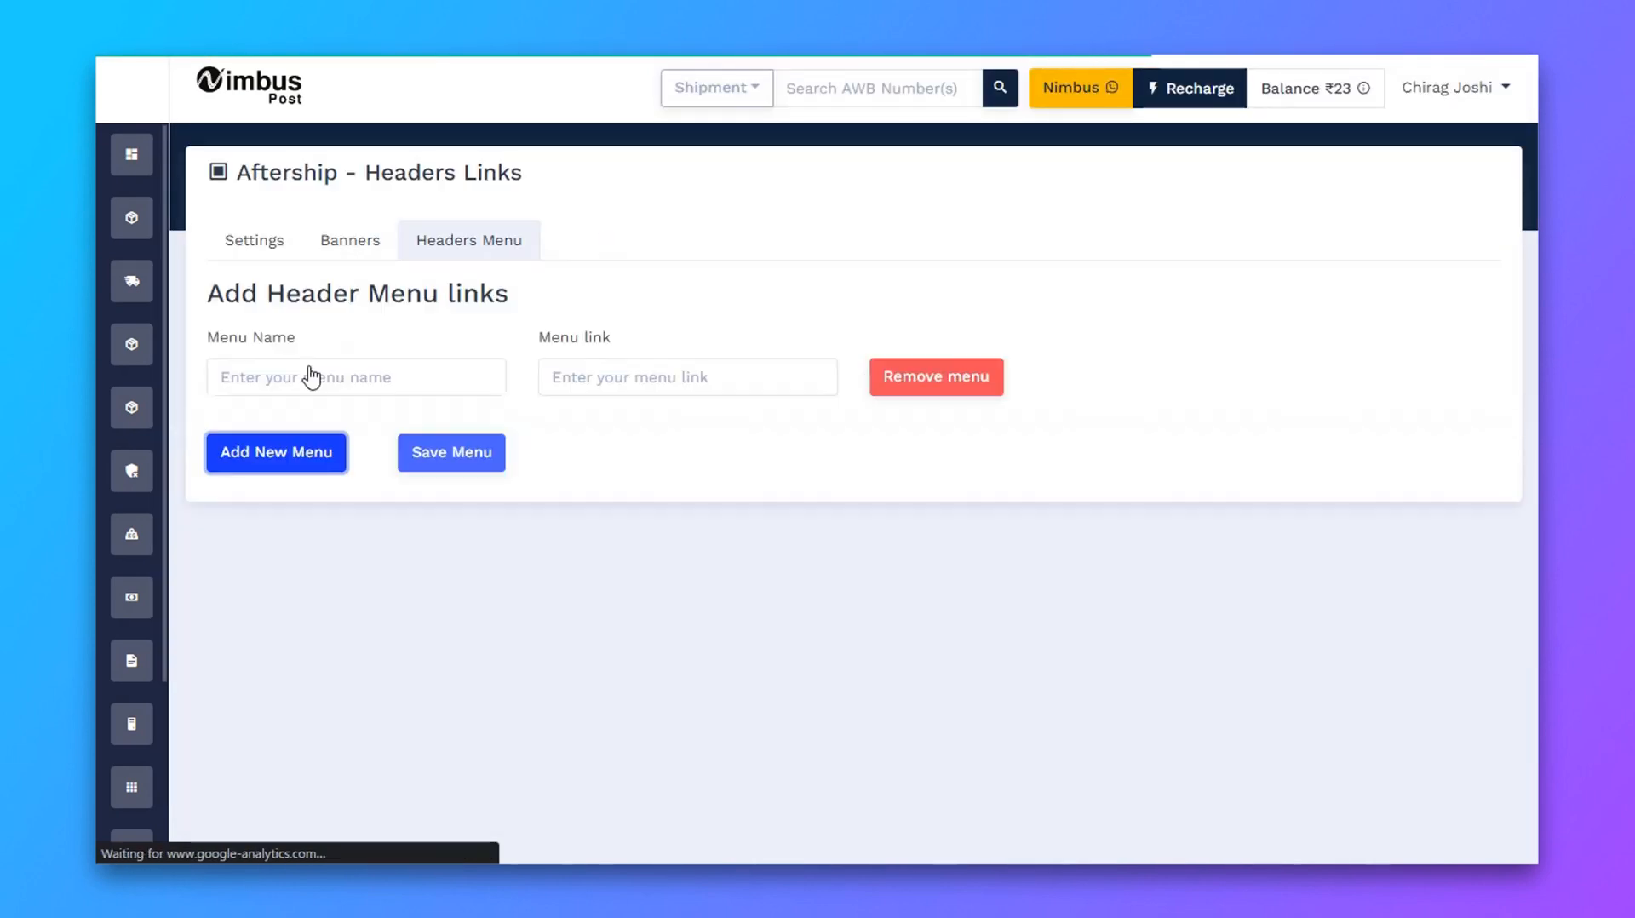
left_click(356, 377)
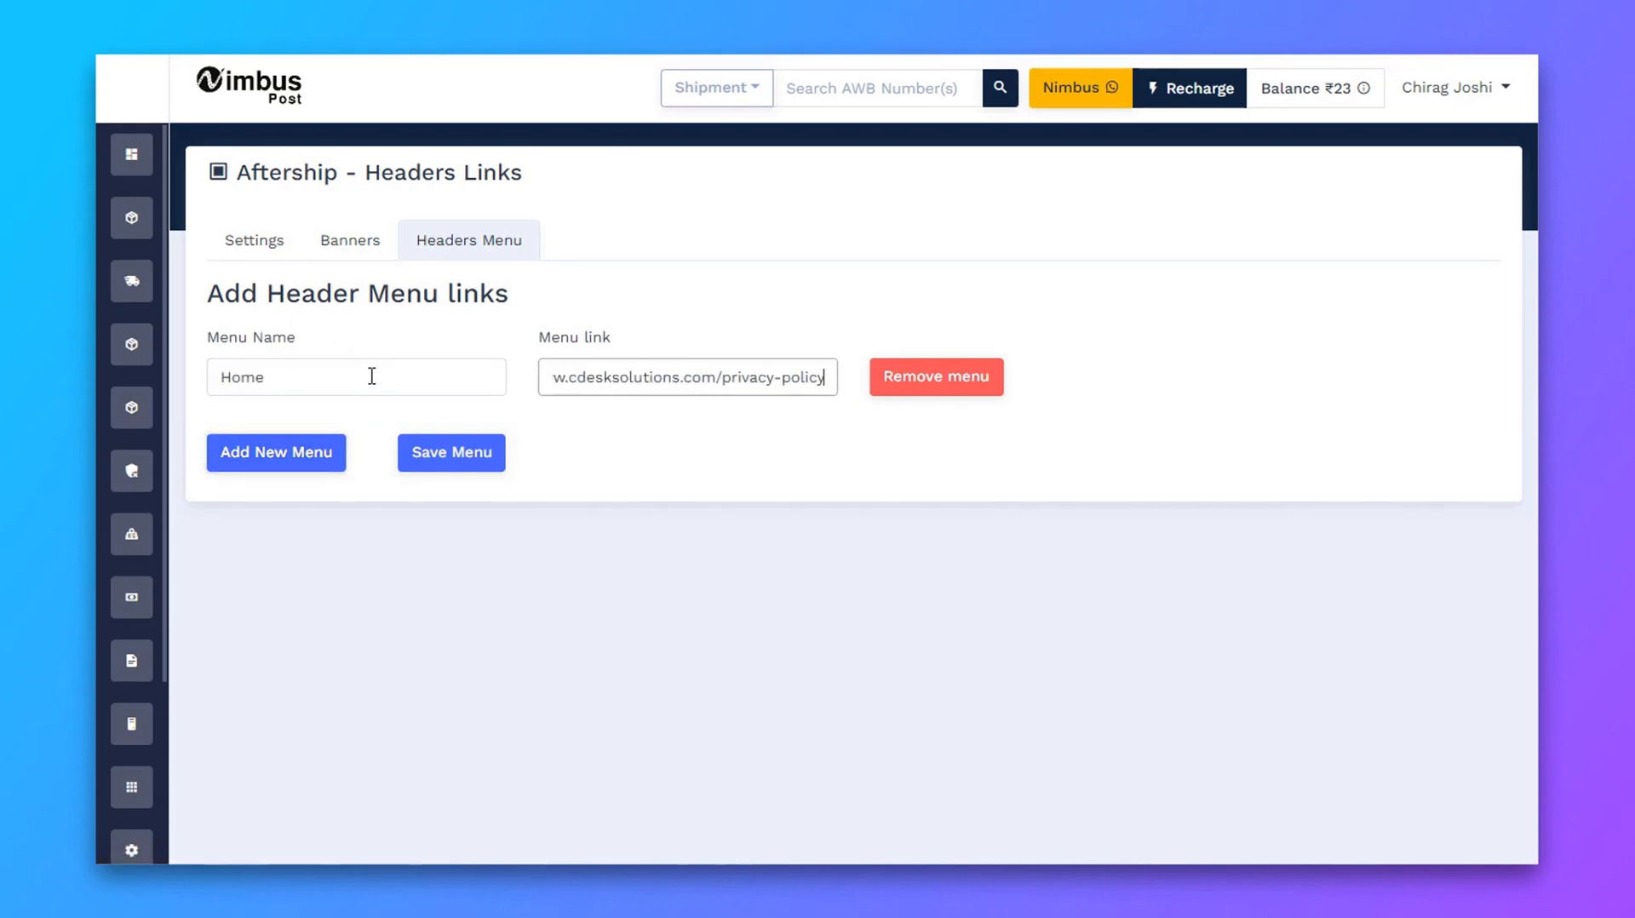
double_click(772, 377)
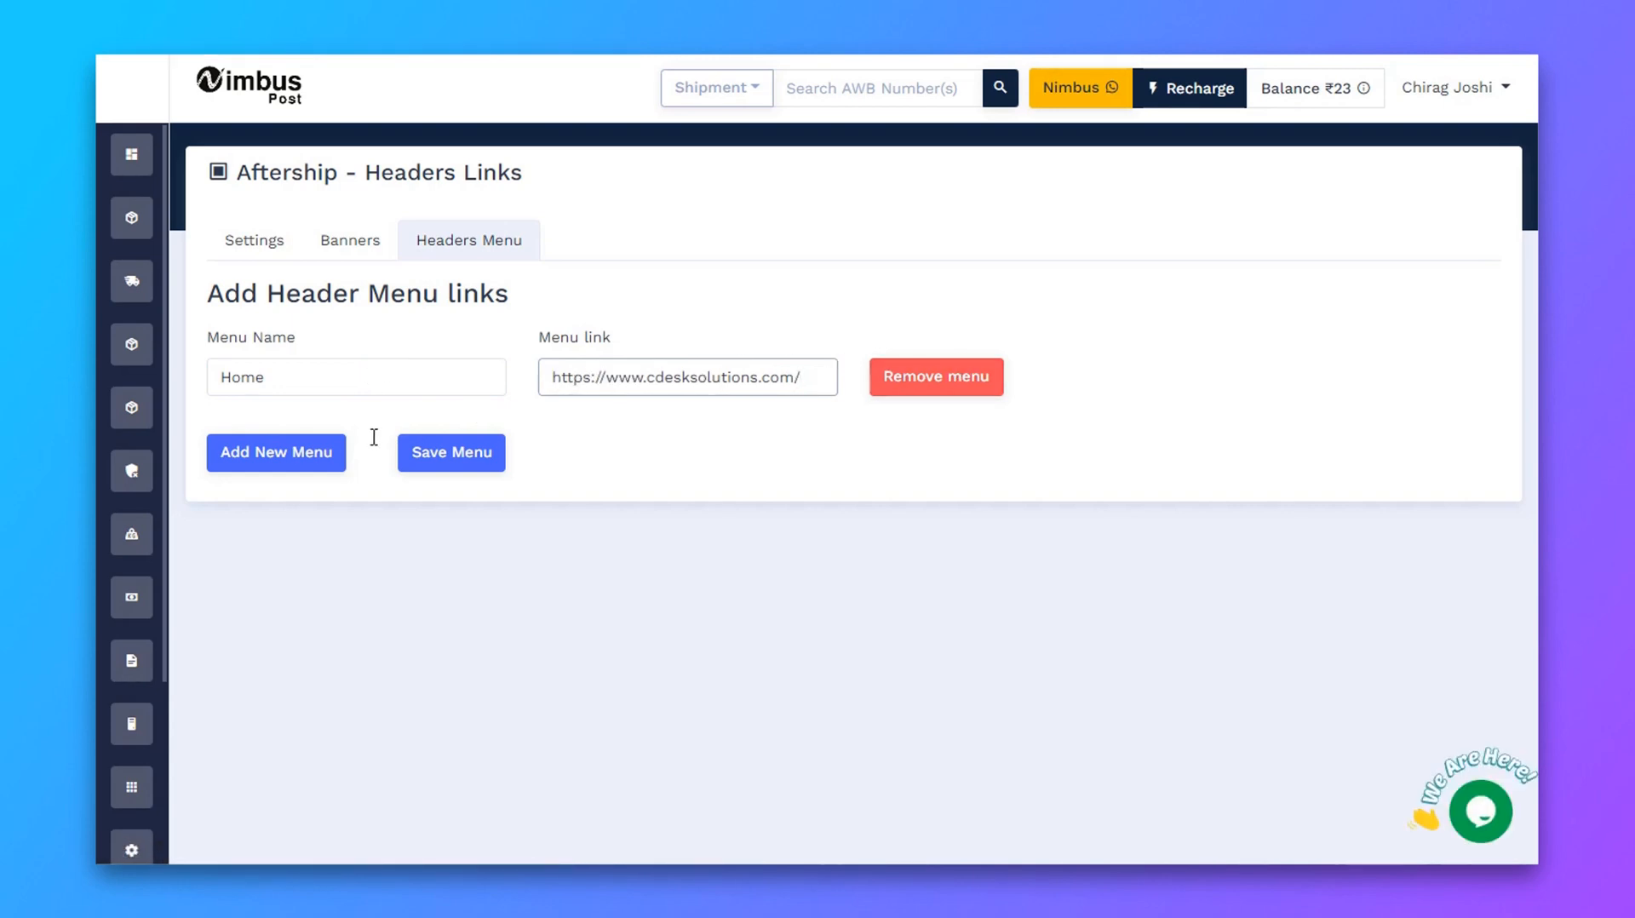
left_click(276, 451)
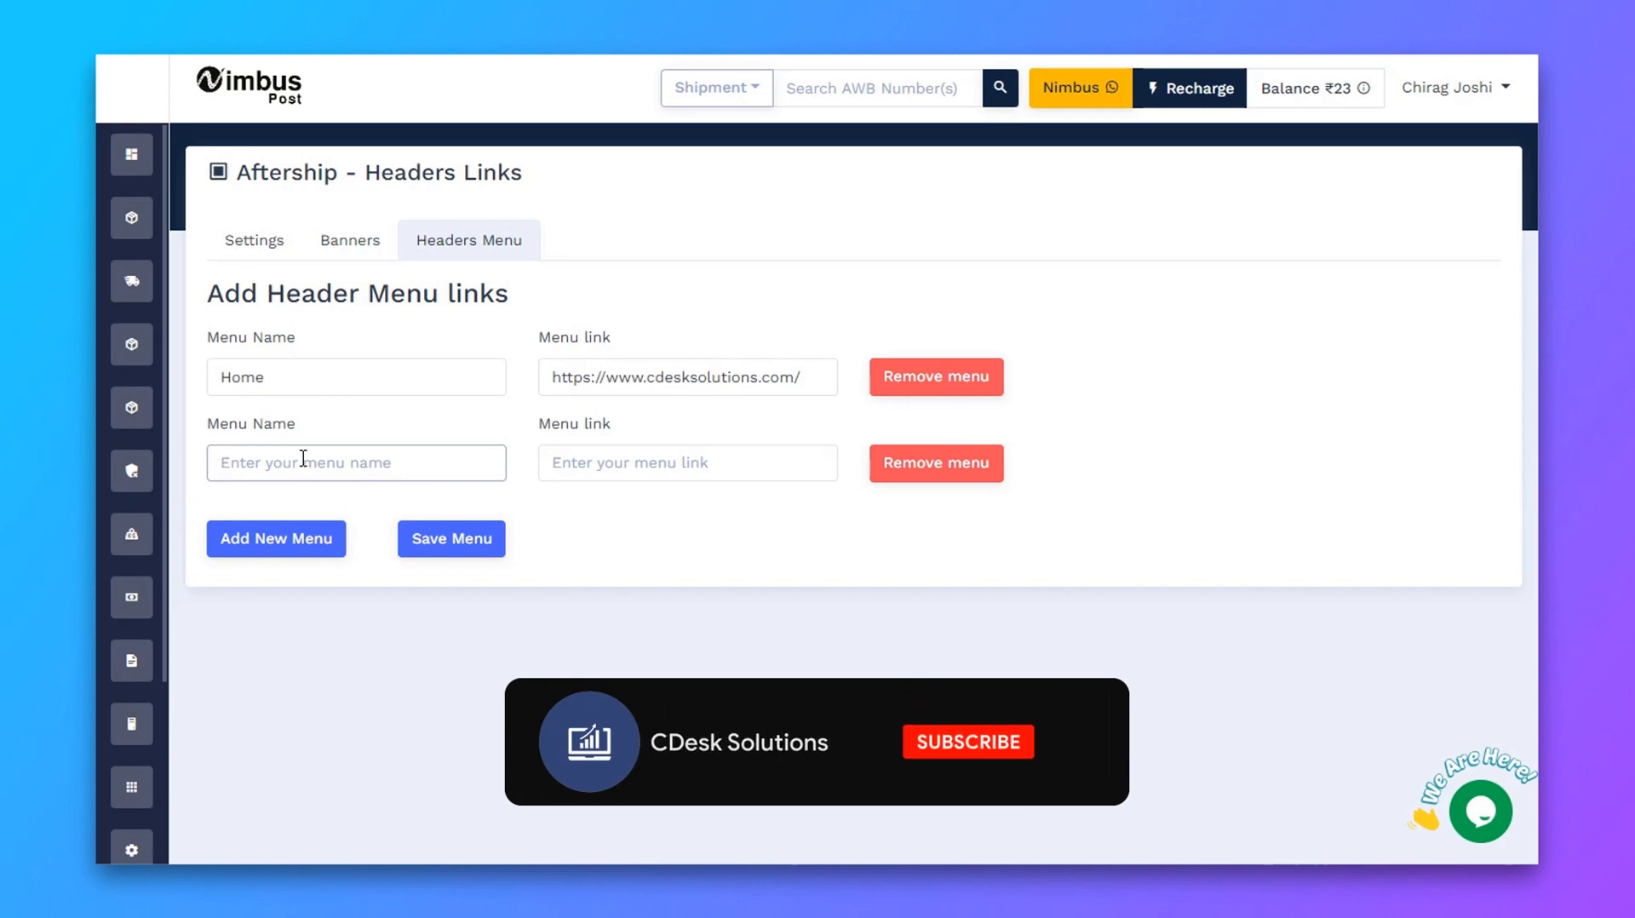
type("About Us")
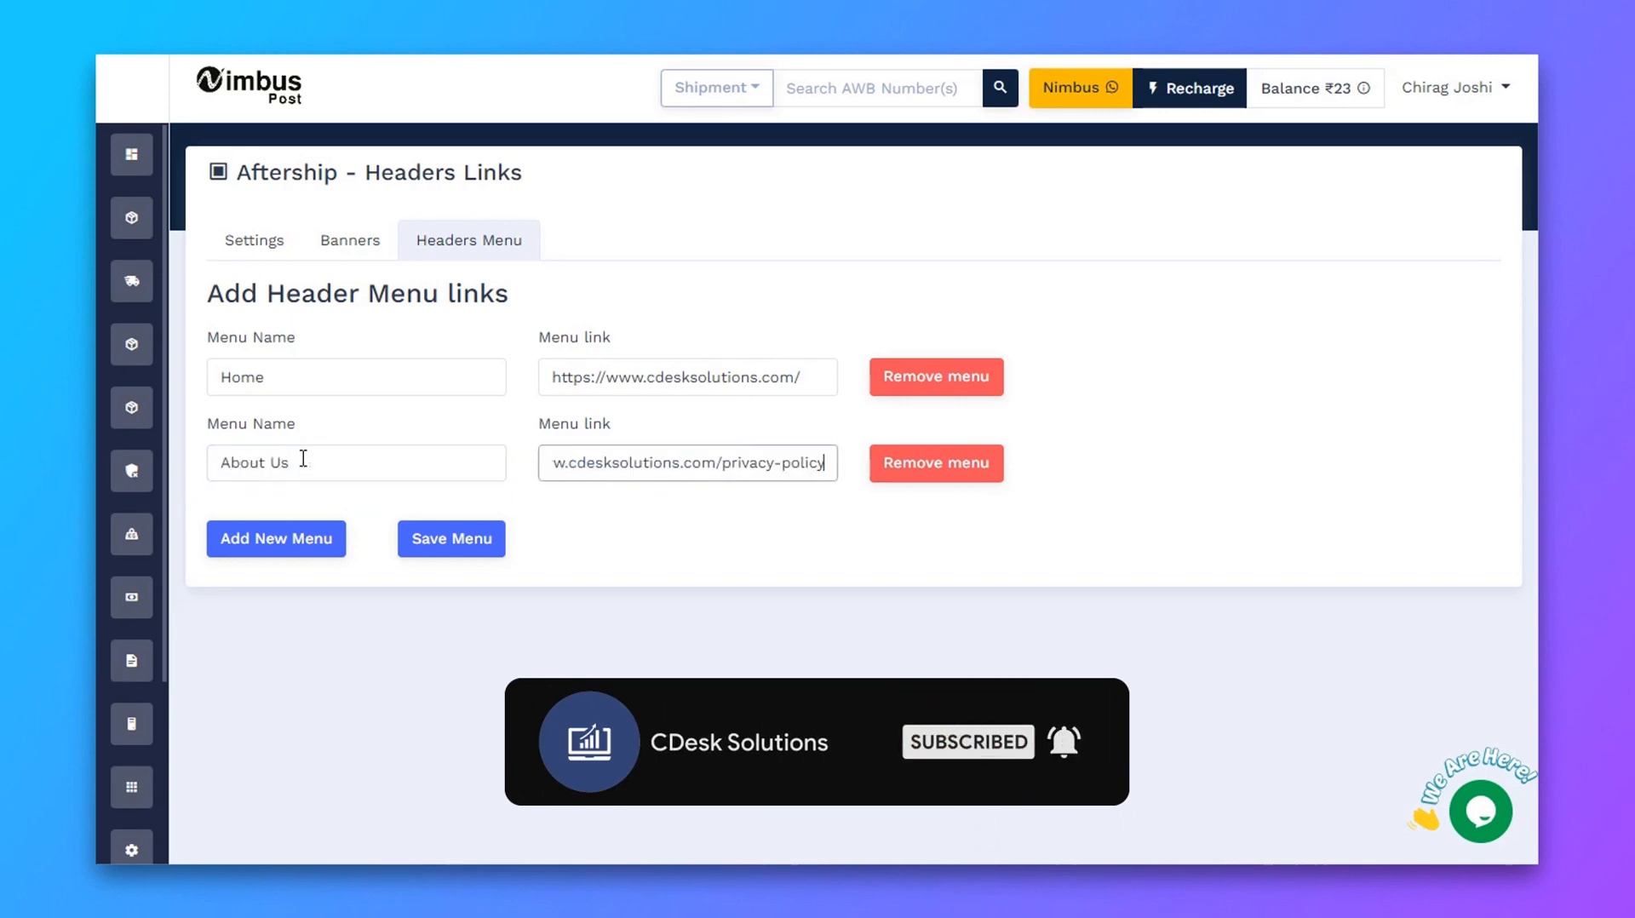
type("https://www.cdesksolutions.com/a")
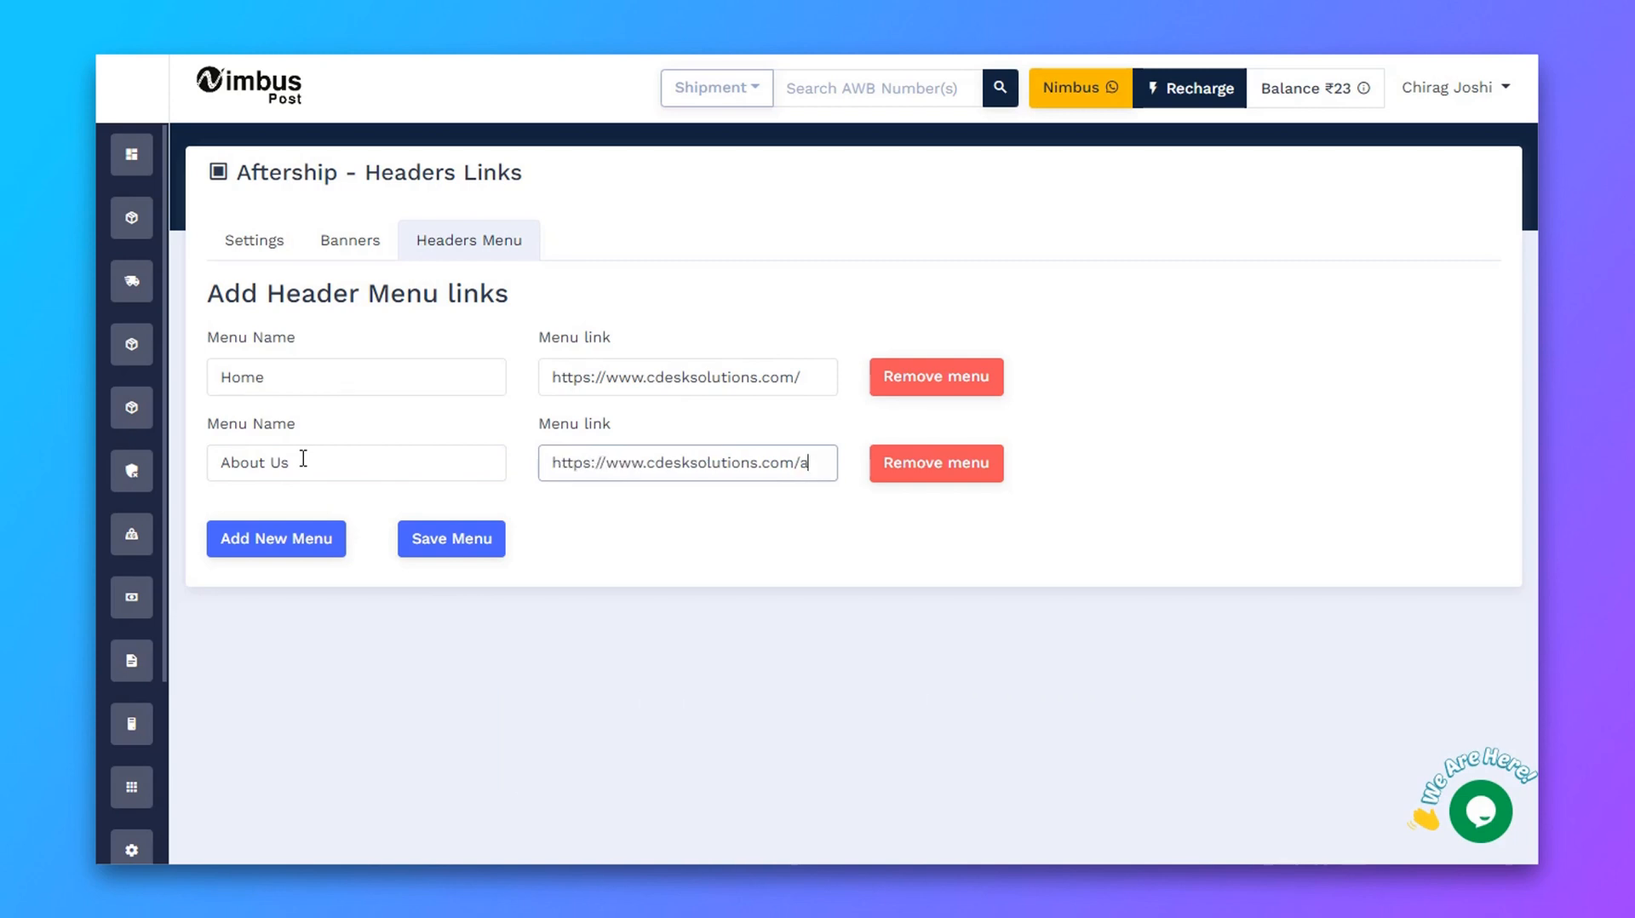
type("bout-us")
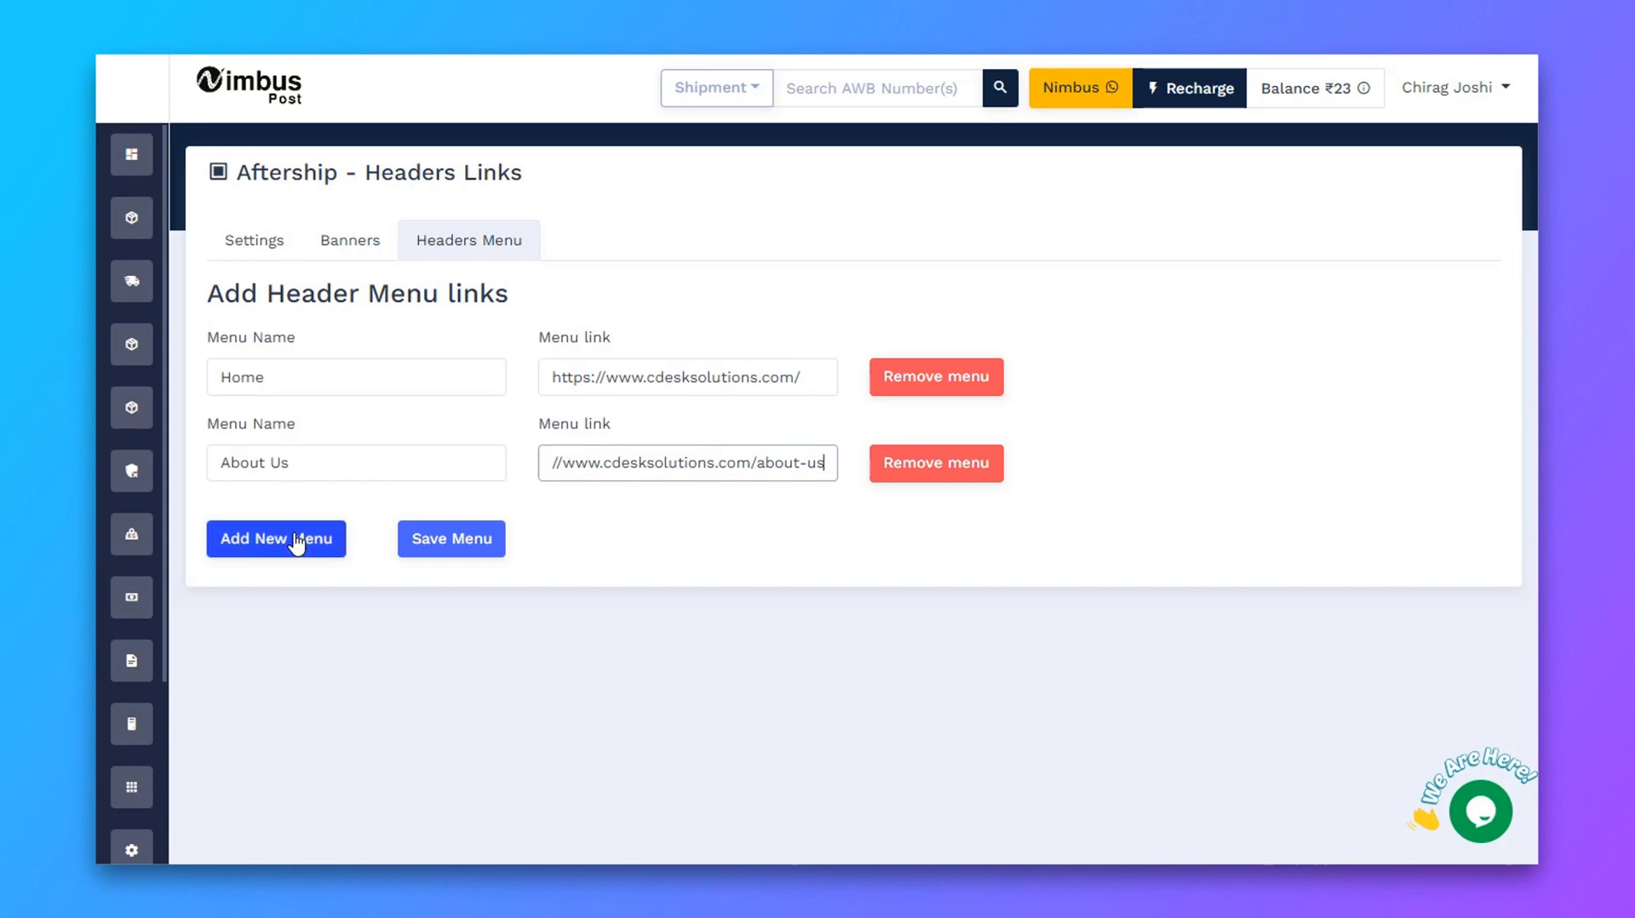
Step: Add a Contact Us menu link with its cdesksolutions.com URL and save the menu
left_click(276, 538)
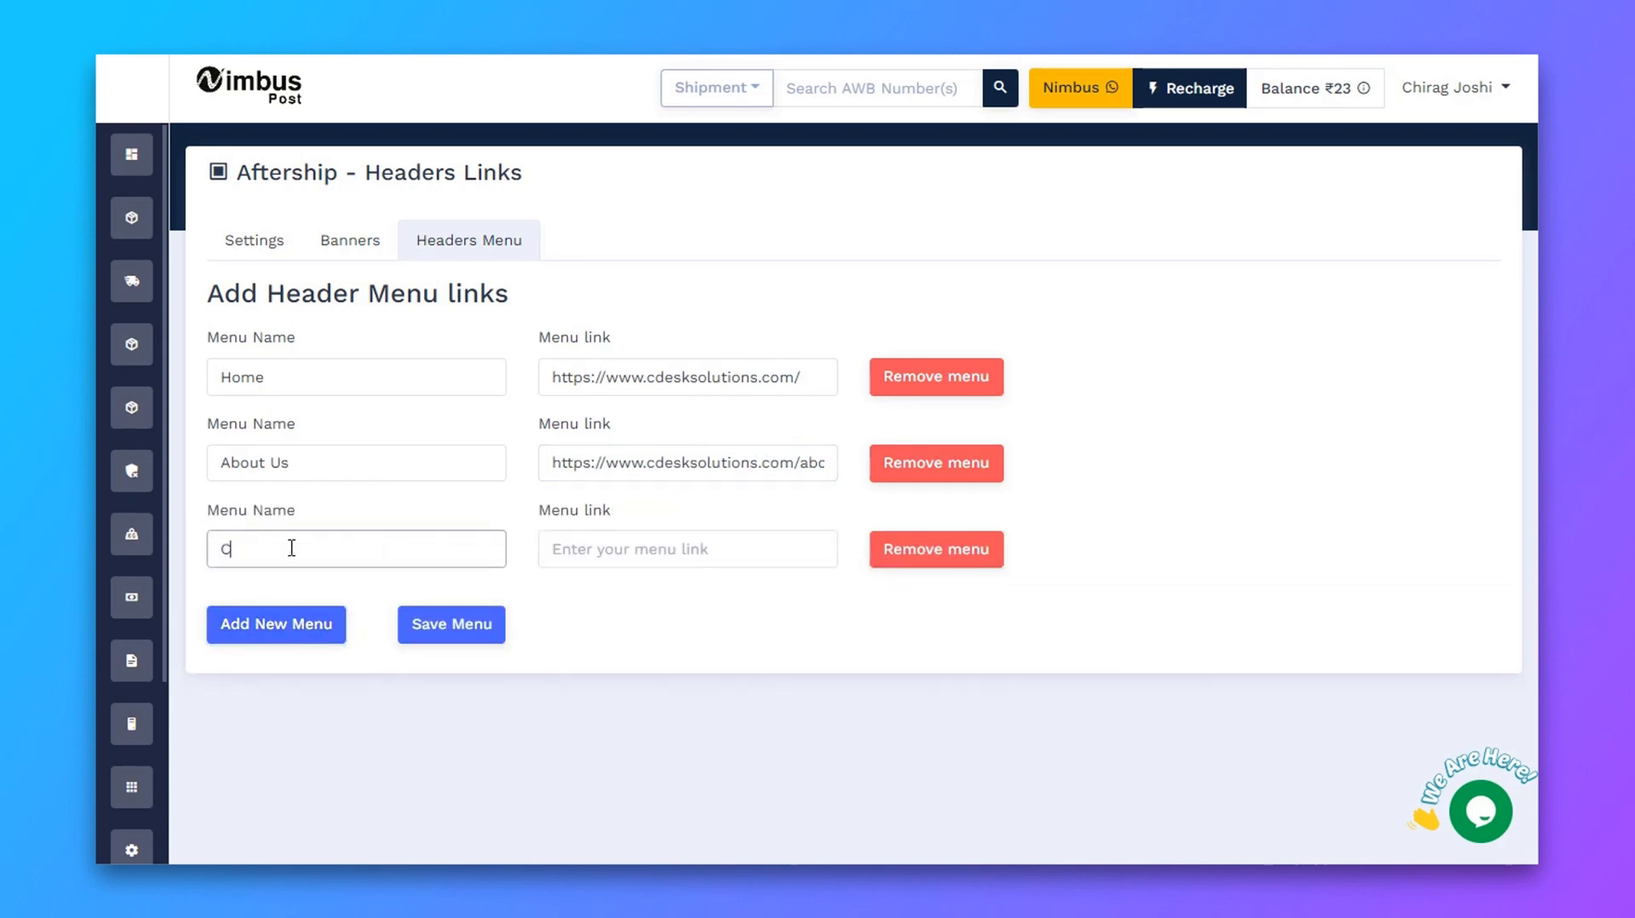
type("ontact Us")
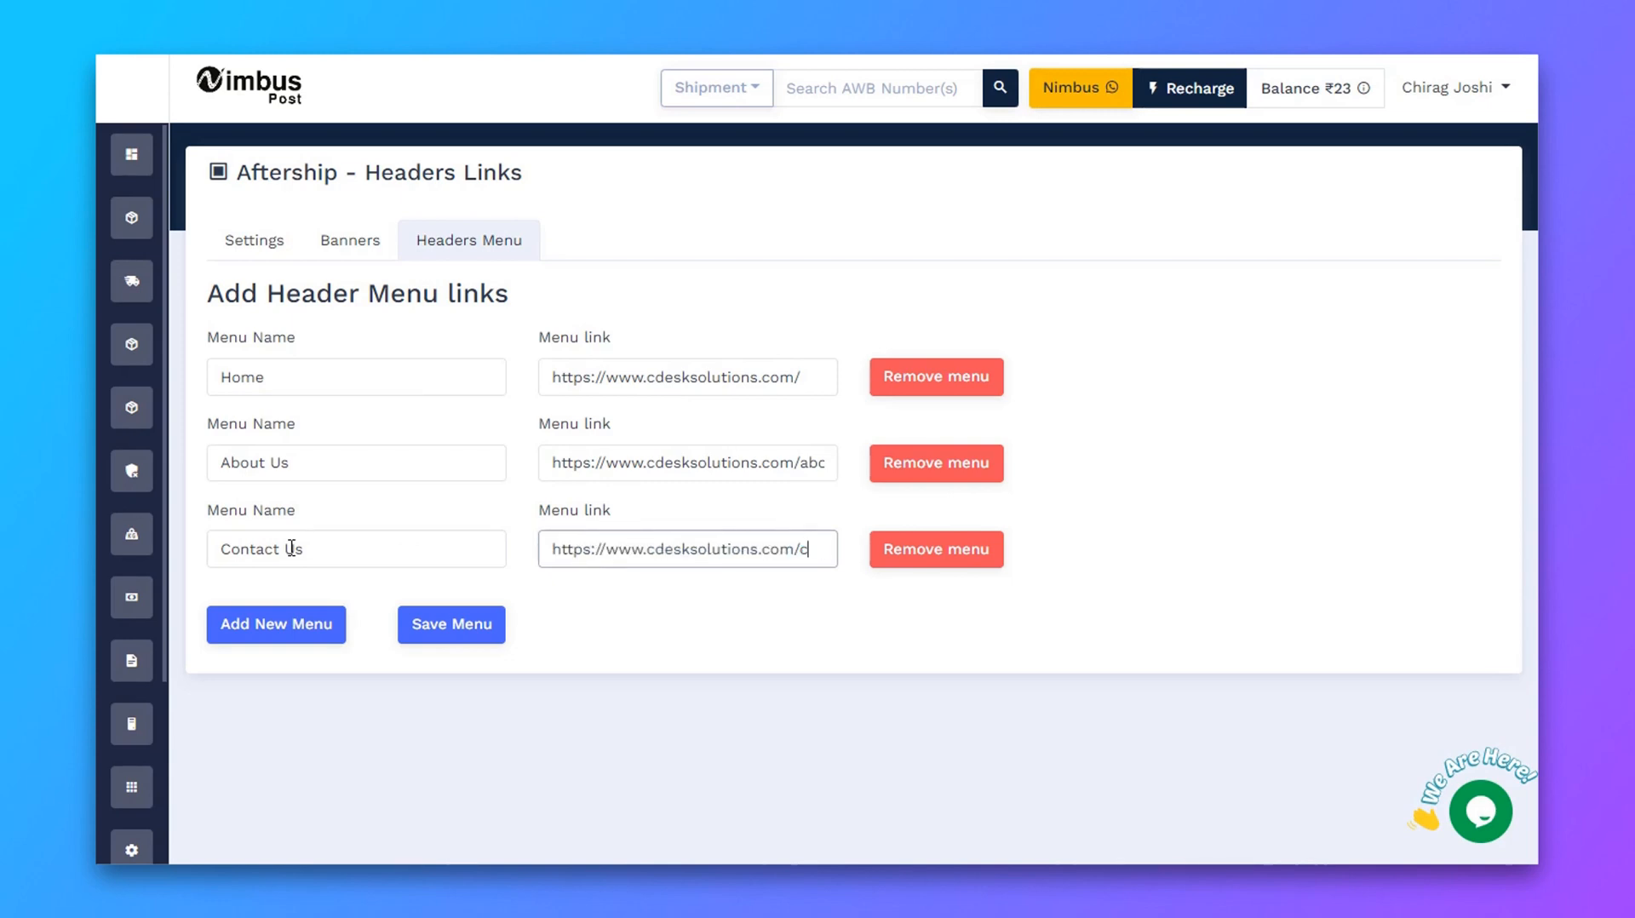
type("ontact-us")
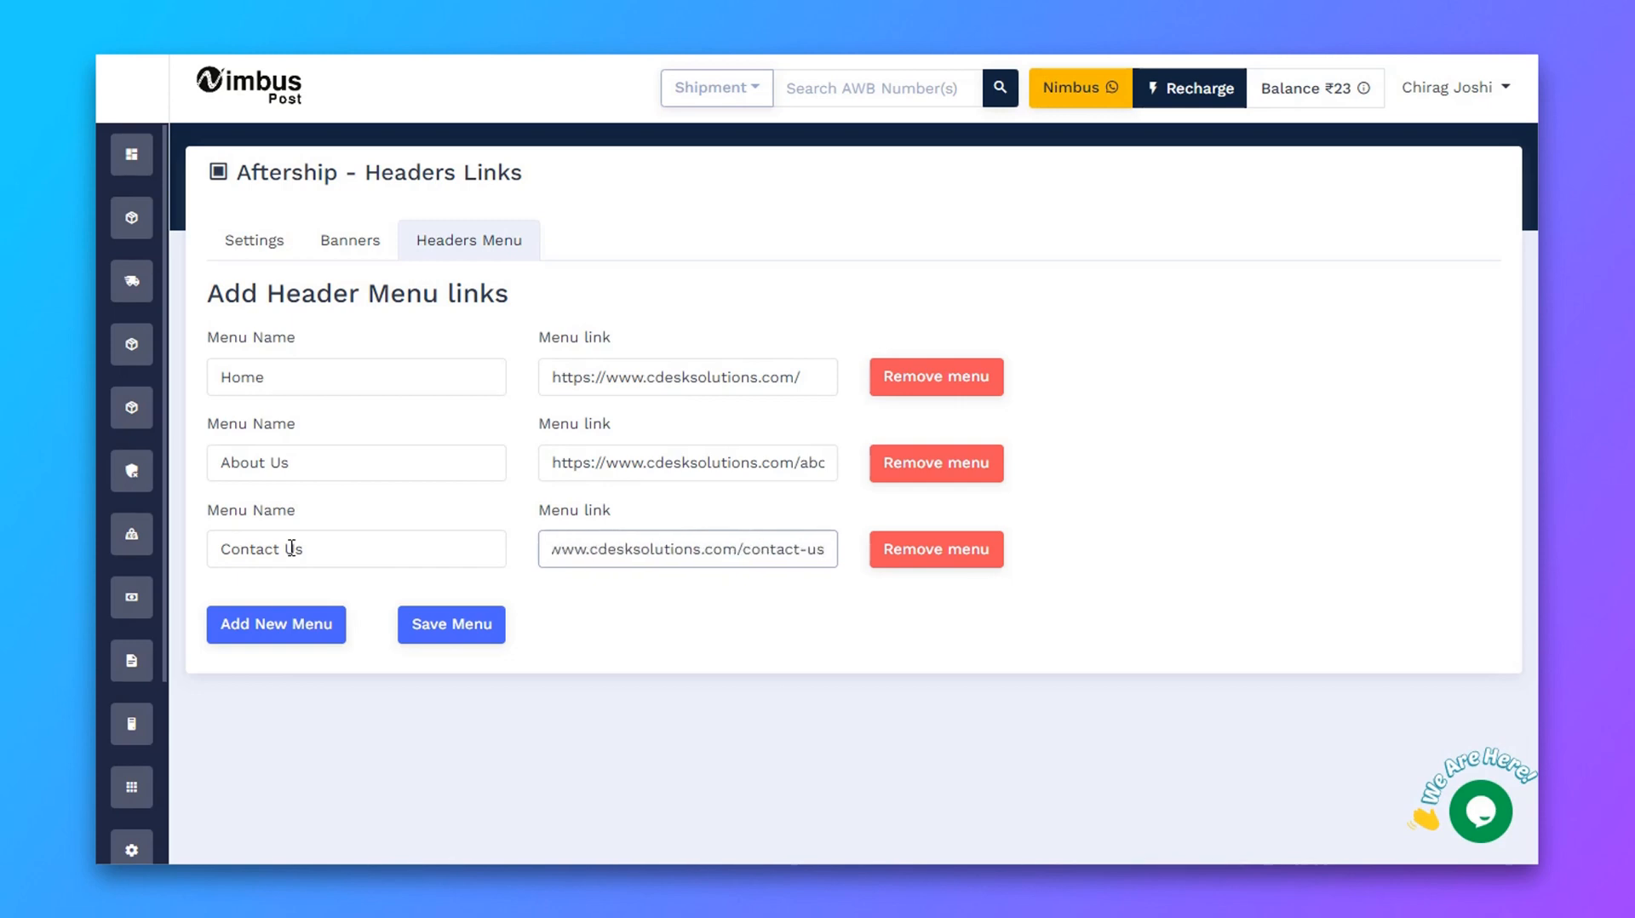
left_click(450, 623)
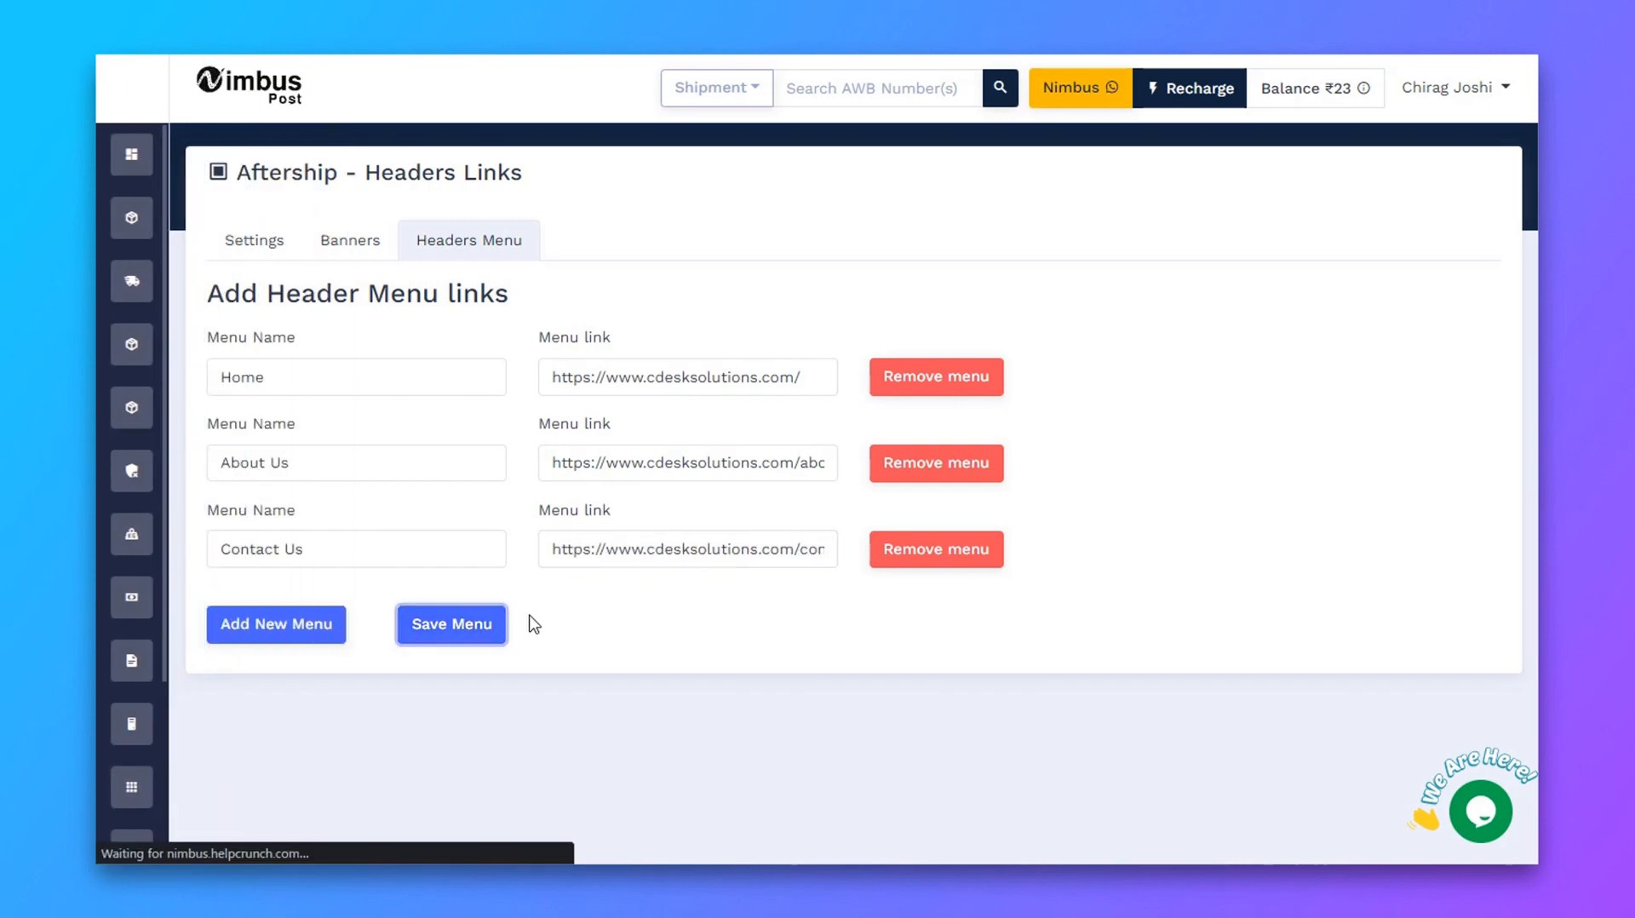
Step: Confirm the menu is saved, then go to cdesksolutions.ordr.live from the Settings tracking URL
left_click(450, 623)
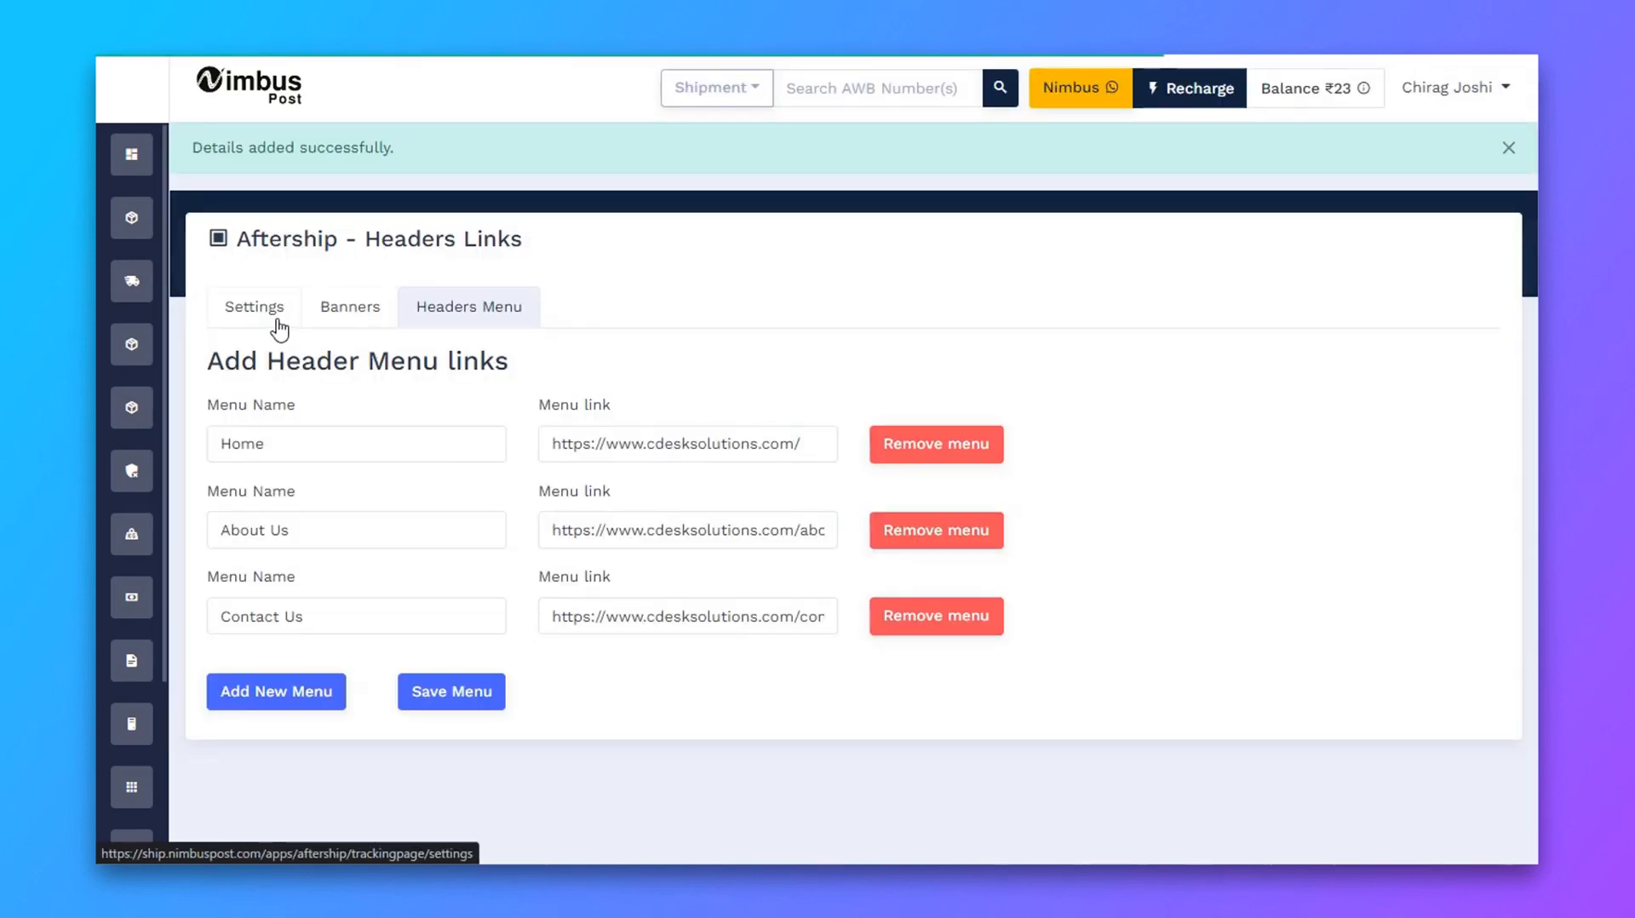
left_click(254, 305)
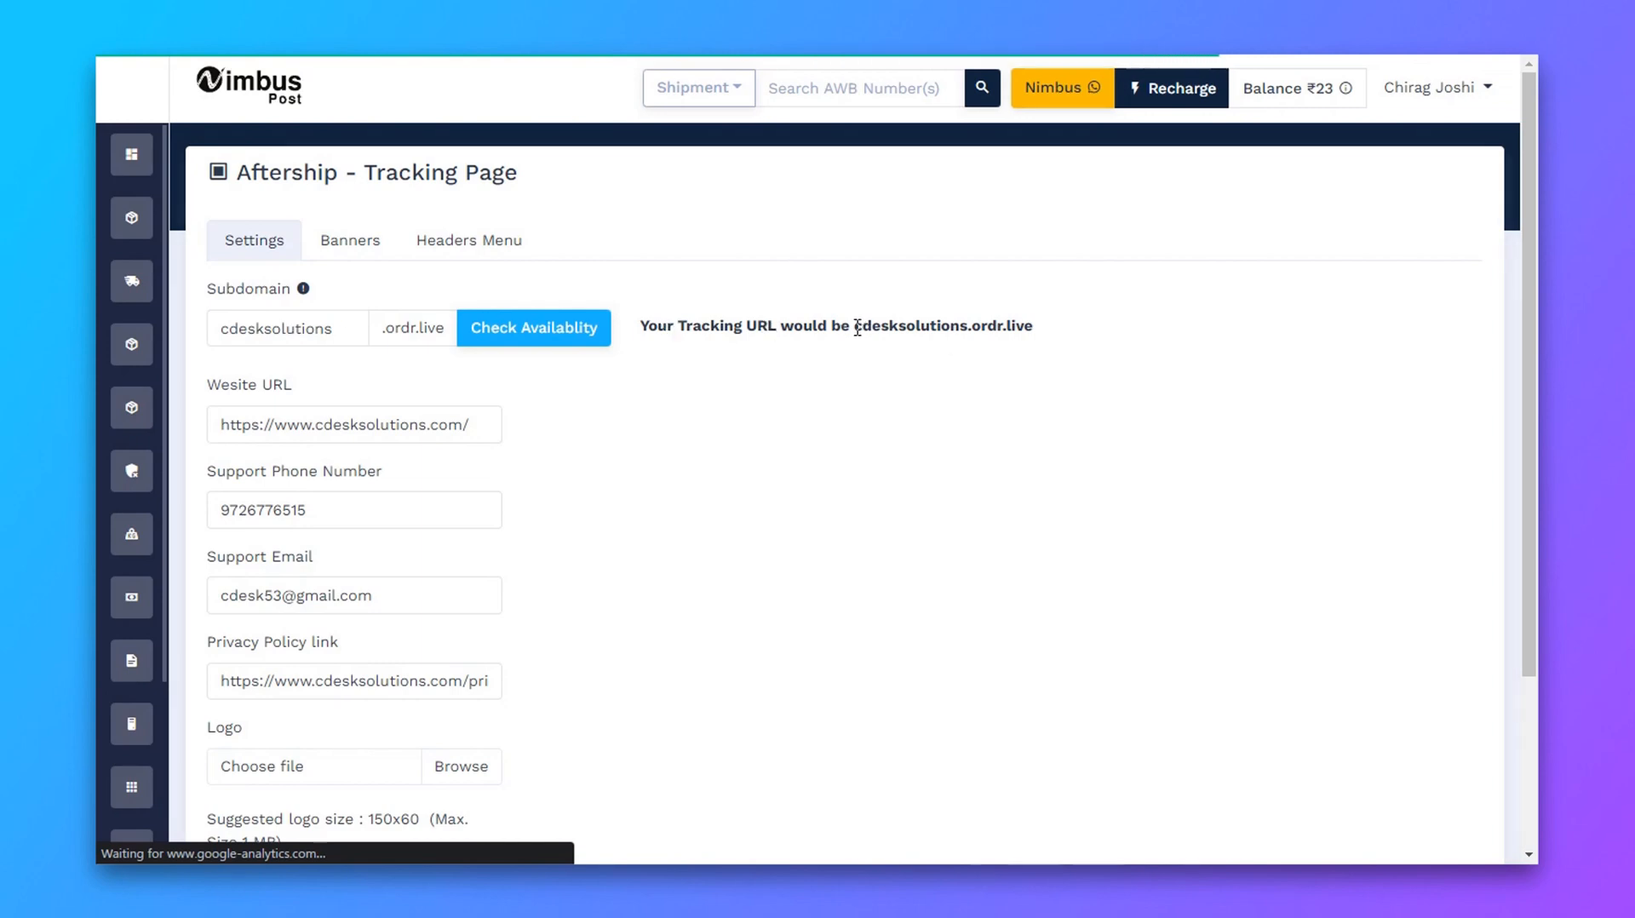
double_click(941, 325)
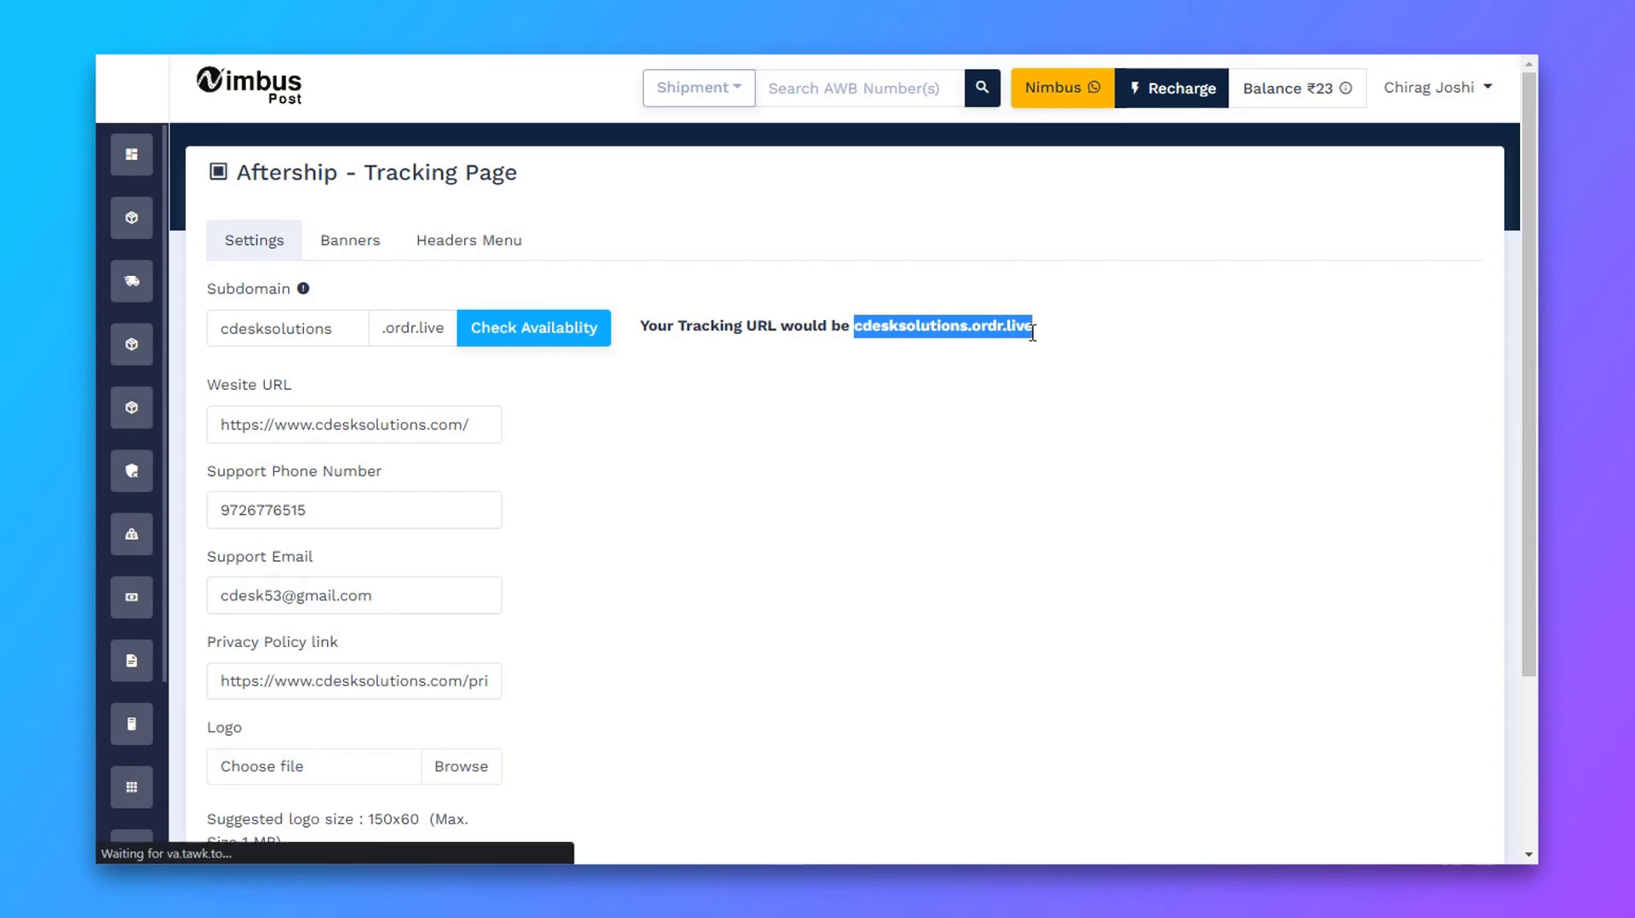
right_click(991, 325)
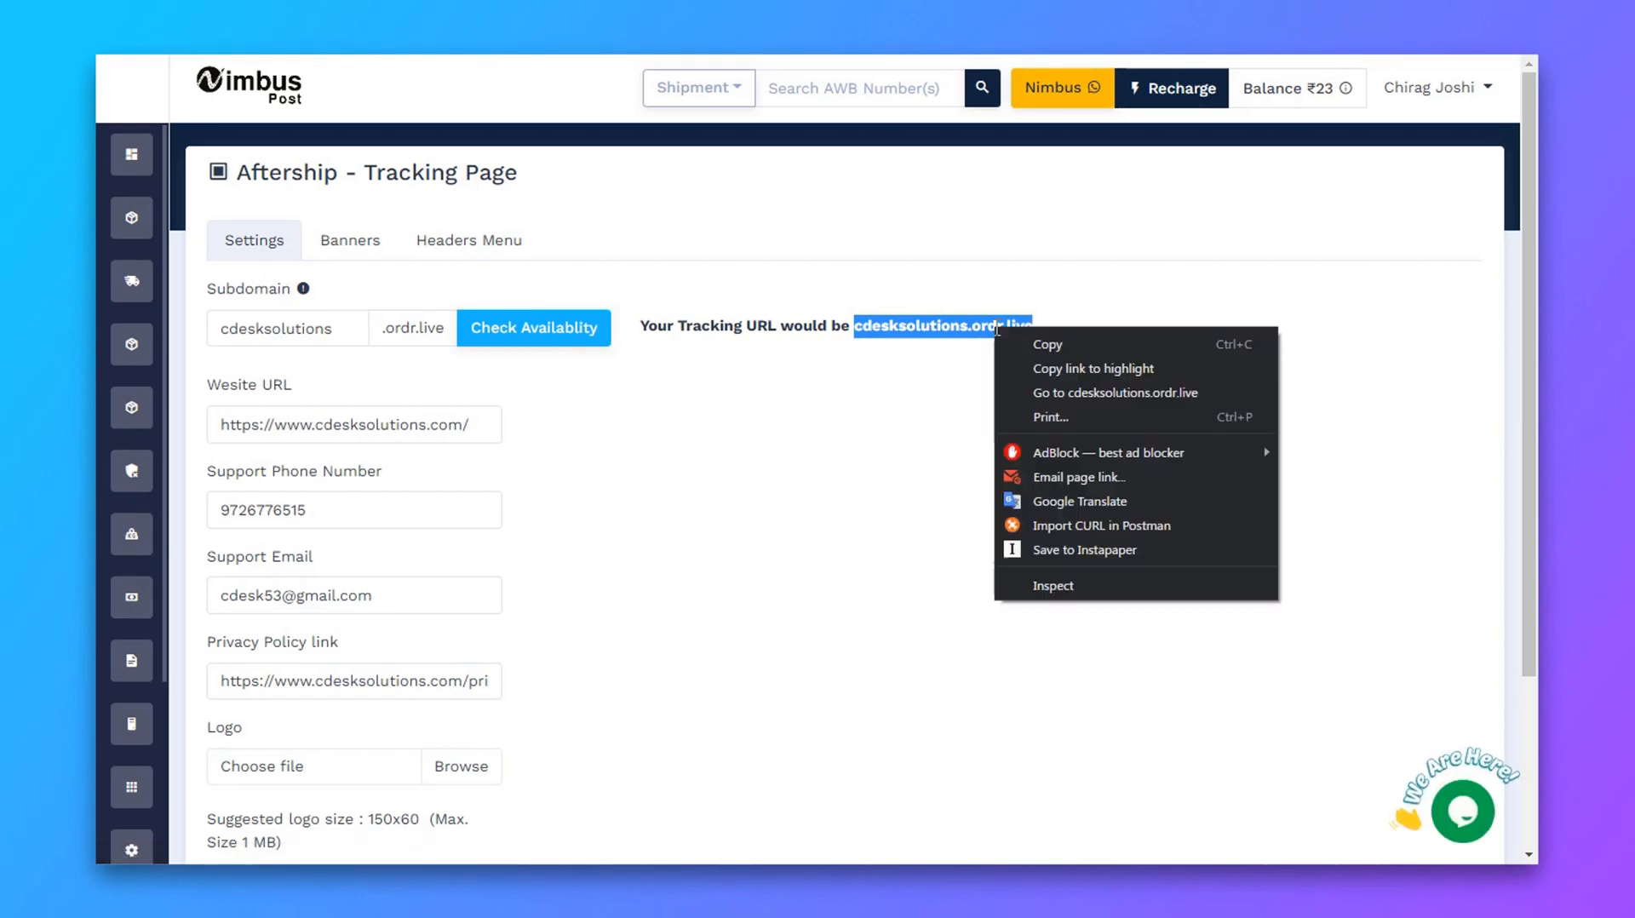
mouse_move(1082, 397)
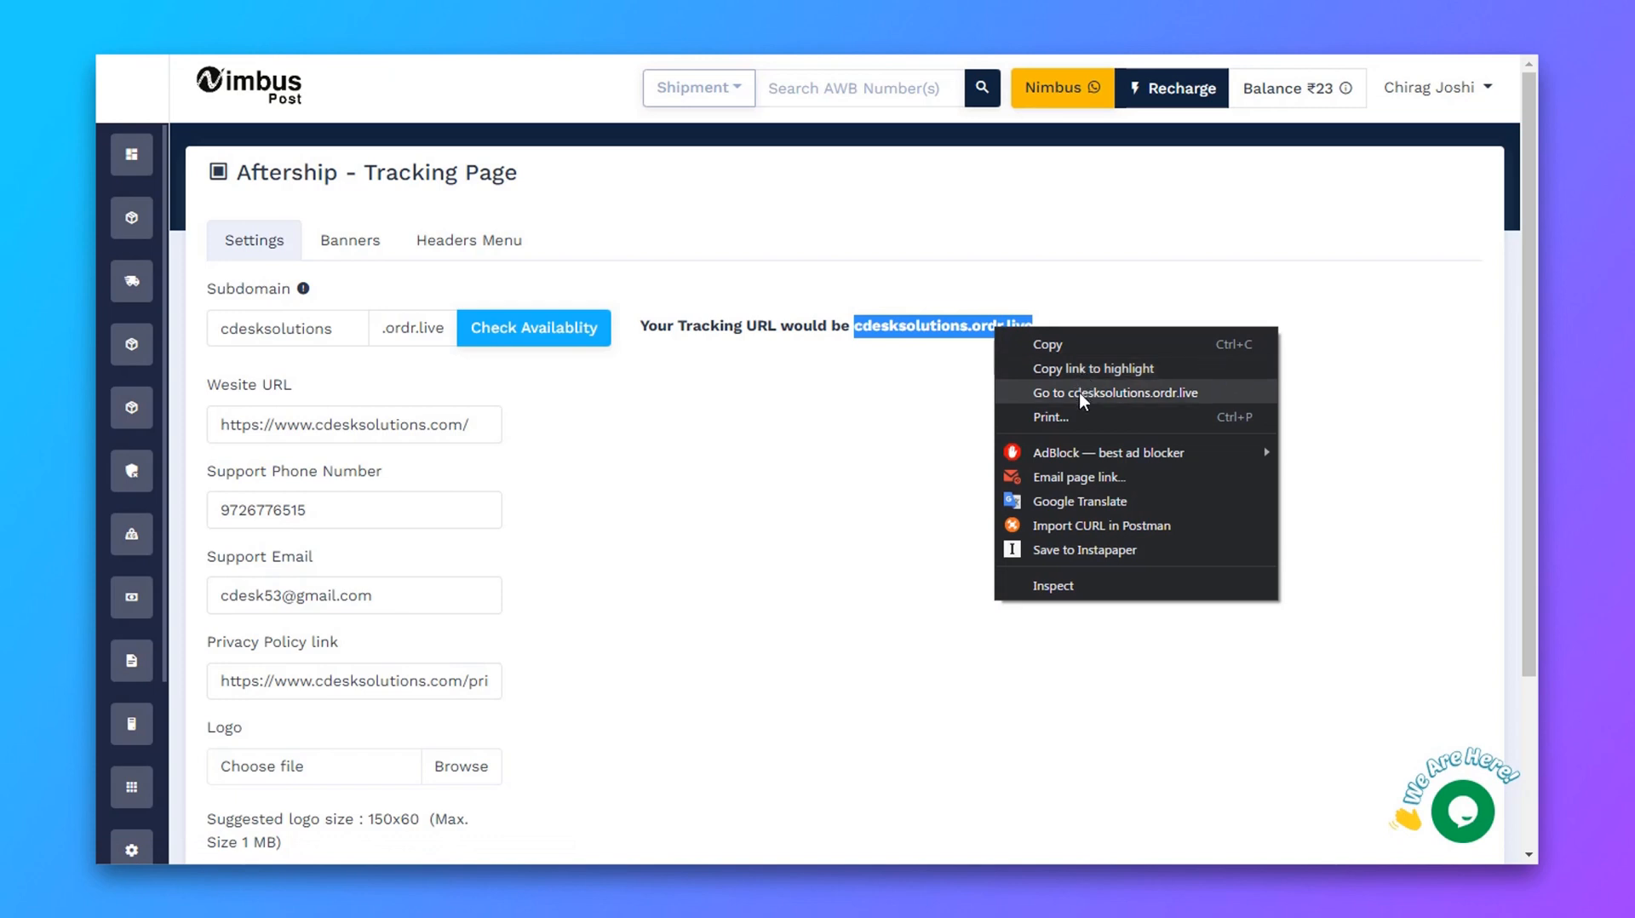
left_click(1113, 391)
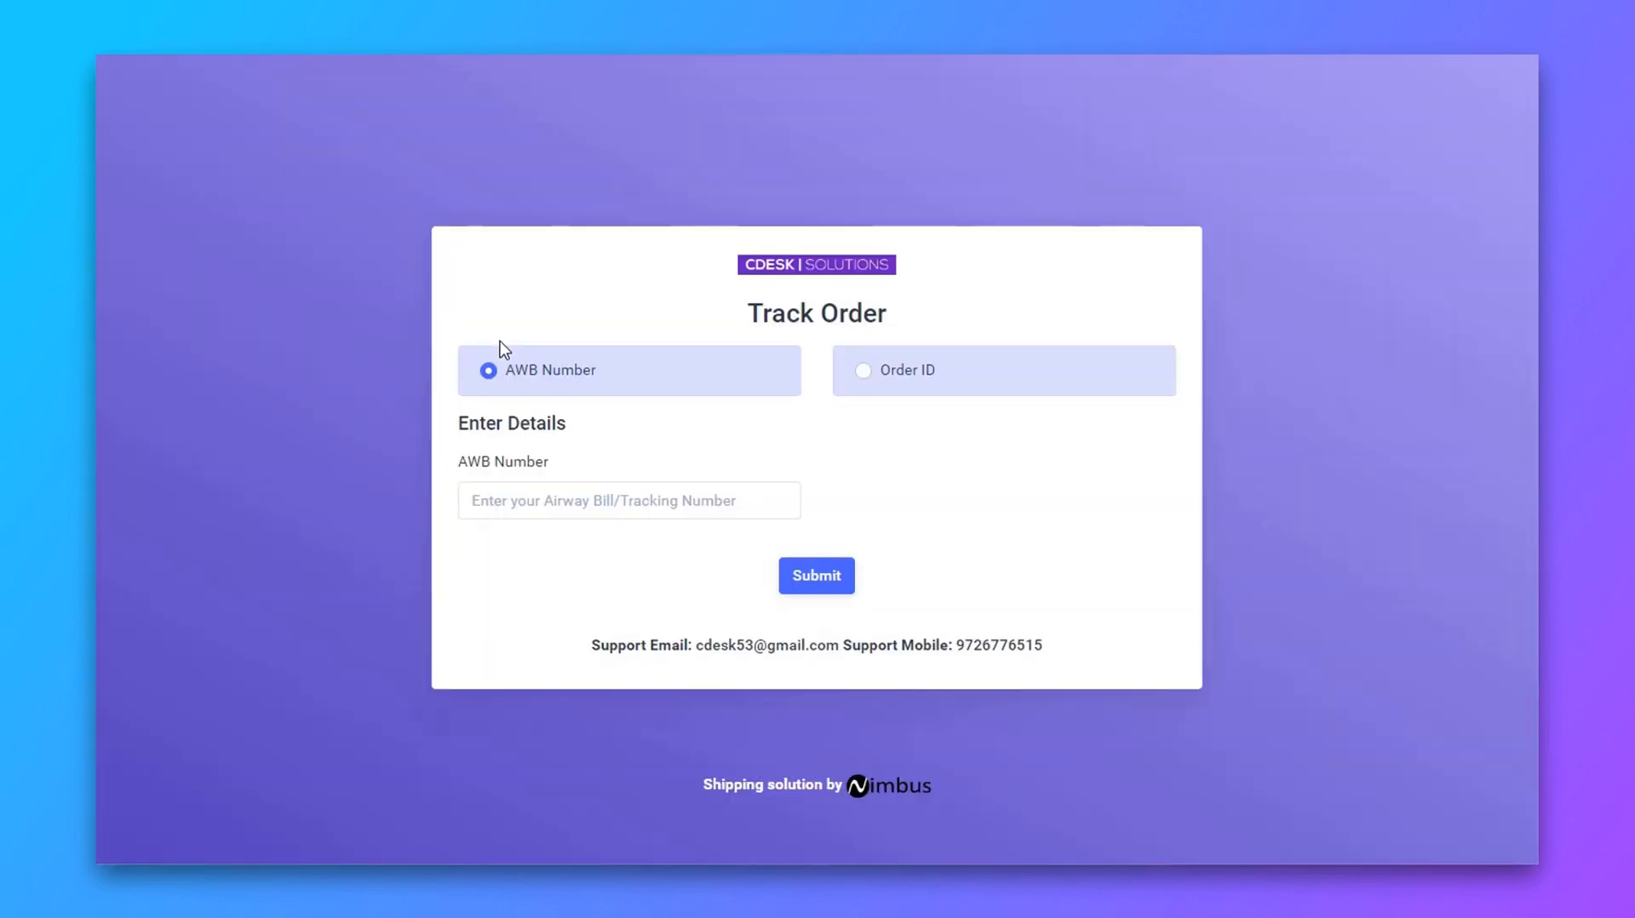
mouse_move(594, 642)
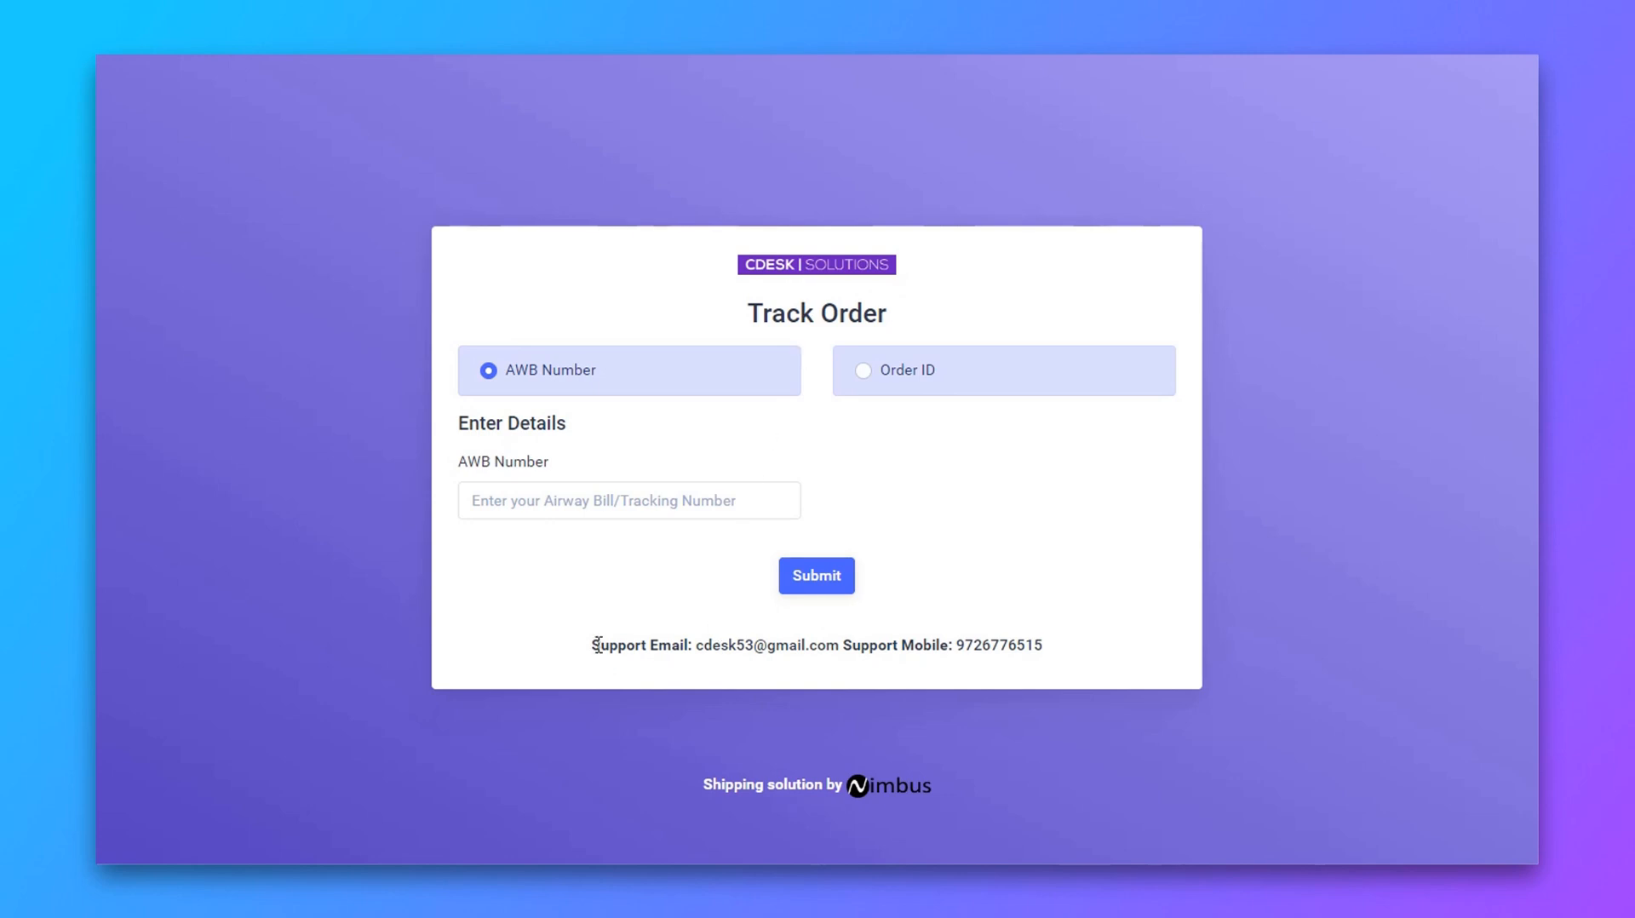
mouse_move(816, 264)
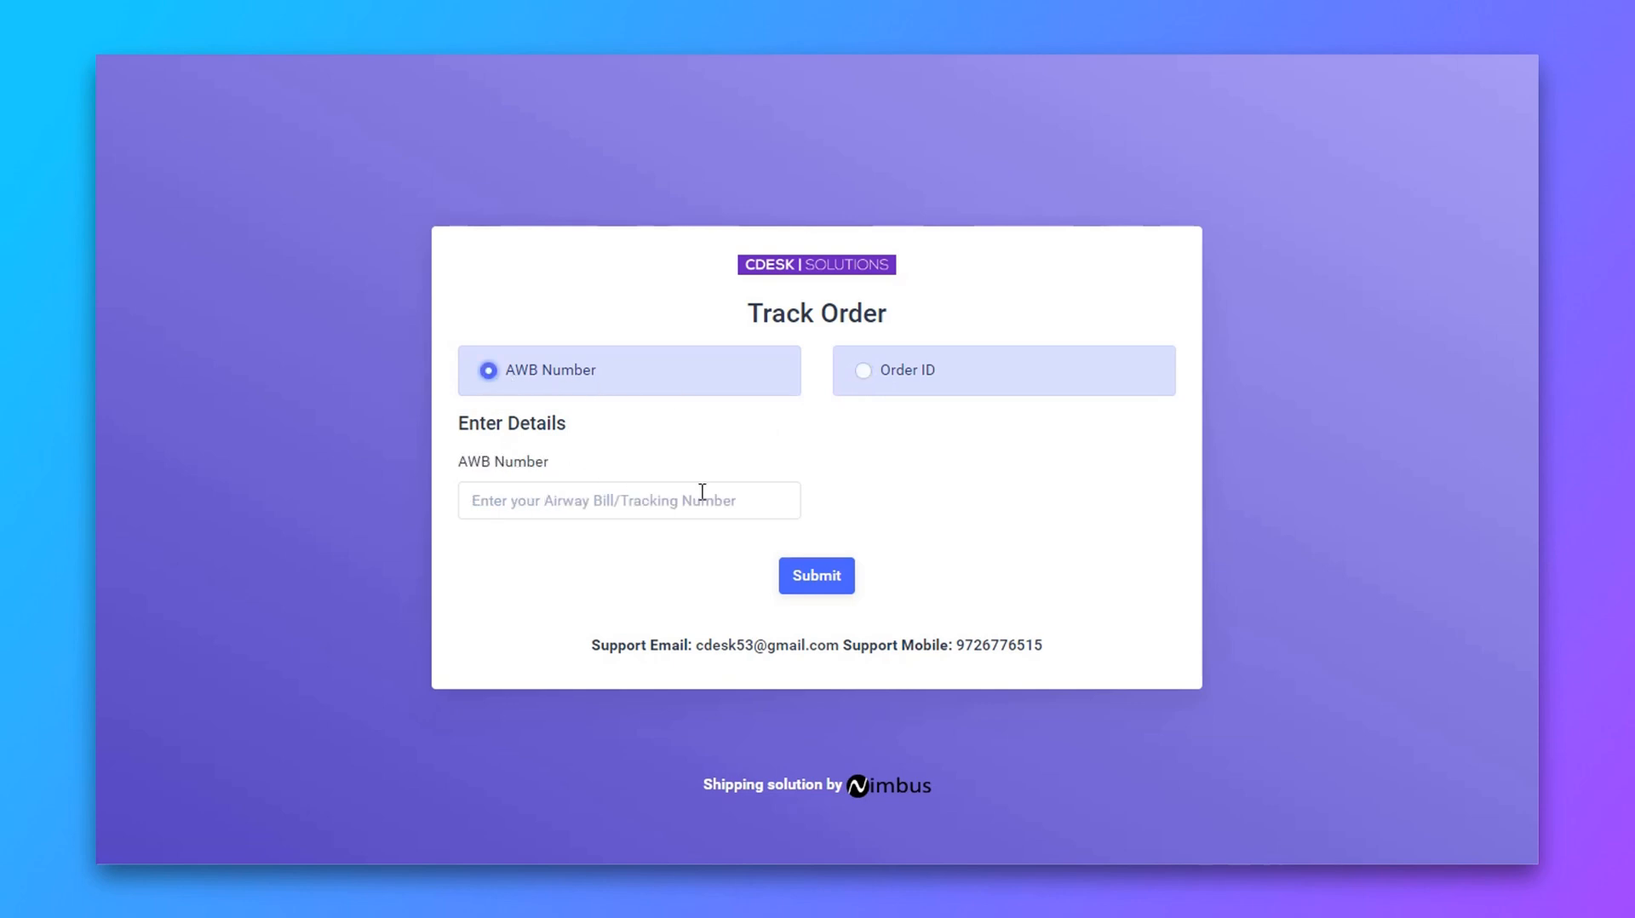
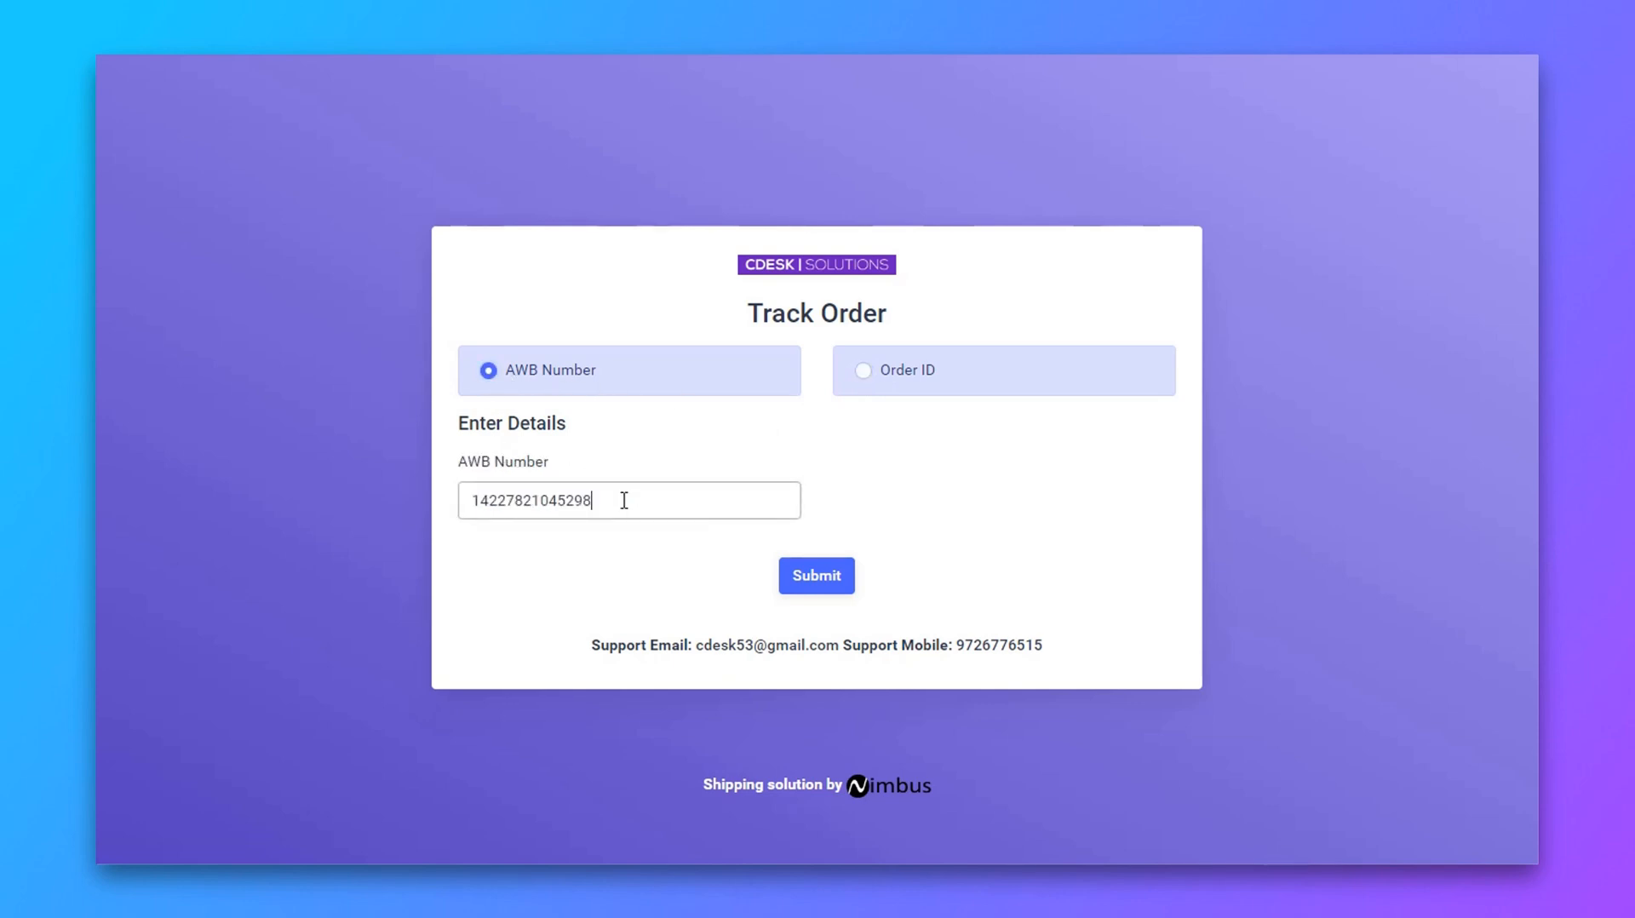
left_click(815, 574)
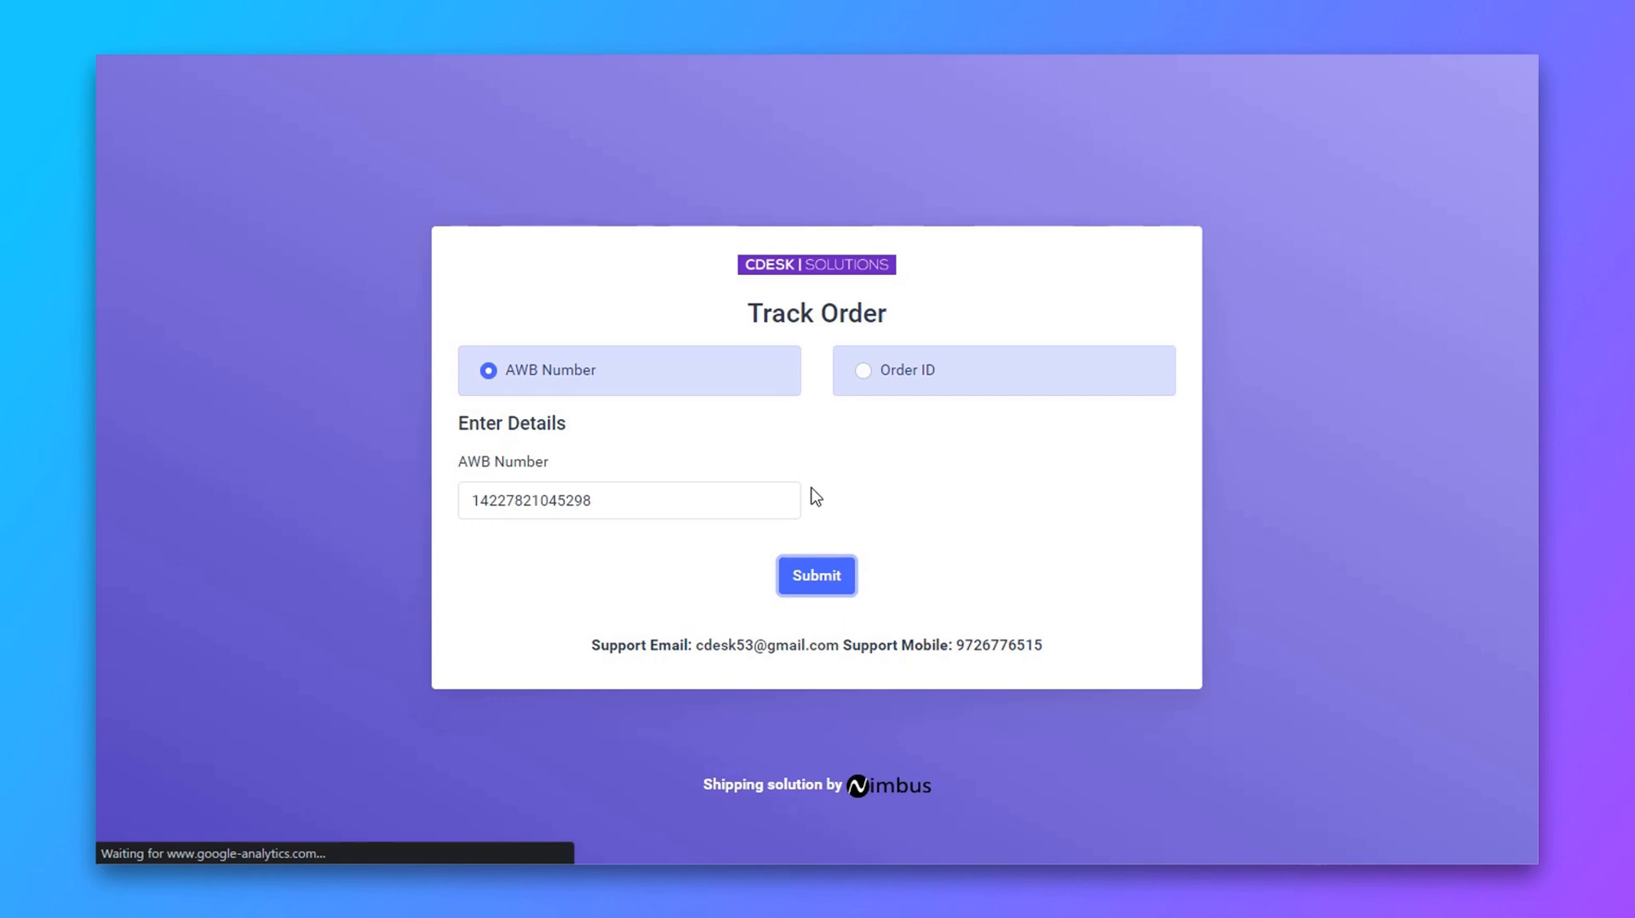
left_click(816, 574)
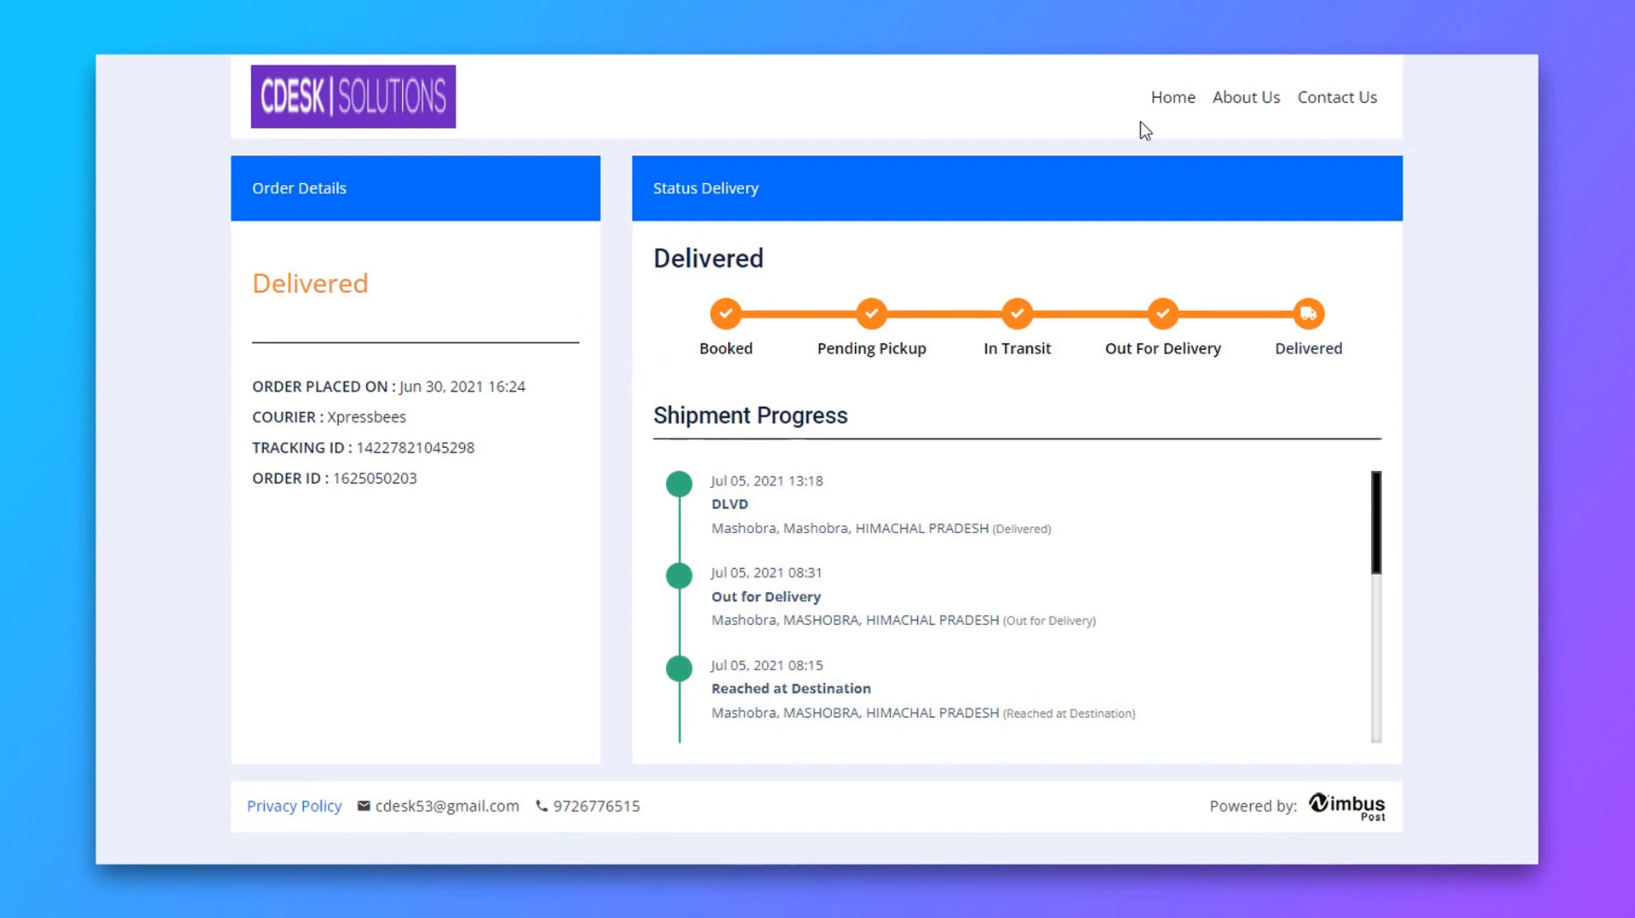
mouse_move(613, 183)
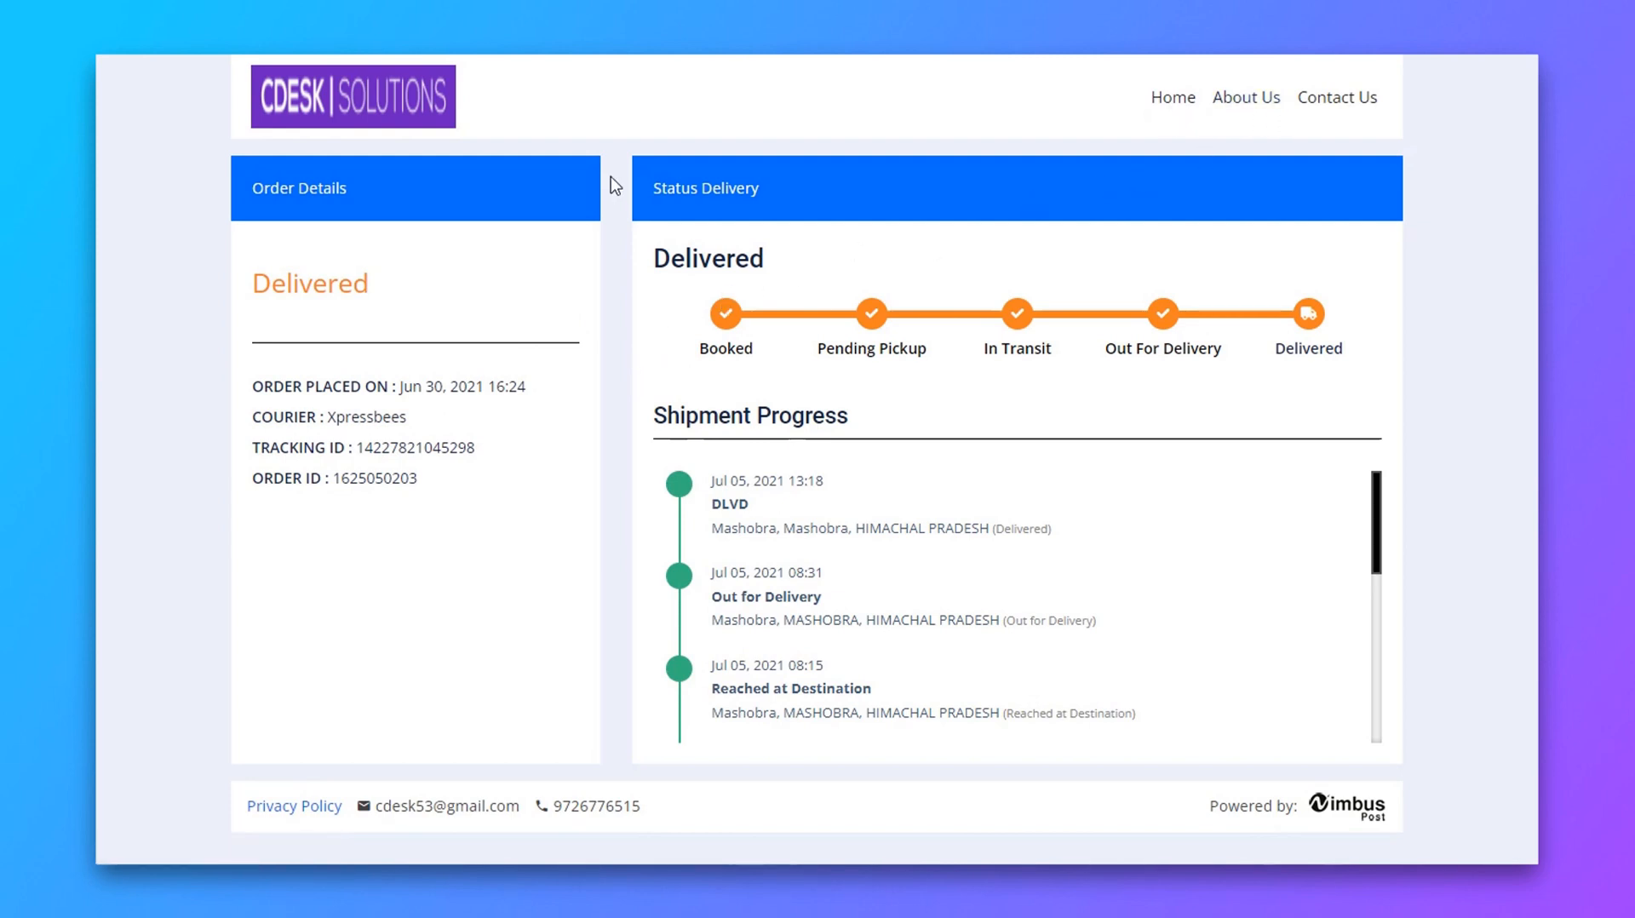
Step: Scroll the Shipment Progress list to its earliest events, Data Received to PickDone in Surat
scroll("down", 3)
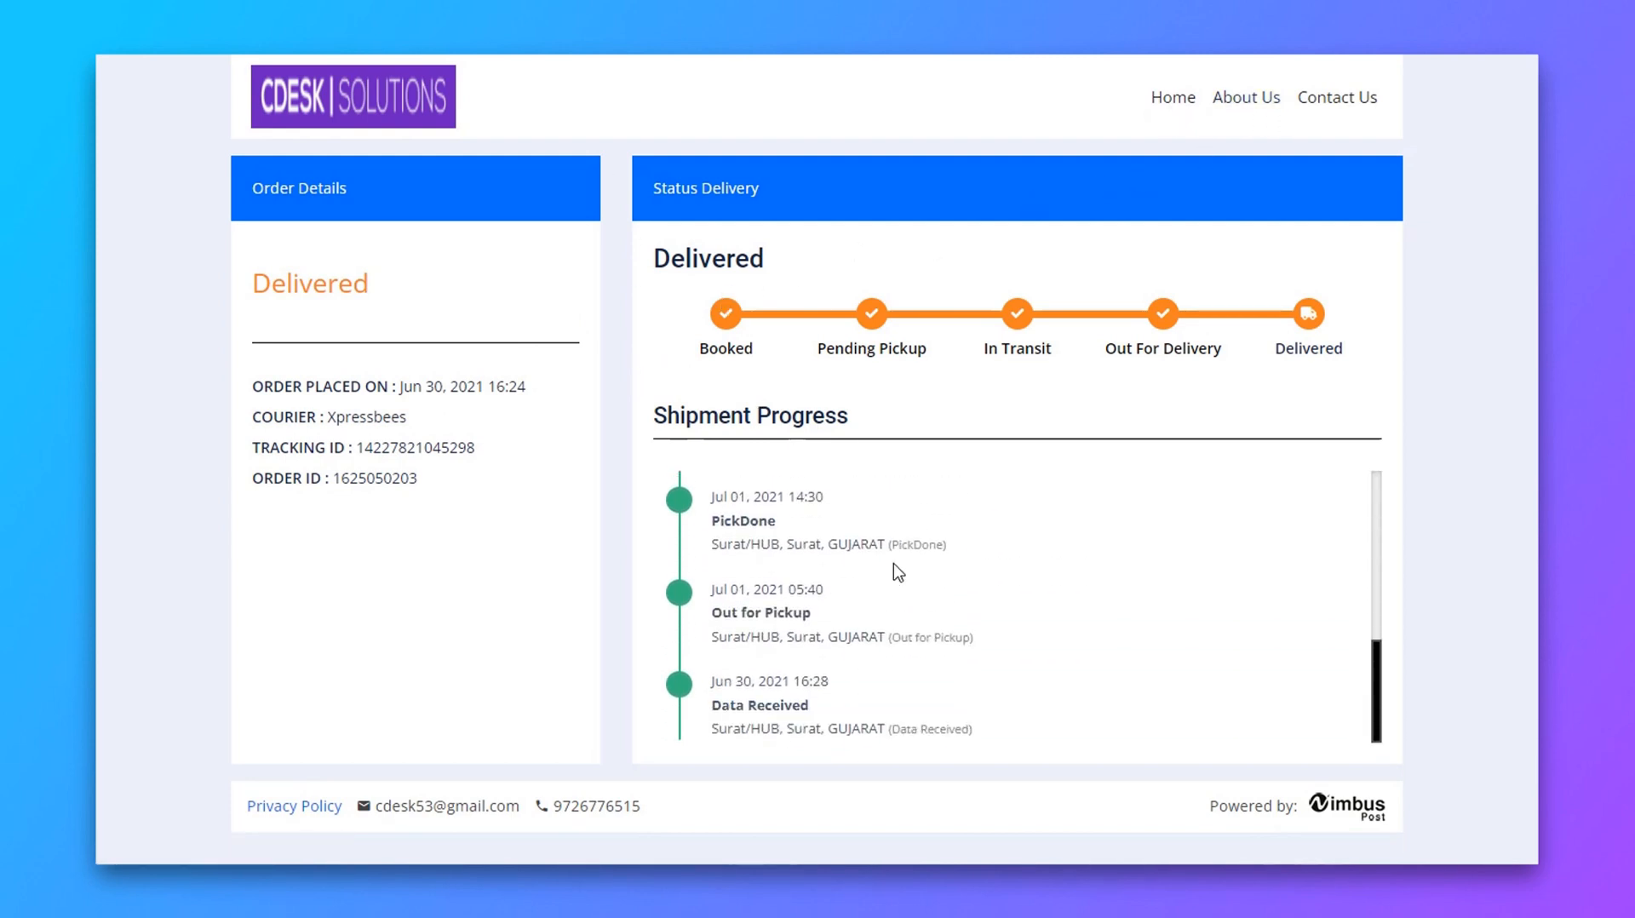